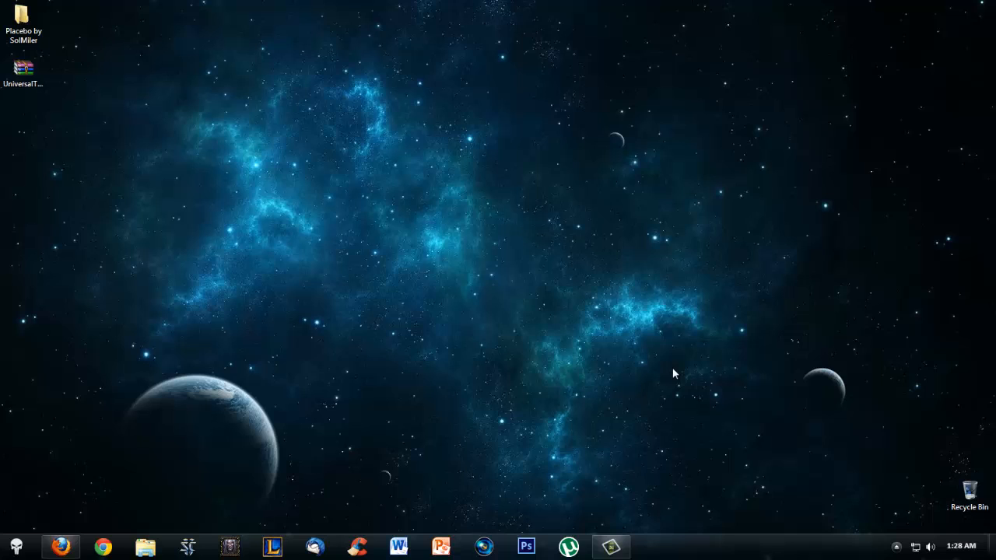
{"action": "mouse_move", "coordinate": [55, 106]}
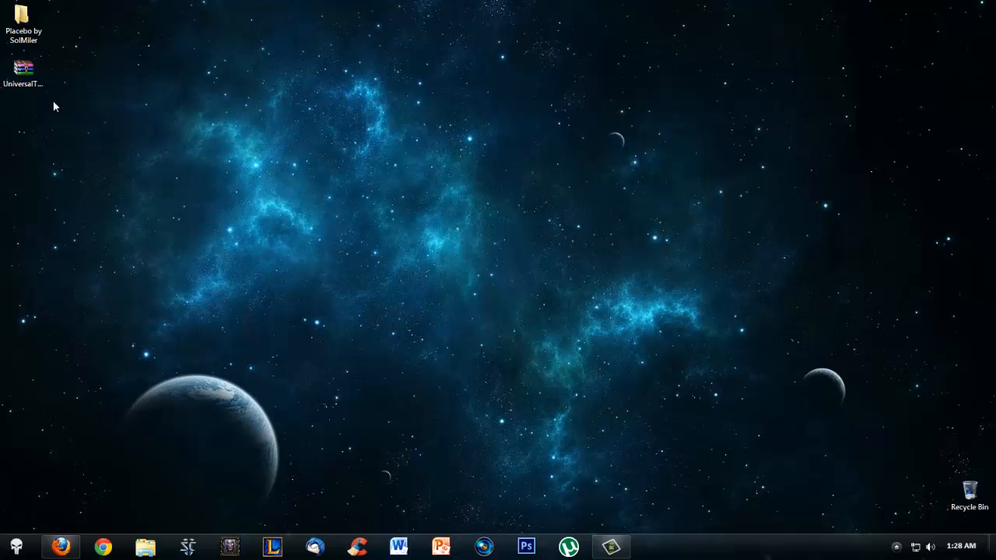
Open the UniversalThemePatcher zip archive from the desktop in WinRAR.
{"action": "double_click", "coordinate": [24, 70]}
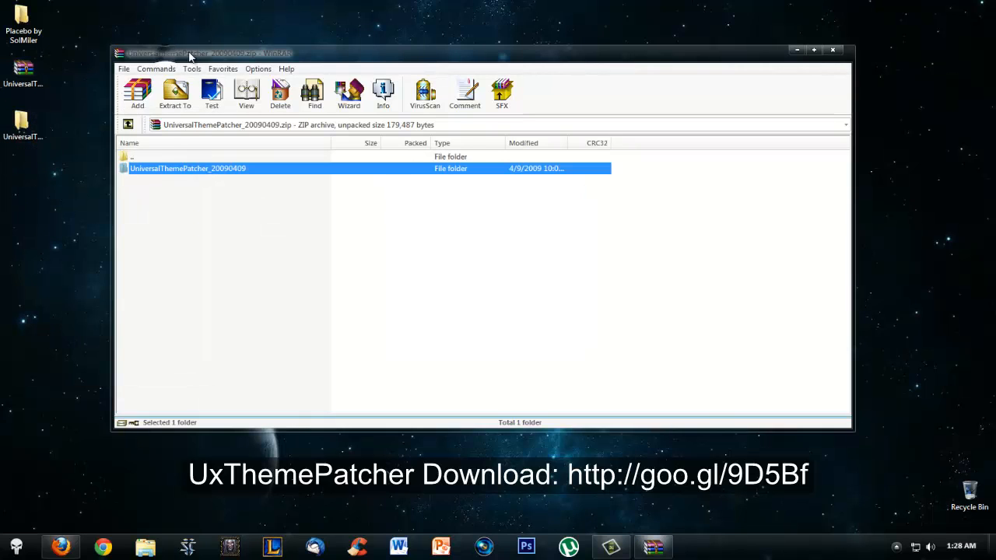
Look over the x64 and x86 patcher executables in the UniversalThemePatcher_20090409 folder.
{"action": "left_click", "coordinate": [832, 50]}
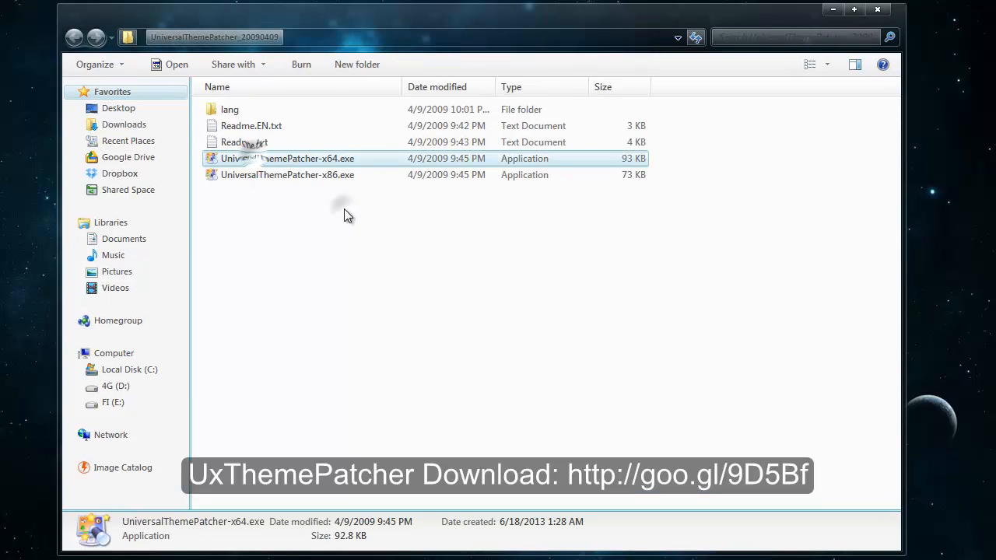
{"action": "mouse_move", "coordinate": [675, 180]}
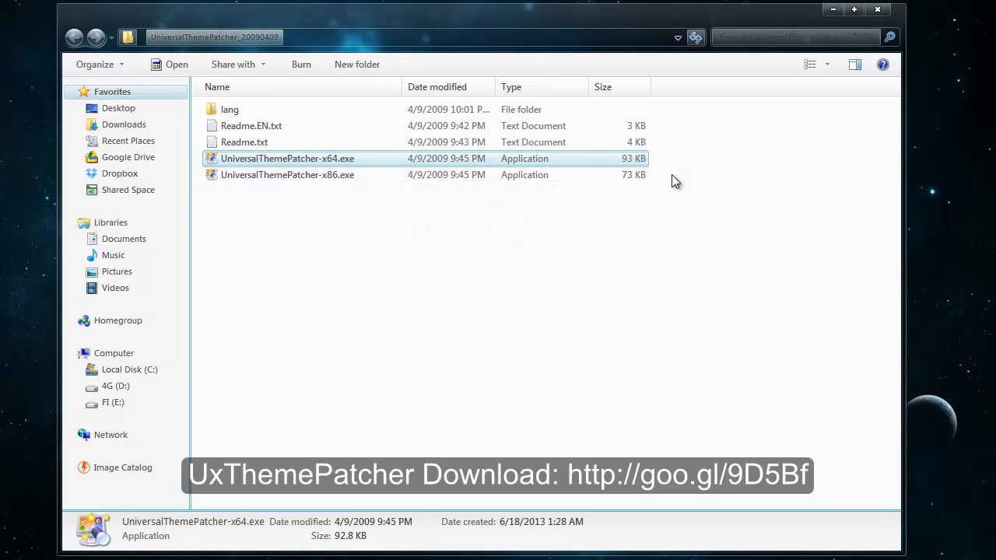
{"action": "left_click", "coordinate": [287, 174]}
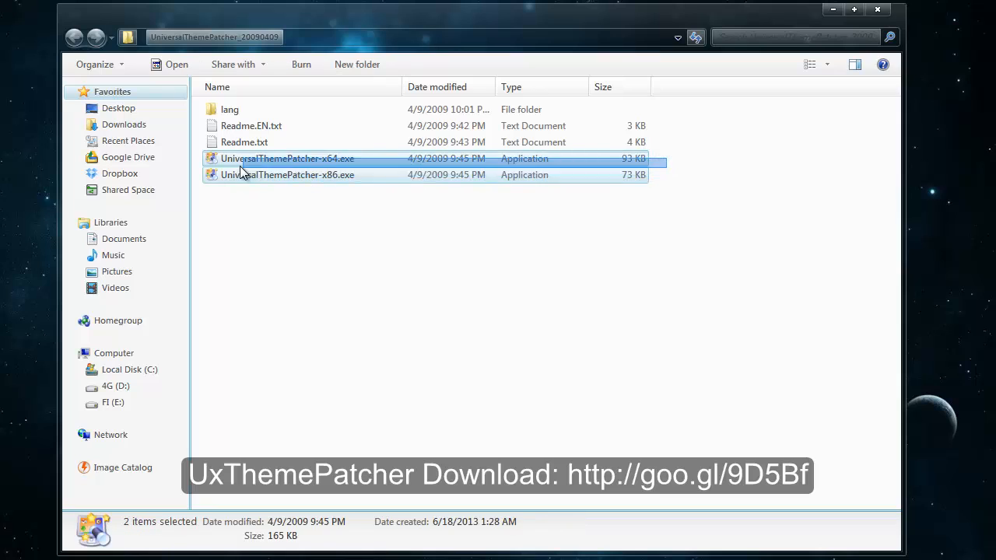
{"action": "left_click", "coordinate": [286, 159]}
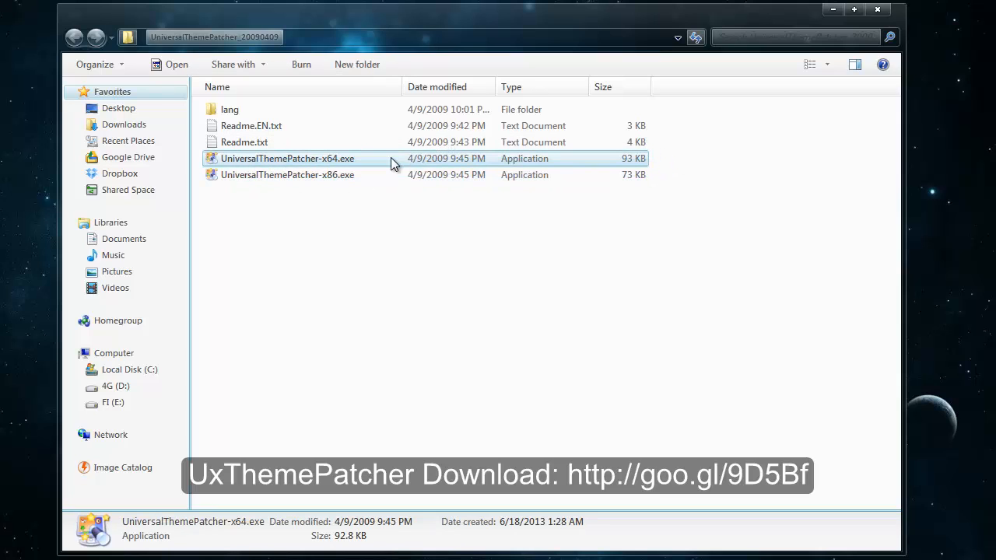
{"action": "left_click", "coordinate": [286, 174]}
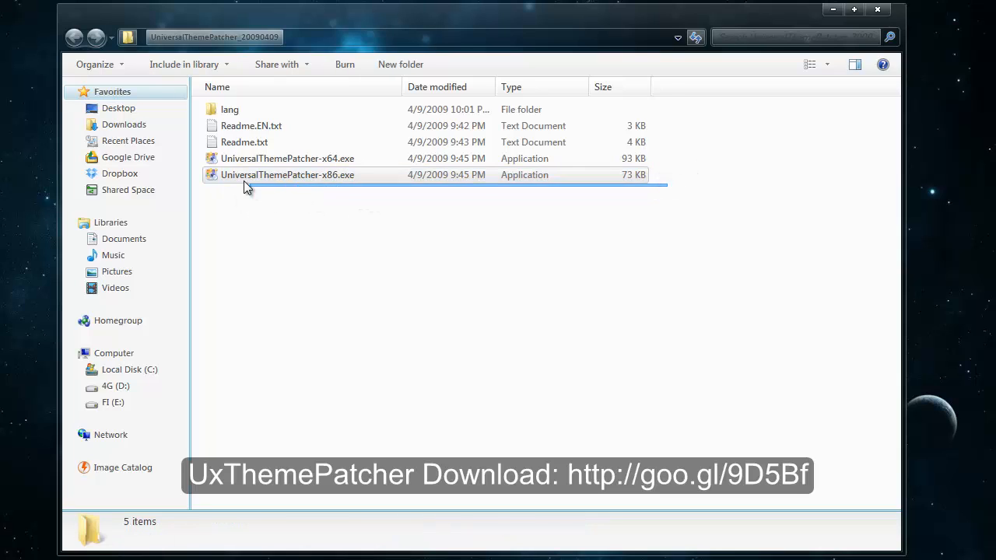
{"action": "mouse_move", "coordinate": [304, 175]}
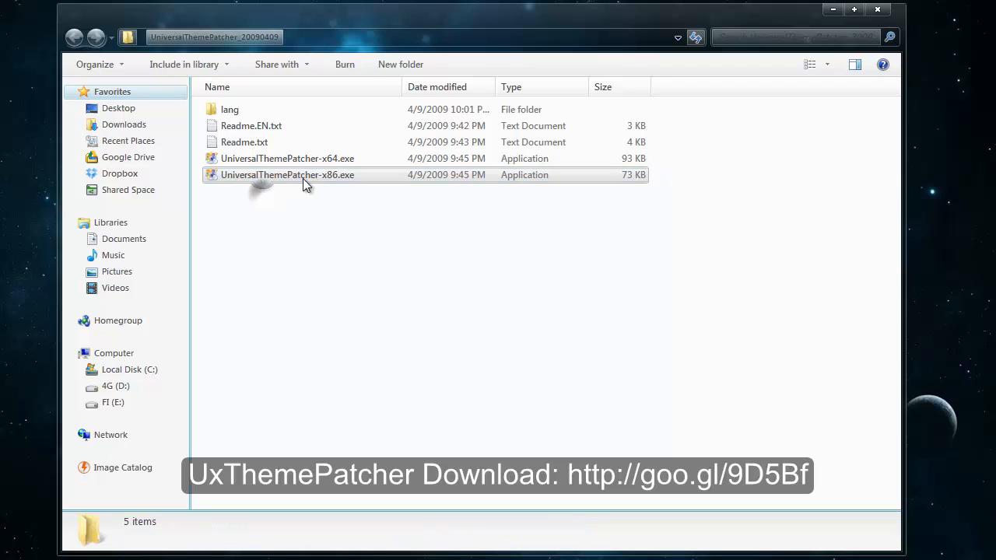
Run UniversalThemePatcher-x64 in English, confirm all three theme files already patched, then close it.
{"action": "double_click", "coordinate": [286, 159]}
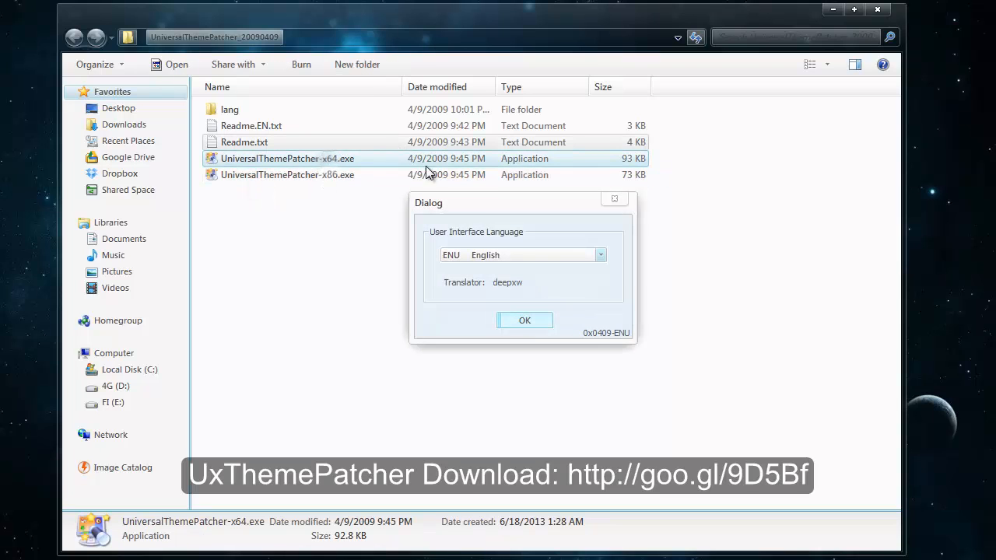
{"action": "left_click", "coordinate": [524, 321]}
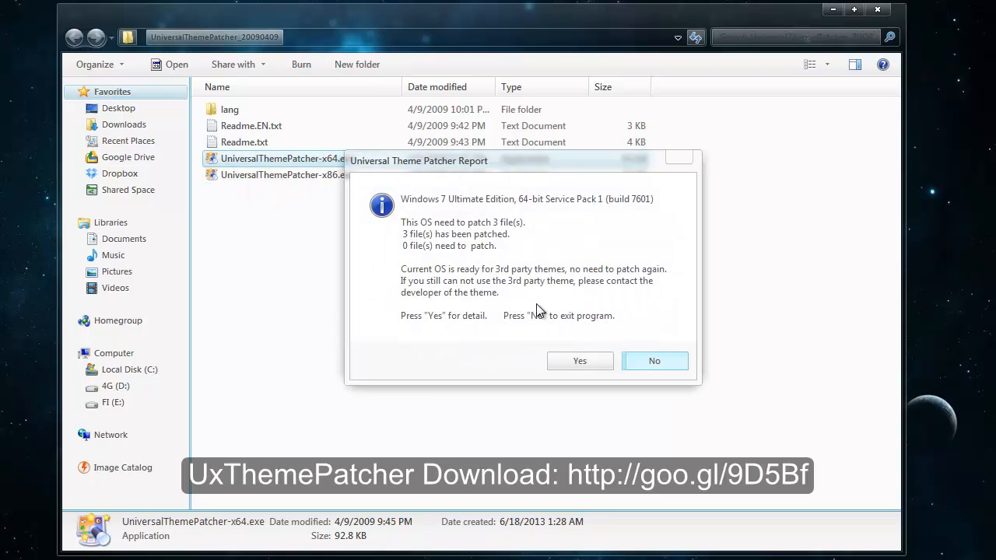
{"action": "left_click", "coordinate": [579, 361]}
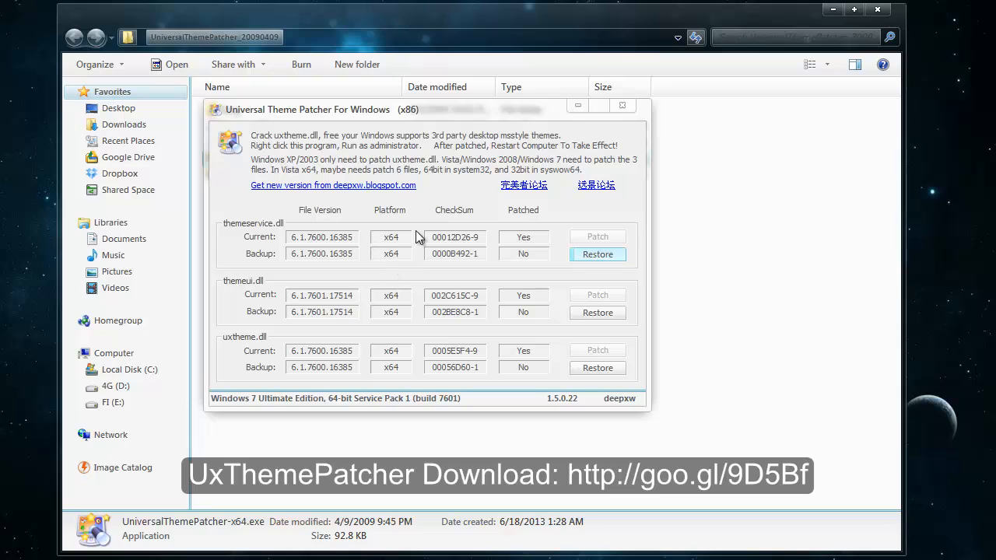
{"action": "mouse_move", "coordinate": [523, 277]}
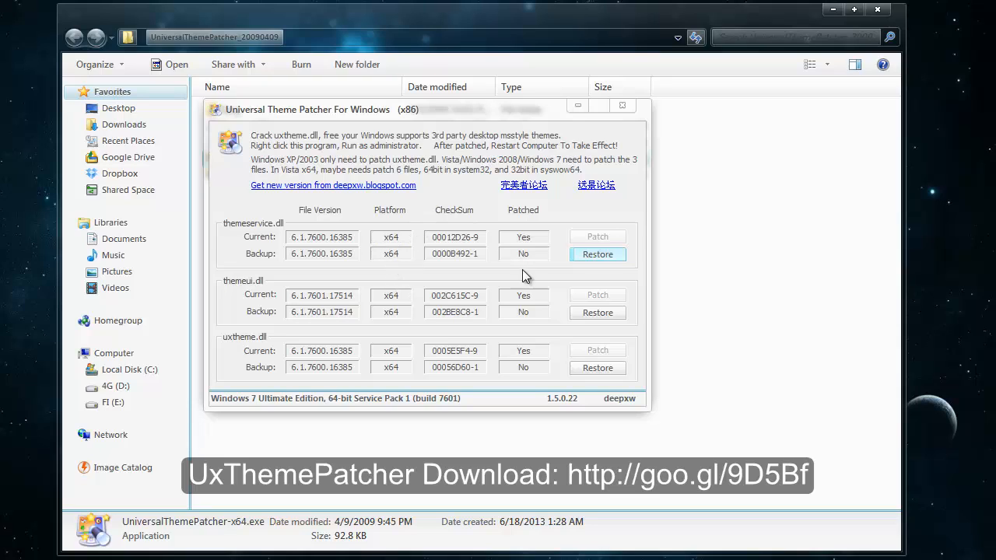
{"action": "mouse_move", "coordinate": [599, 308]}
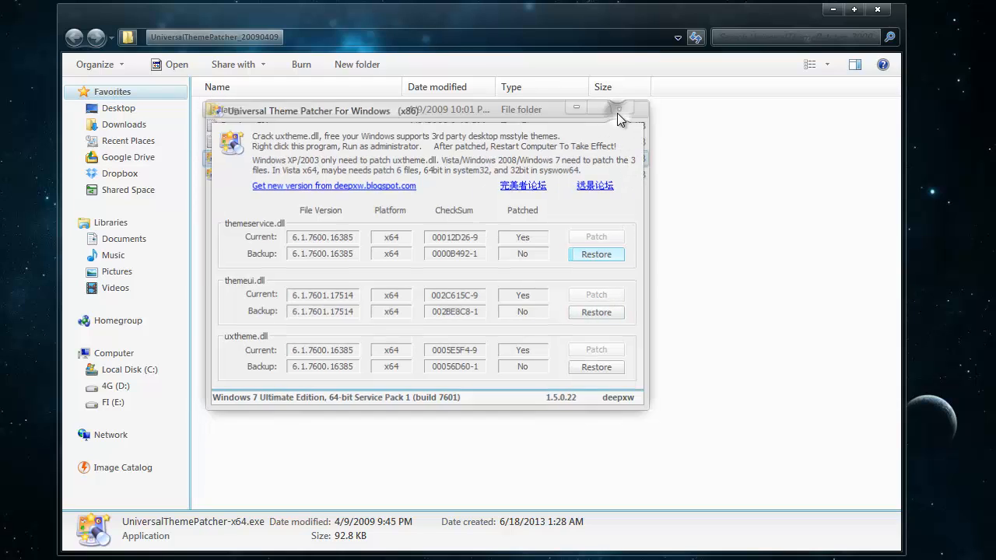
{"action": "left_click", "coordinate": [623, 109]}
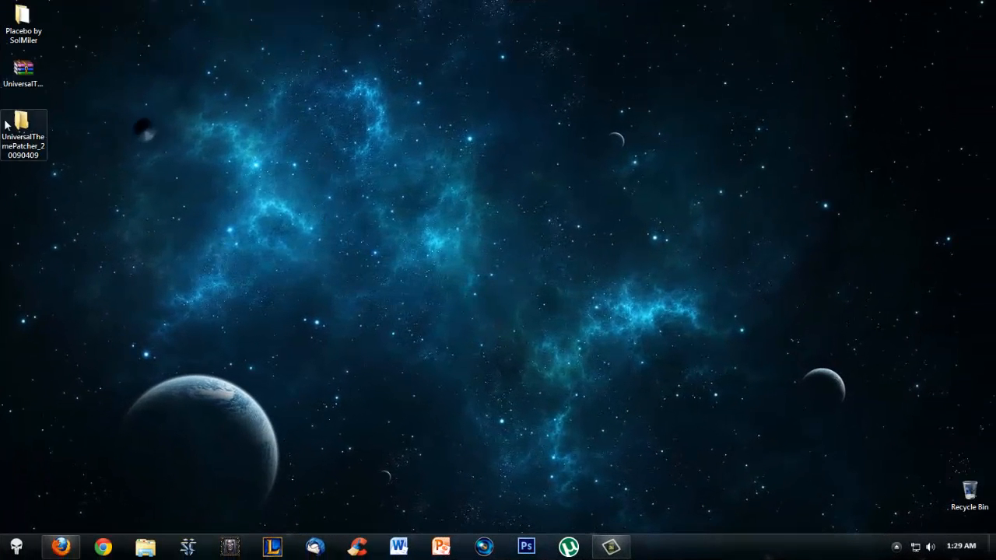
Navigate into Placebo by SolMiler > 5. Tools > TakeOwnership to see the Install and Remove .reg files.
{"action": "double_click", "coordinate": [23, 32]}
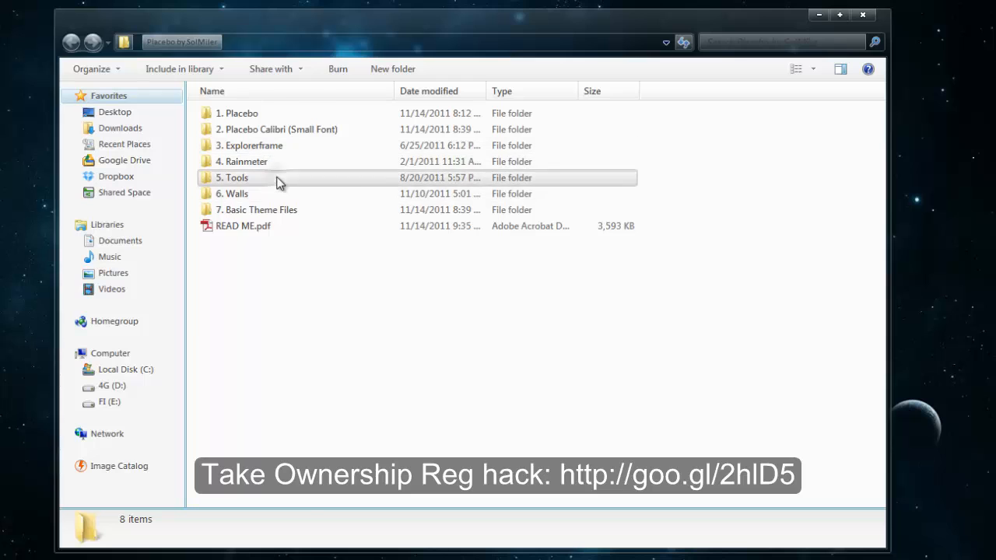
{"action": "double_click", "coordinate": [234, 178]}
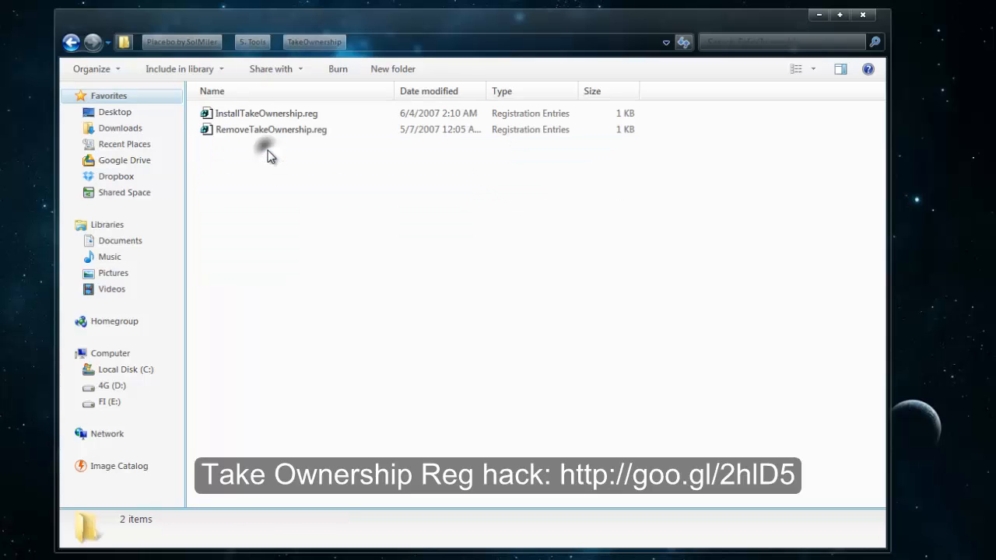
{"action": "left_click", "coordinate": [266, 112]}
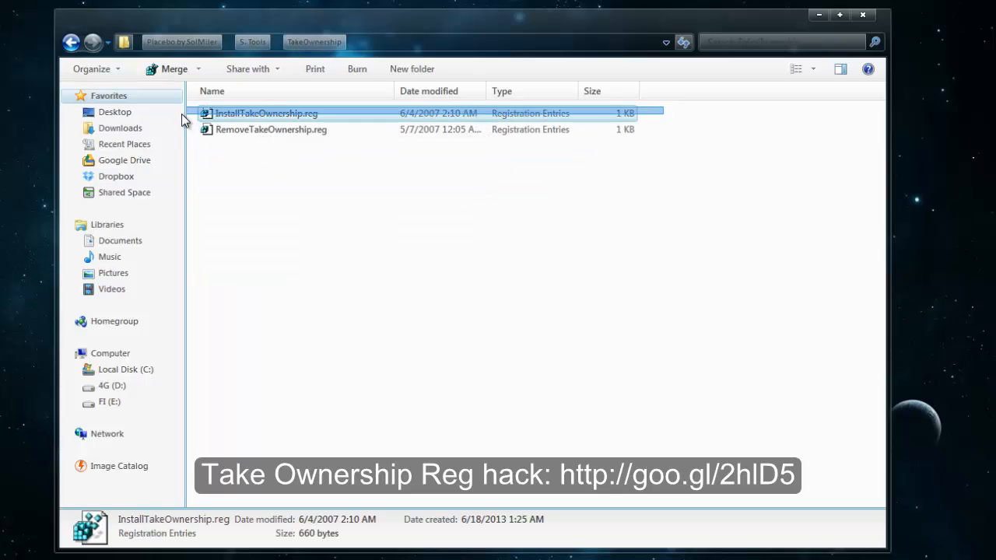
{"action": "left_click", "coordinate": [259, 163]}
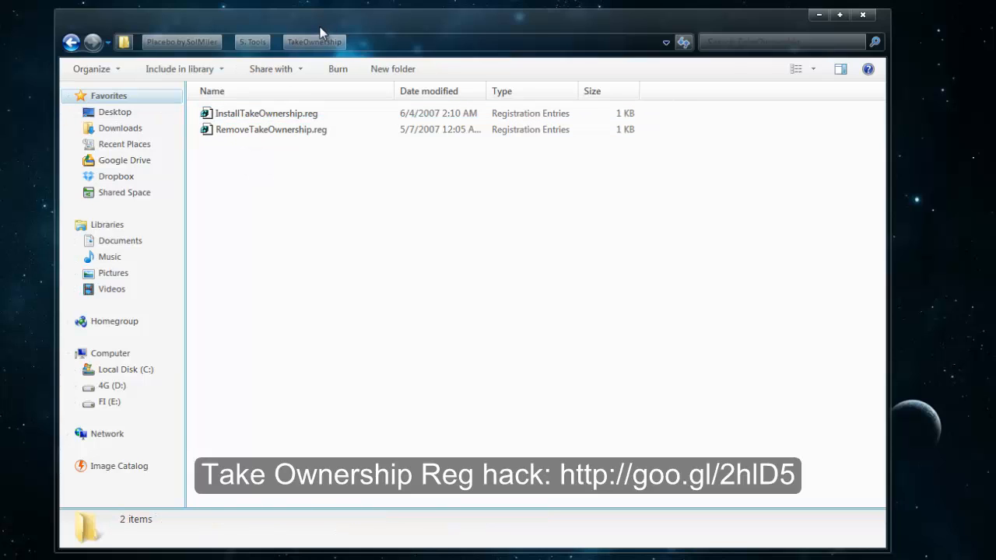
{"action": "mouse_move", "coordinate": [376, 270]}
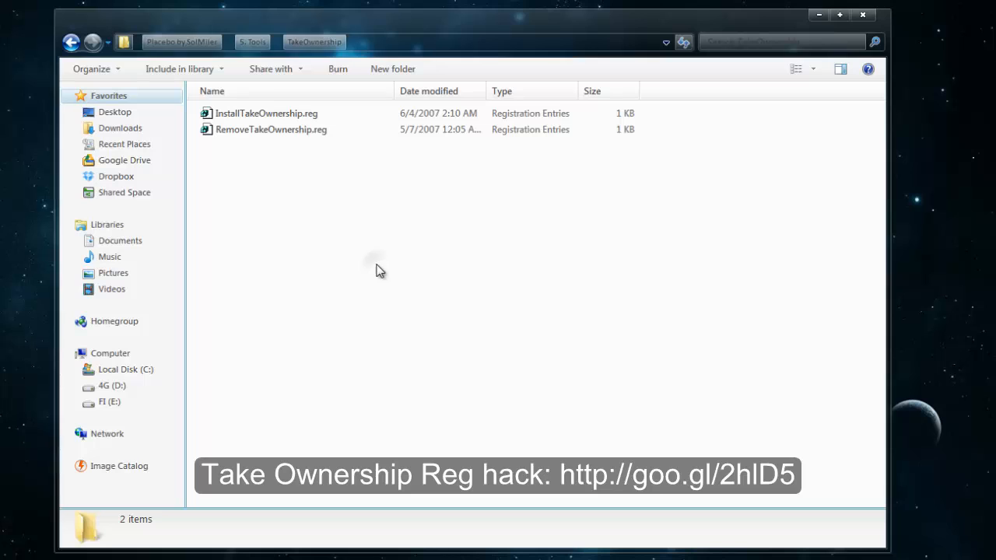
{"action": "mouse_move", "coordinate": [335, 140]}
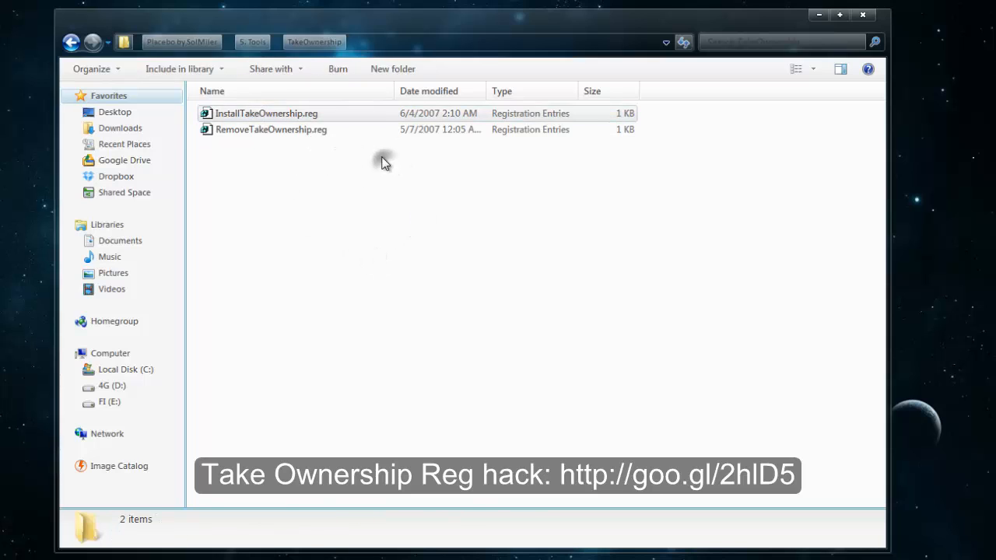
{"action": "mouse_move", "coordinate": [381, 34]}
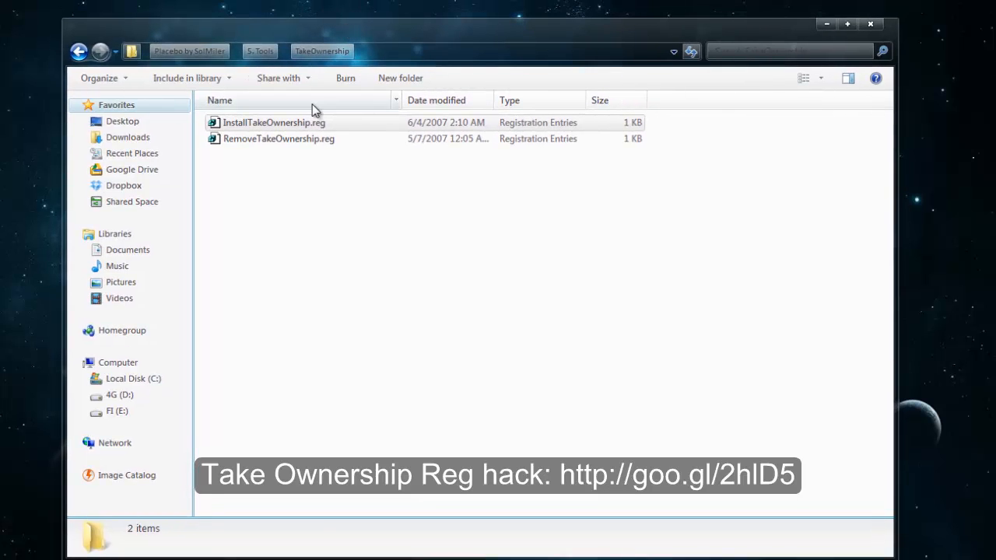
{"action": "mouse_move", "coordinate": [319, 90]}
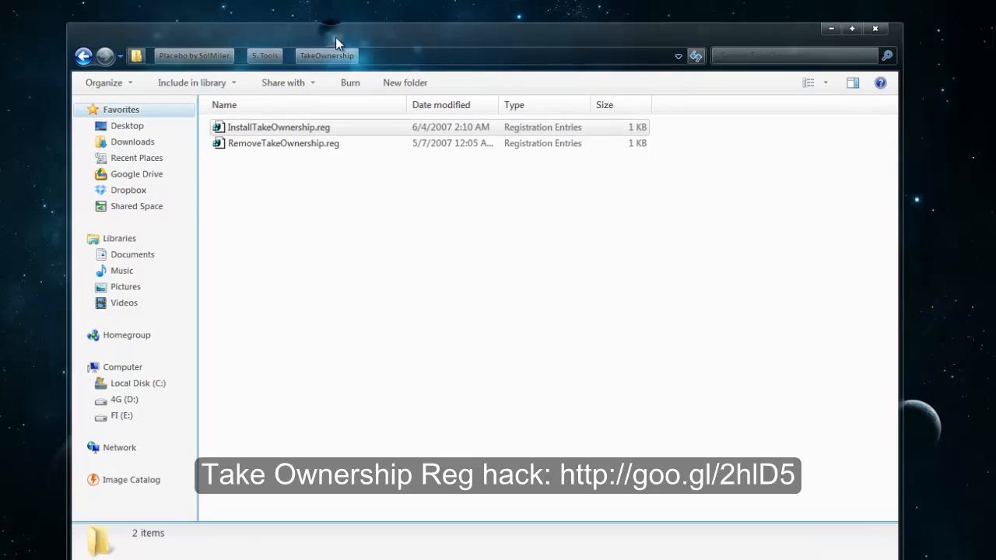
Run InstallTakeOwnership.reg and confirm adding its entries to the registry.
{"action": "left_click", "coordinate": [278, 128]}
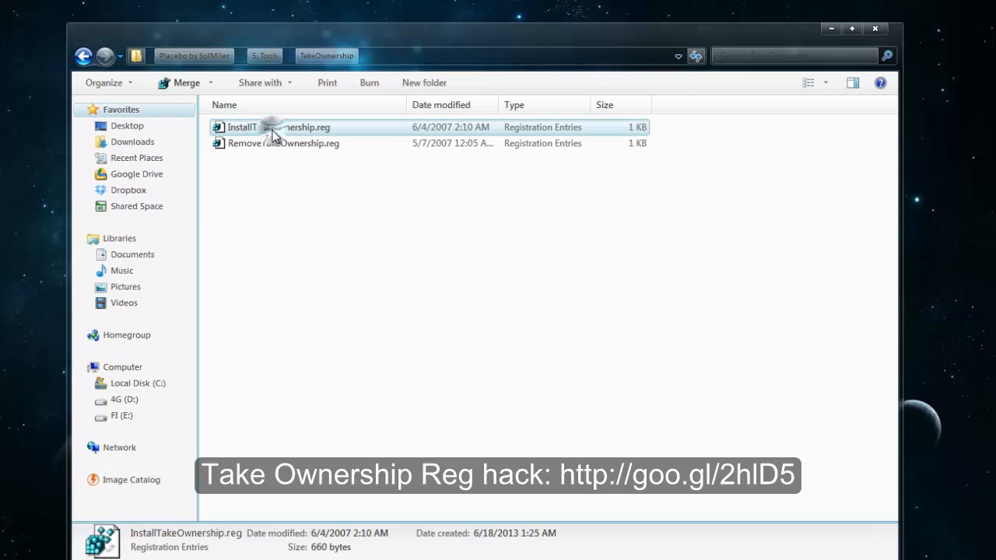
{"action": "mouse_move", "coordinate": [241, 128]}
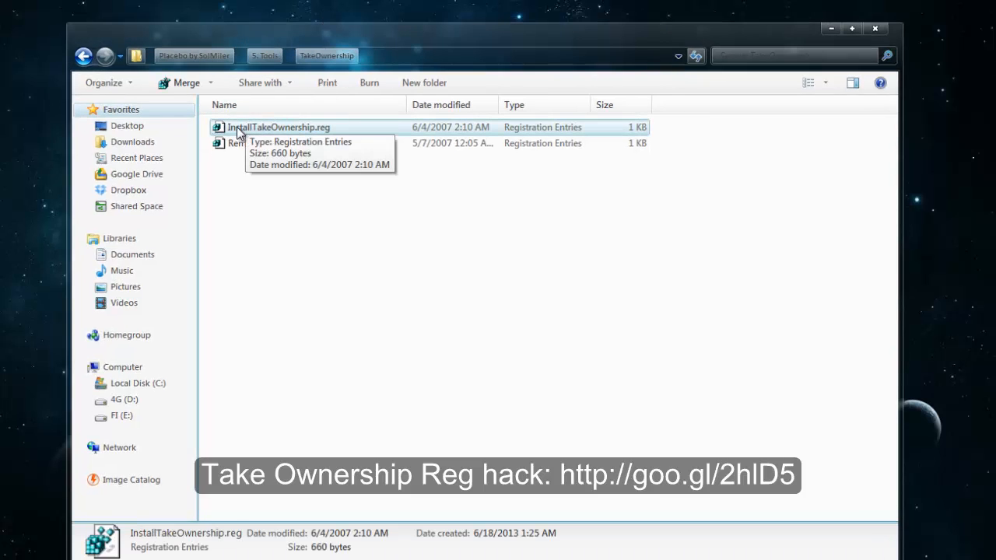
{"action": "double_click", "coordinate": [277, 127]}
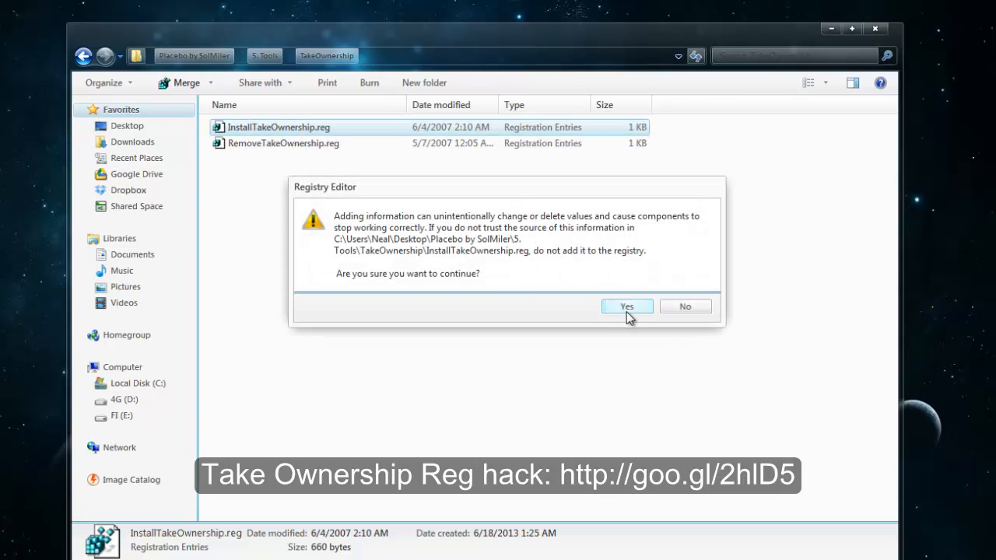
{"action": "left_click", "coordinate": [626, 305]}
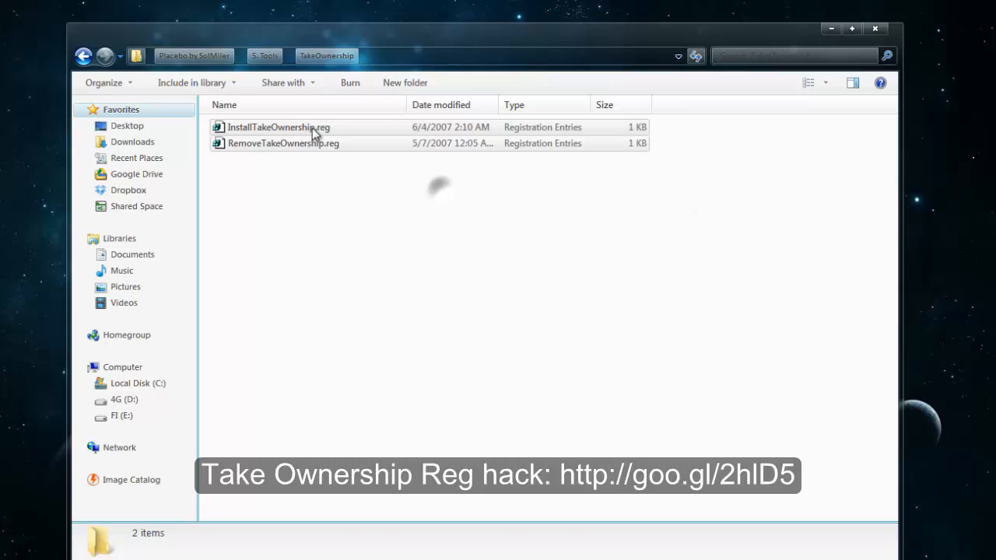
Check the file's context menu for the Take Ownership entry, then close the folder window.
{"action": "right_click", "coordinate": [279, 127]}
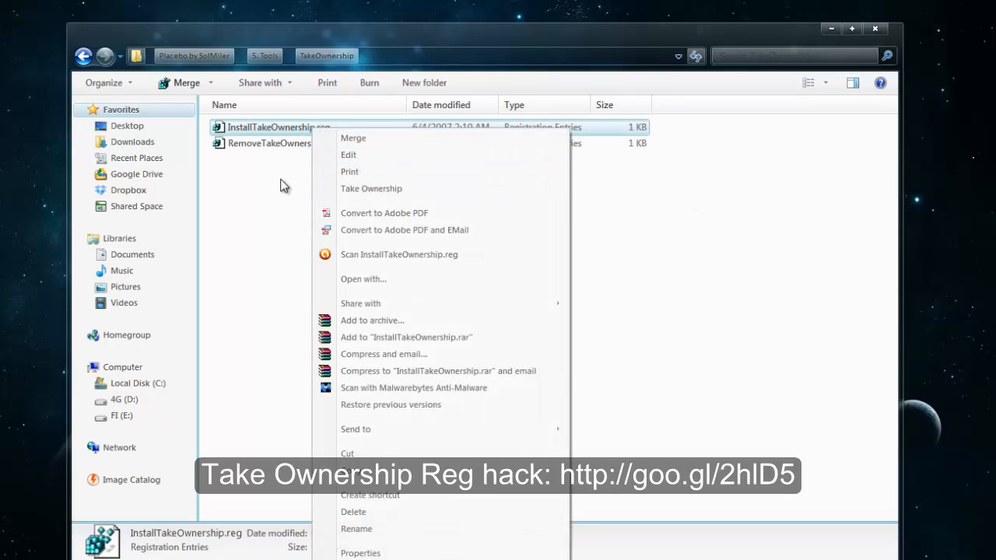
{"action": "mouse_move", "coordinate": [370, 191]}
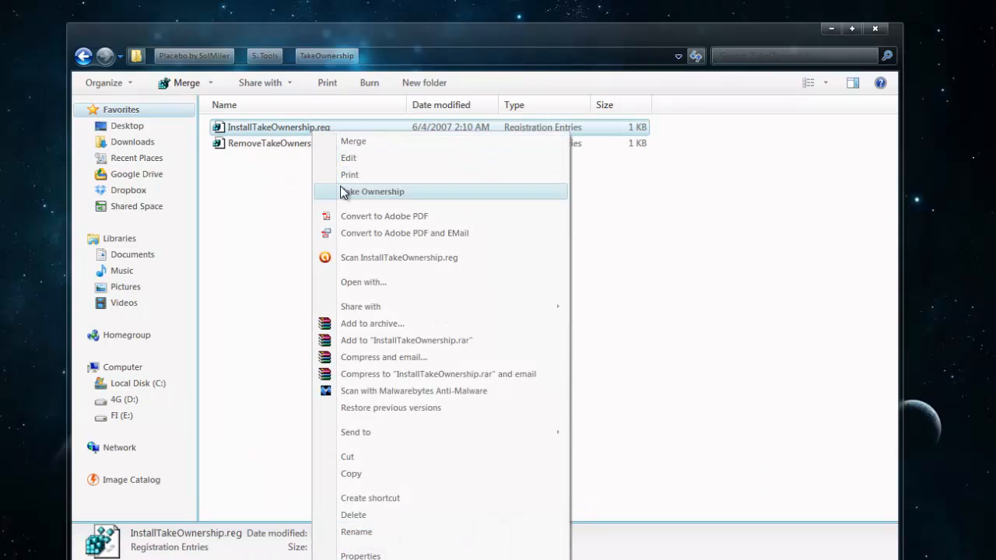
{"action": "mouse_move", "coordinate": [412, 204]}
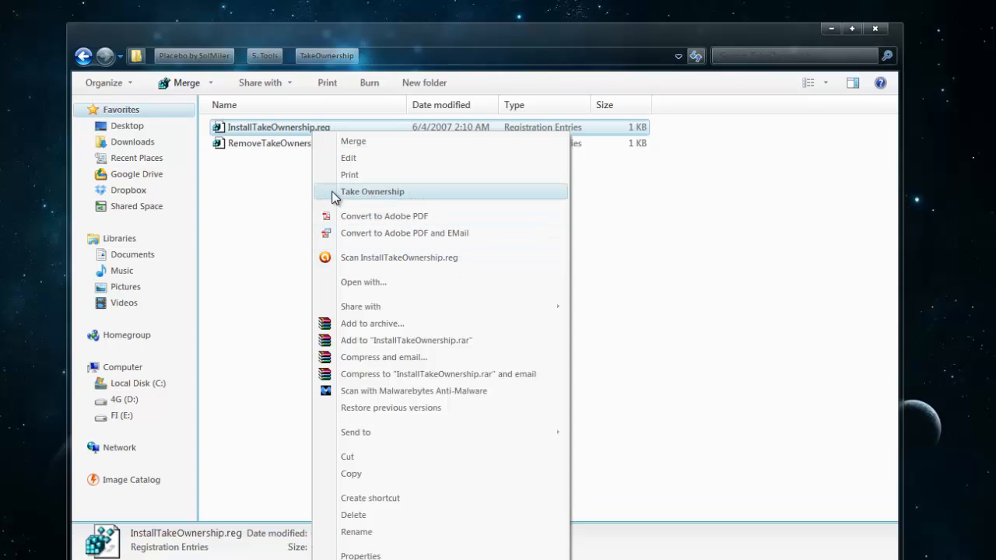
{"action": "mouse_move", "coordinate": [504, 195]}
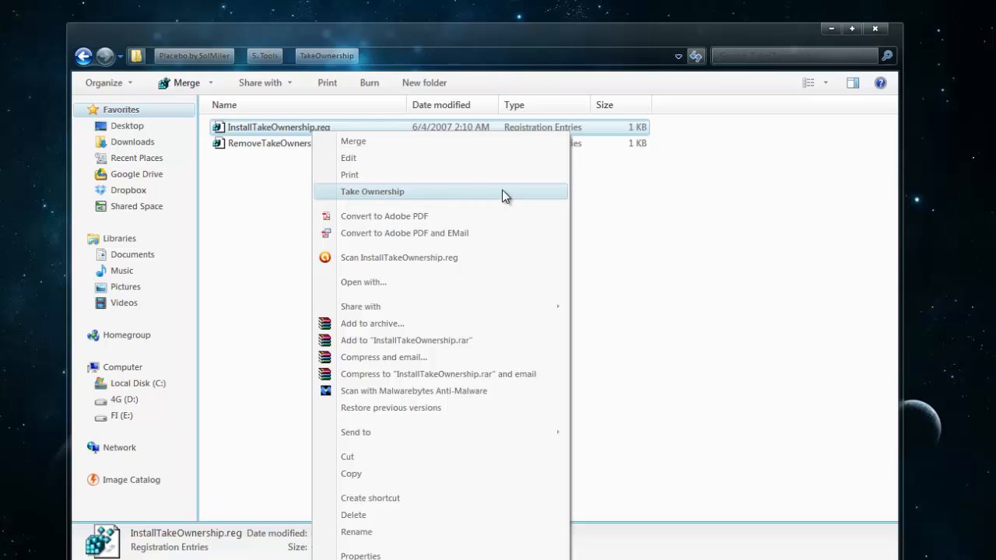
{"action": "left_click", "coordinate": [372, 191]}
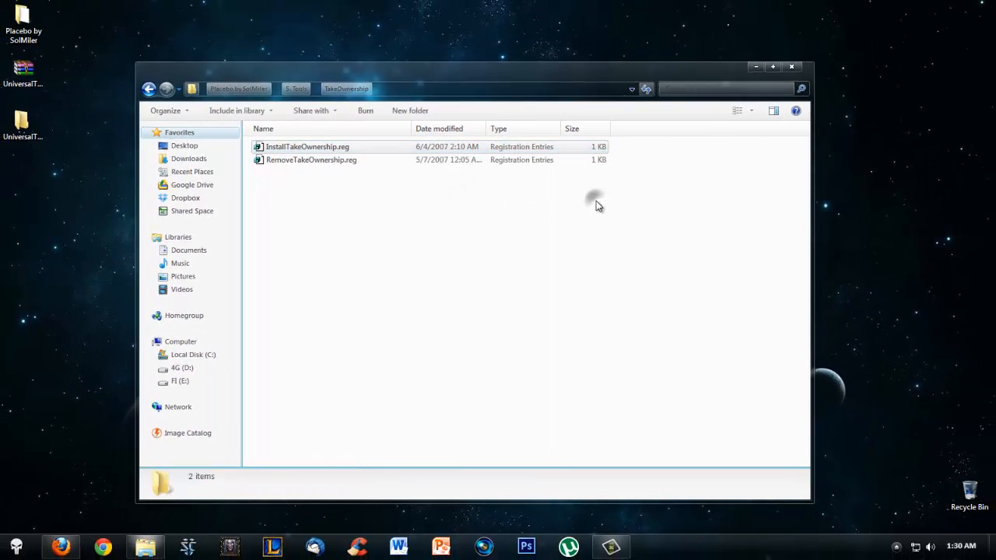
{"action": "mouse_move", "coordinate": [439, 196]}
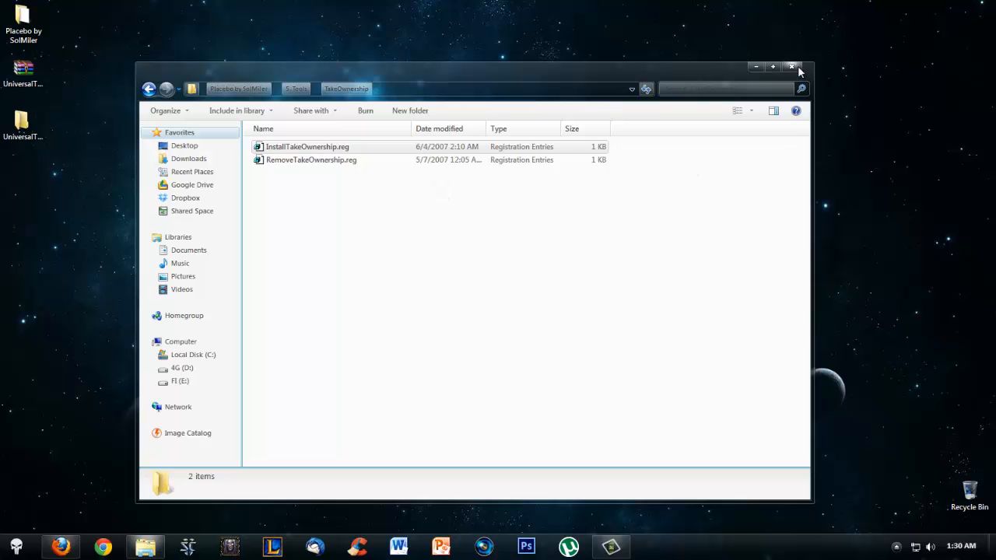
{"action": "left_click", "coordinate": [791, 66]}
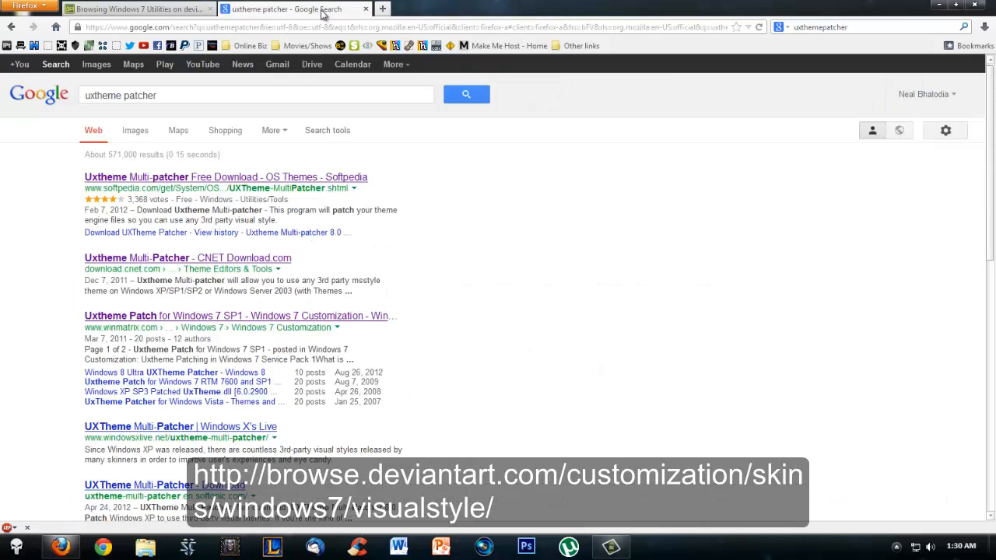
On DeviantArt's Windows 7 visual styles, list the Popular All Time entries.
{"action": "left_click", "coordinate": [140, 9]}
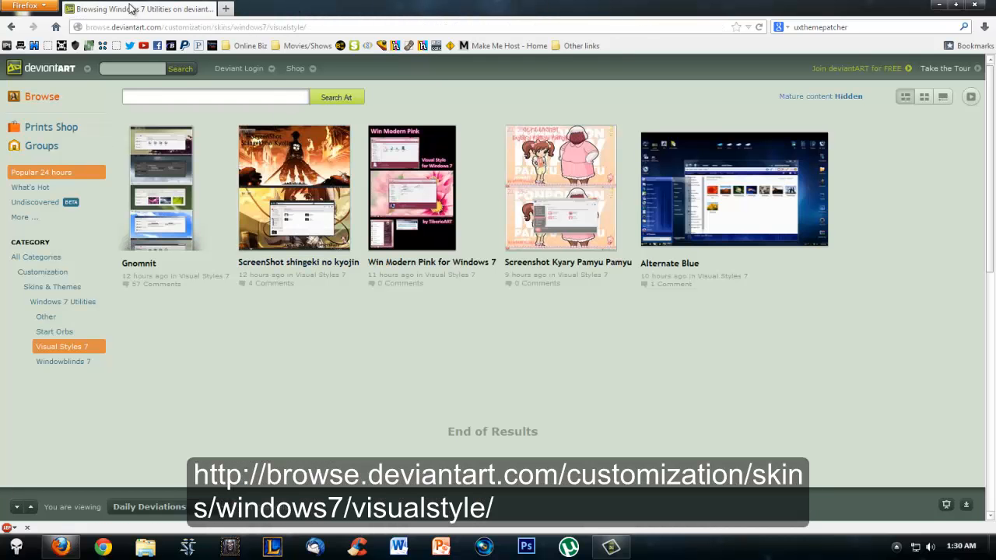
{"action": "mouse_move", "coordinate": [23, 218]}
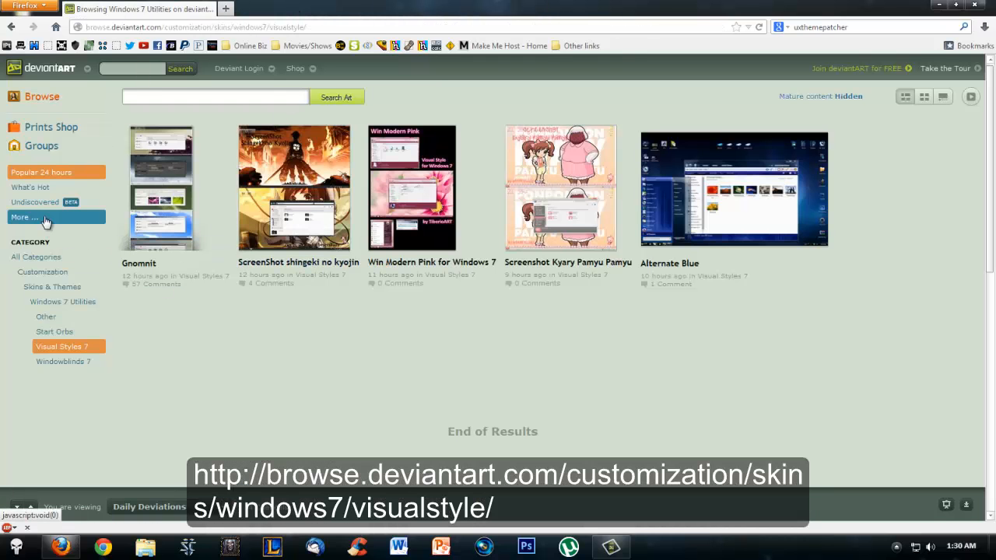
{"action": "left_click", "coordinate": [210, 27]}
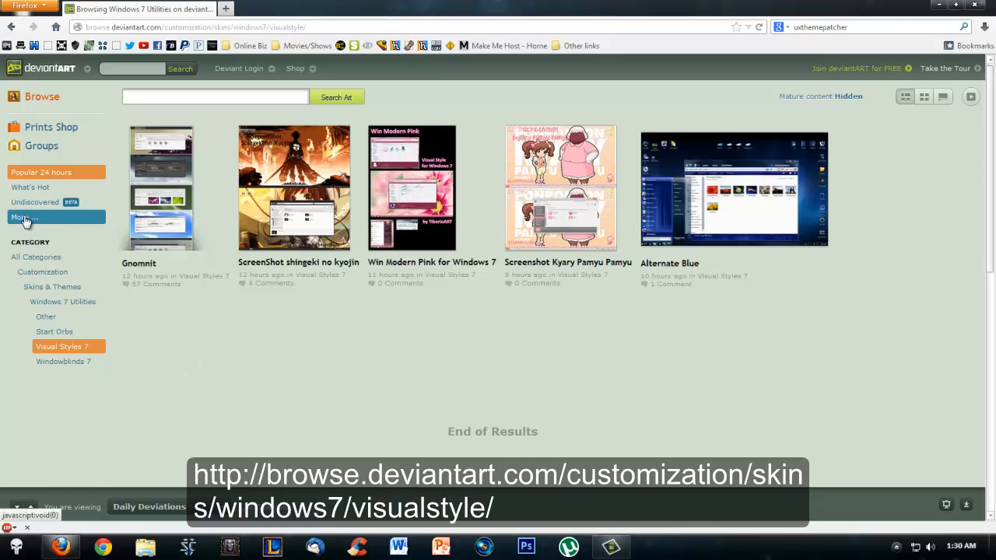
{"action": "left_click", "coordinate": [24, 218]}
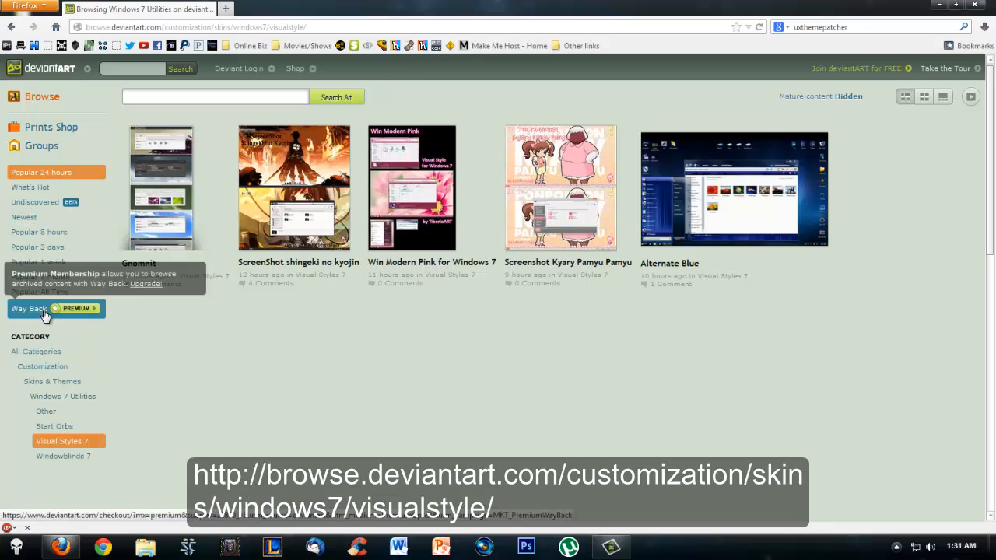
{"action": "left_click", "coordinate": [39, 292]}
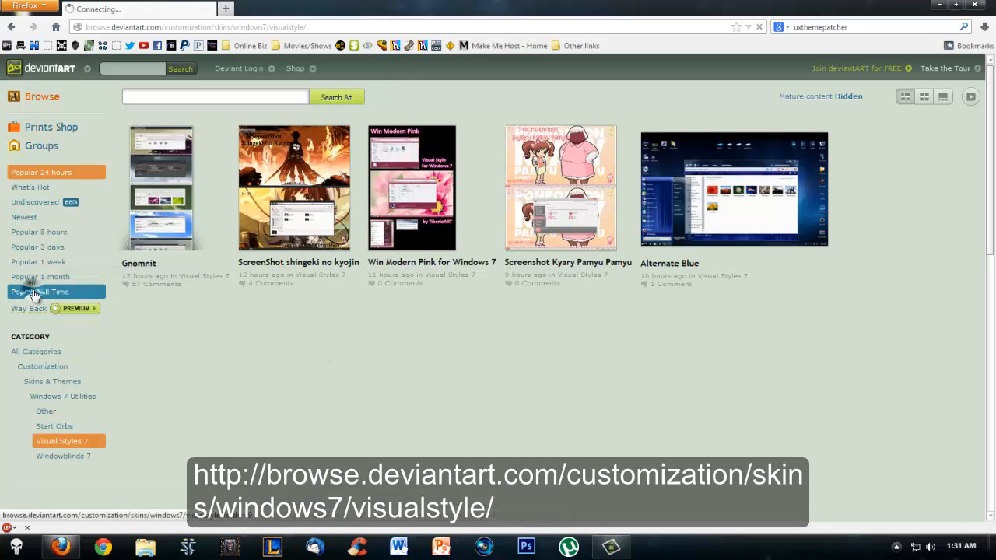
{"action": "left_click", "coordinate": [39, 293]}
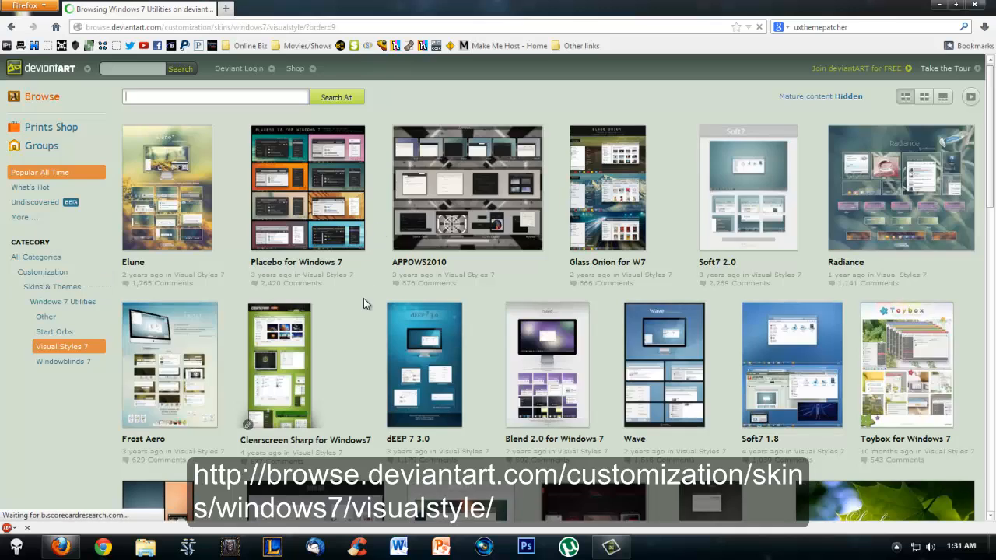
{"action": "scroll", "scroll_direction": "down", "scroll_amount": 3}
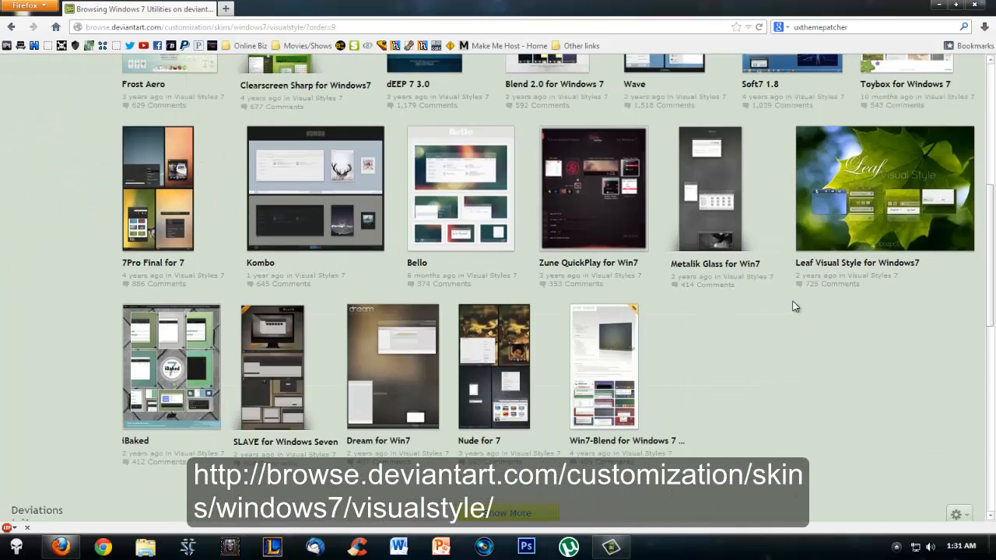
{"action": "scroll", "scroll_direction": "up", "scroll_amount": 3}
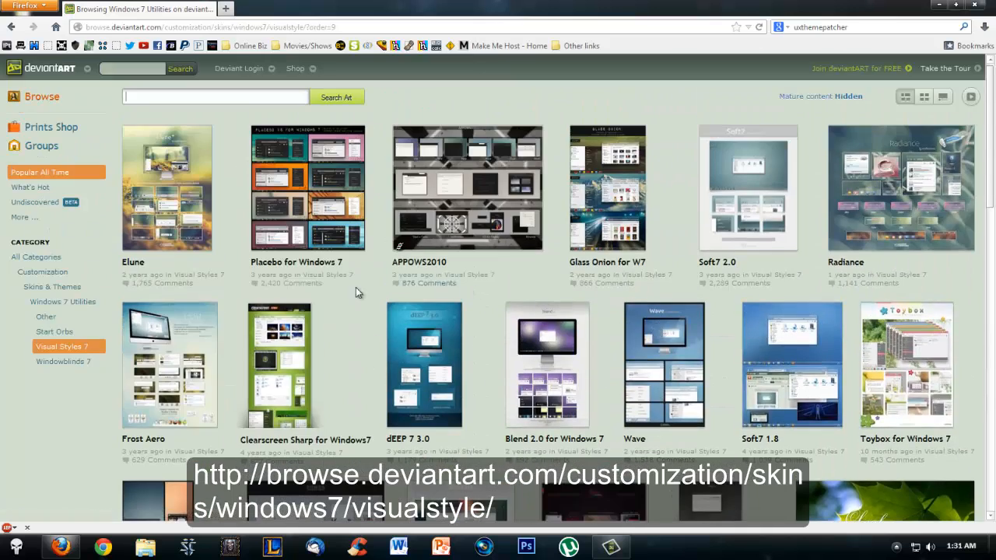
{"action": "mouse_move", "coordinate": [296, 262]}
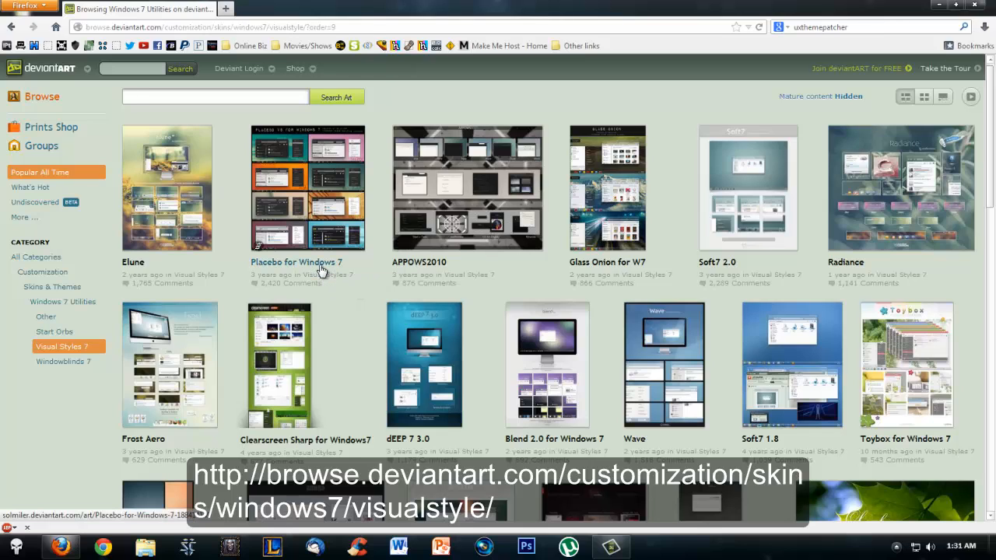
Open the Placebo for Windows 7 visual style page and look through its preview and download link.
{"action": "left_click", "coordinate": [309, 186]}
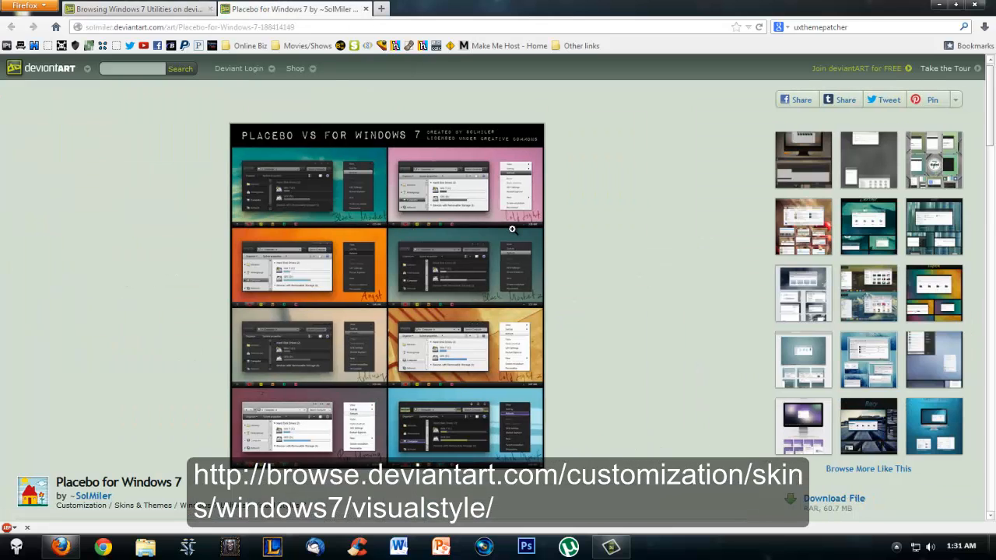
{"action": "scroll", "scroll_direction": "down", "scroll_amount": 3}
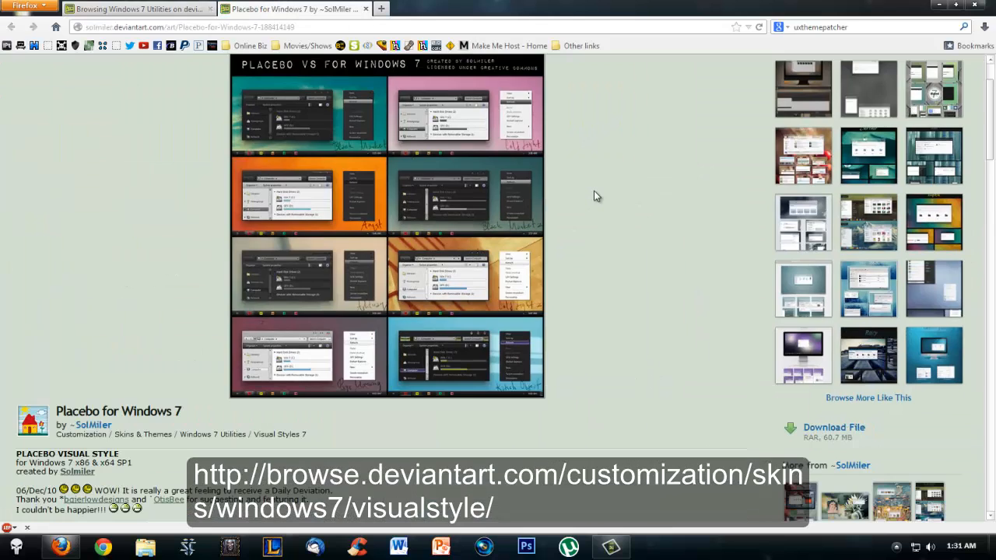
{"action": "scroll", "scroll_direction": "down", "scroll_amount": 3}
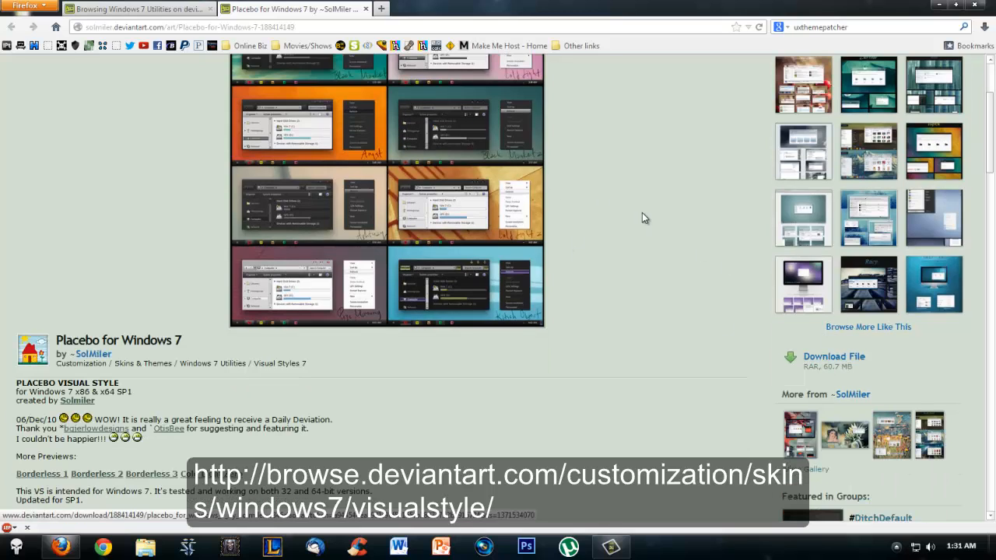
{"action": "scroll", "scroll_direction": "up", "scroll_amount": 3}
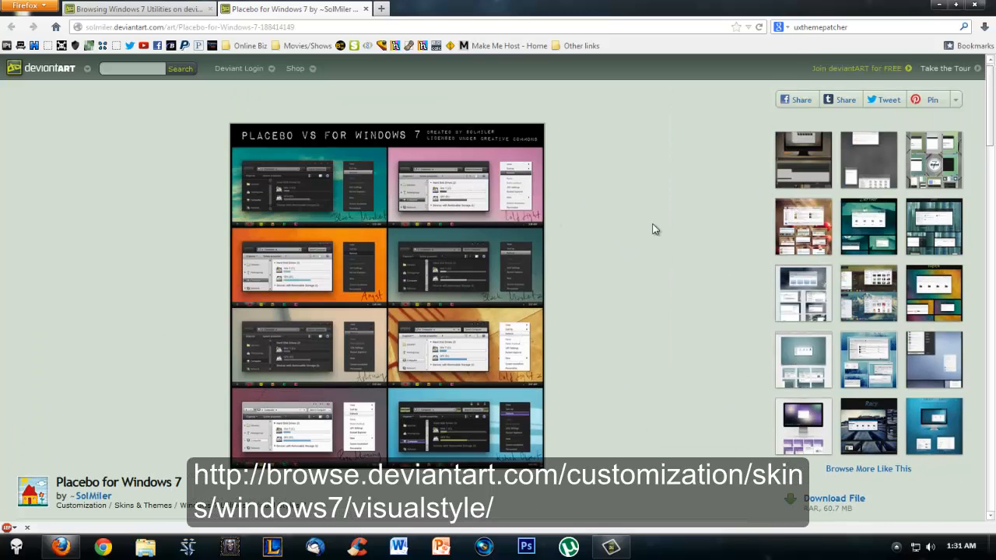
{"action": "scroll", "scroll_direction": "down", "scroll_amount": 3}
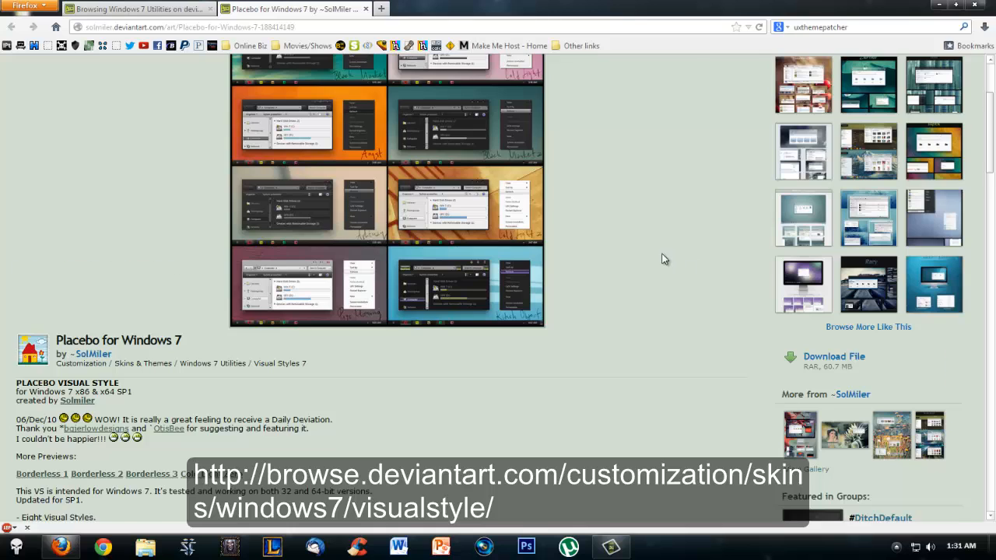
{"action": "scroll", "scroll_direction": "up", "scroll_amount": 3}
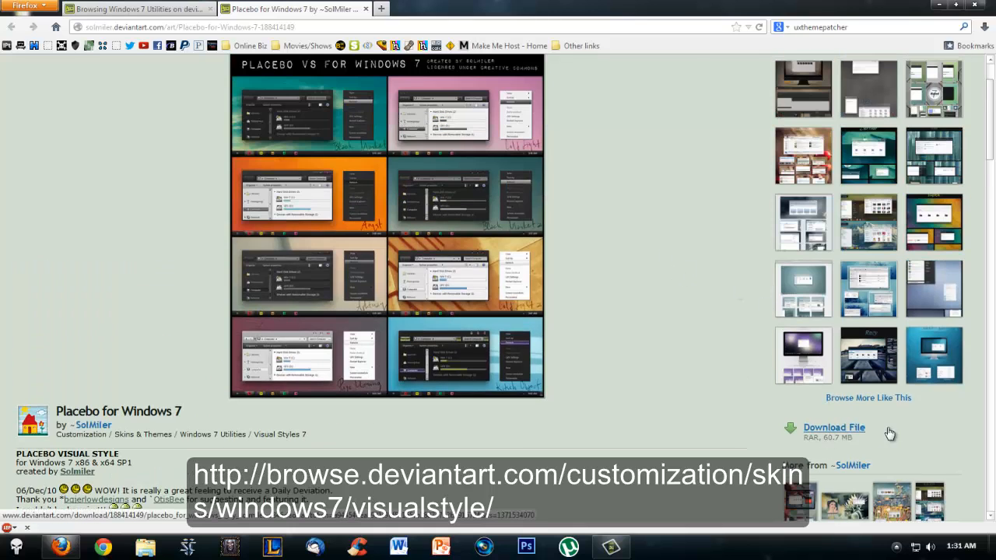
{"action": "mouse_move", "coordinate": [722, 149]}
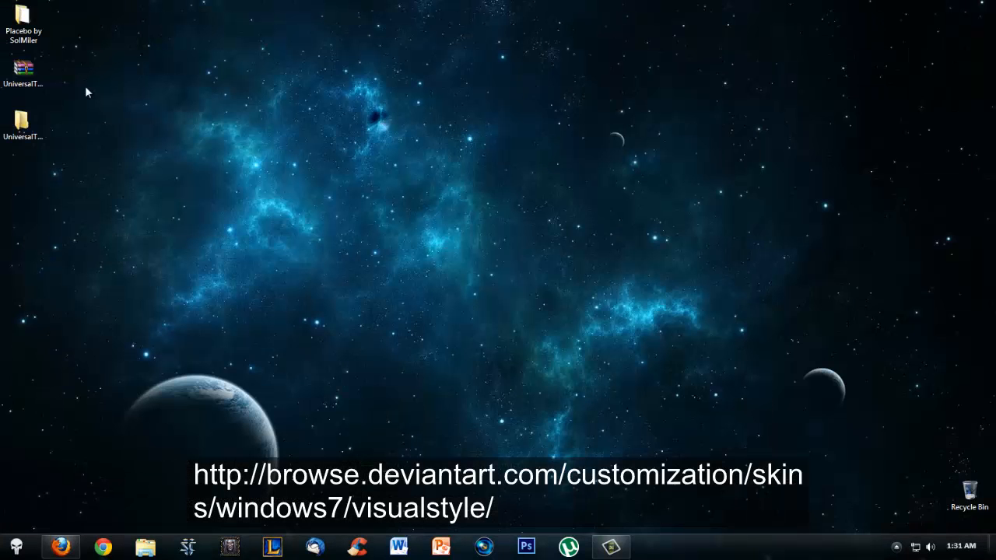
Open the Placebo by SolMiller theme pack folder and browse its numbered subfolders, ending on 3. Explorerframe.
{"action": "left_click", "coordinate": [24, 19]}
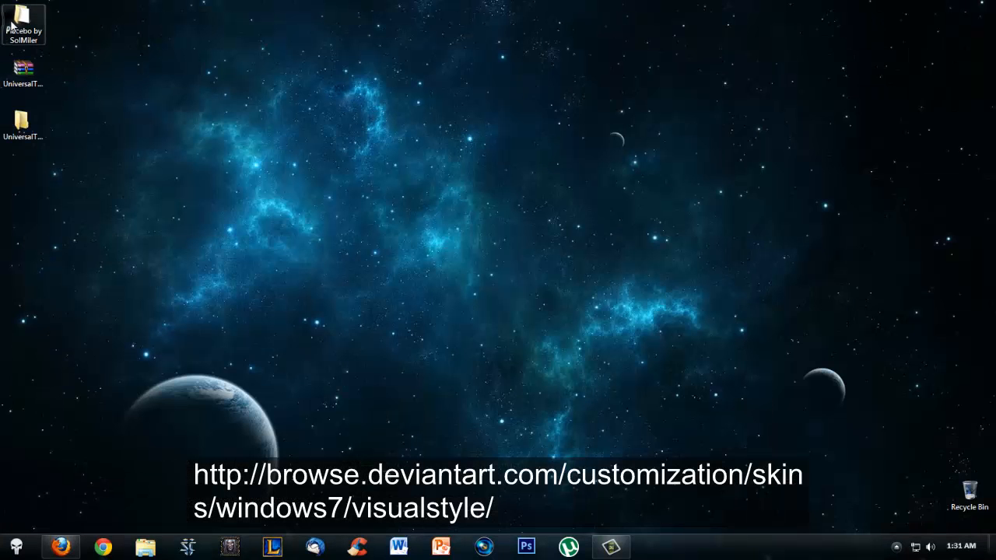
{"action": "double_click", "coordinate": [24, 19]}
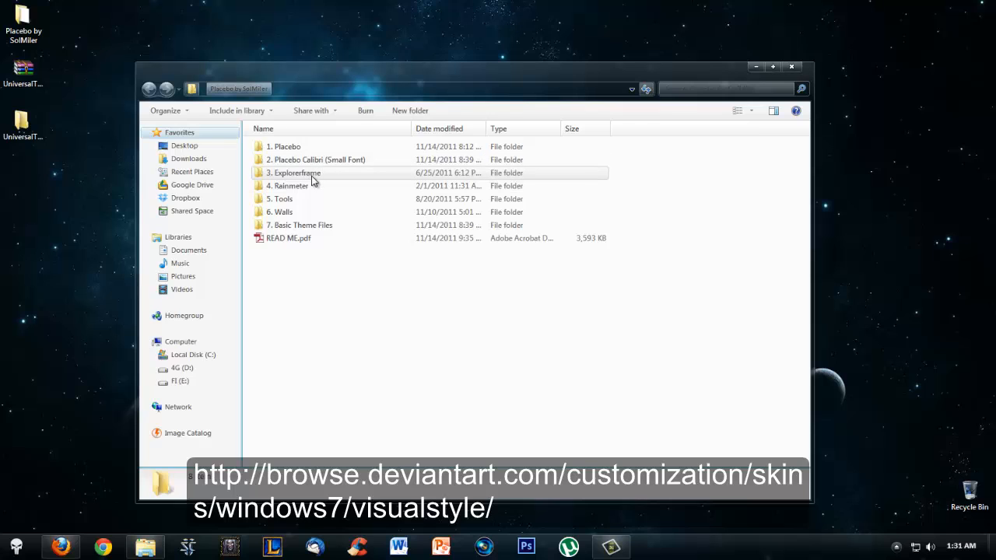
{"action": "double_click", "coordinate": [295, 173]}
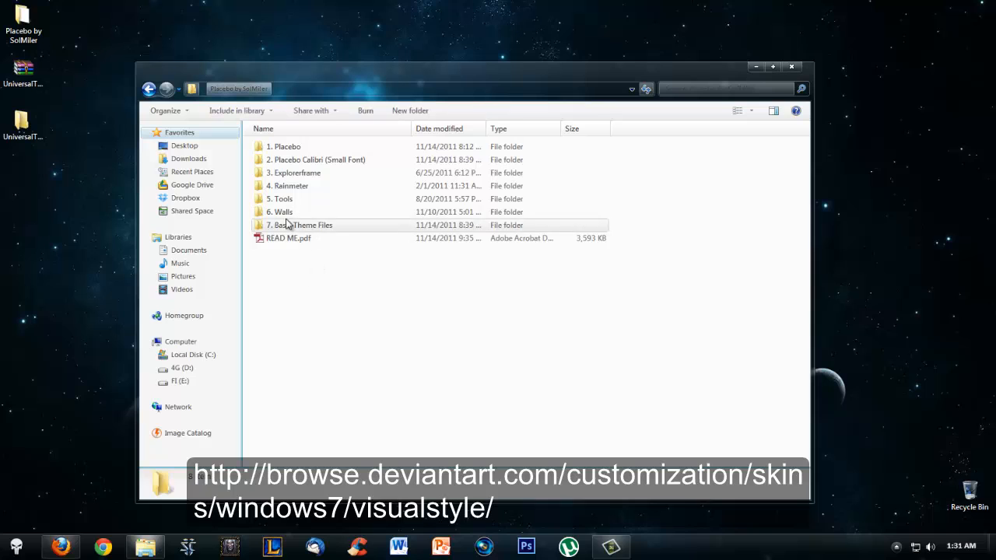
{"action": "mouse_move", "coordinate": [287, 187]}
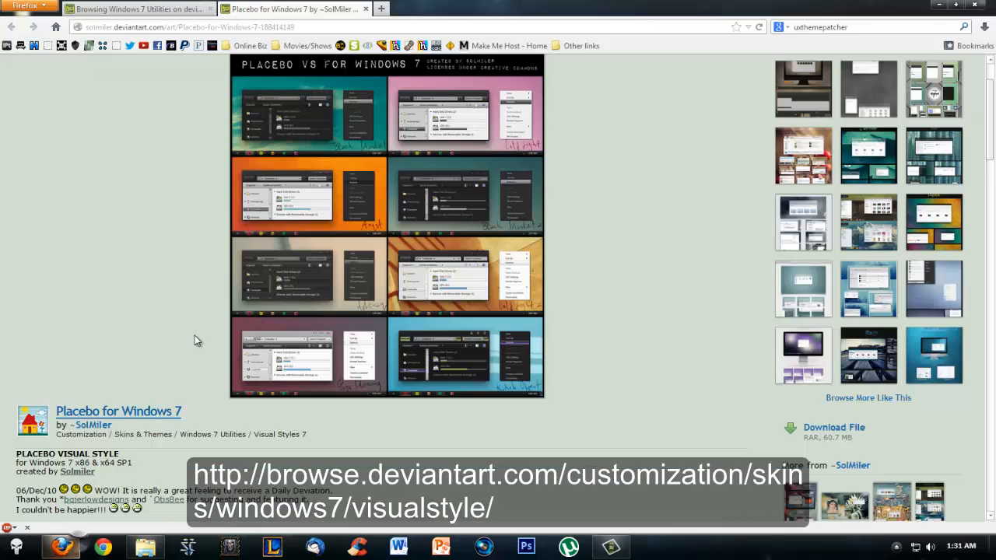
{"action": "scroll", "scroll_direction": "up", "scroll_amount": 3}
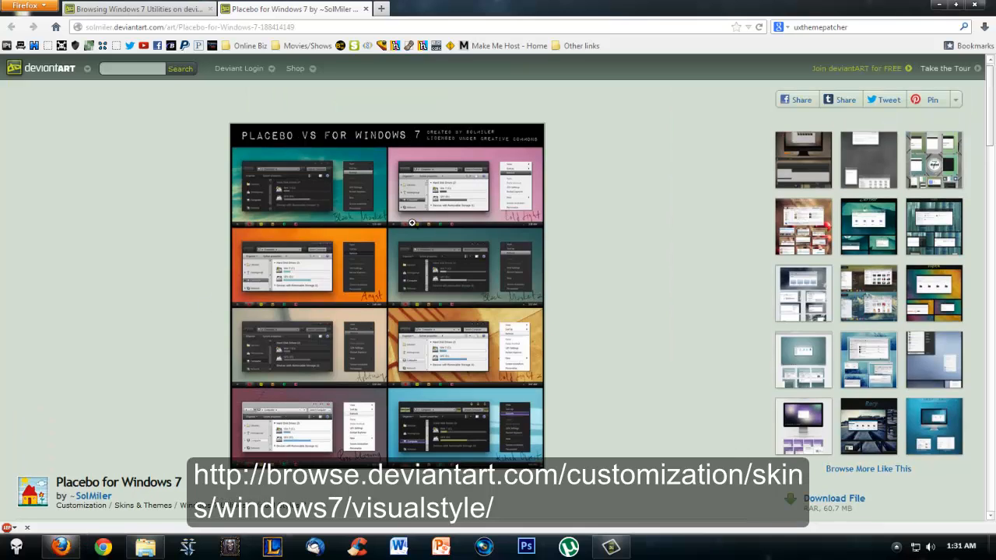
{"action": "mouse_move", "coordinate": [386, 205]}
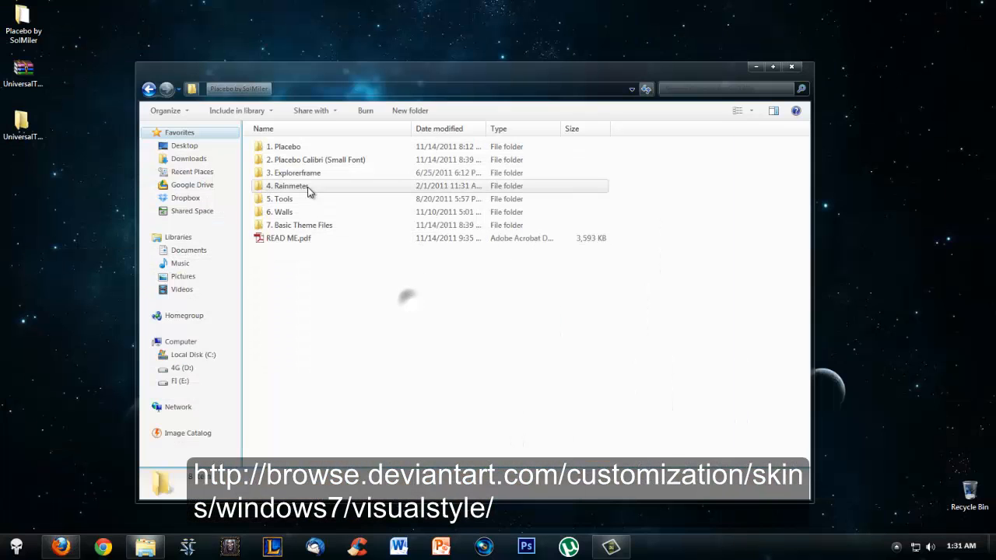
{"action": "mouse_move", "coordinate": [319, 179]}
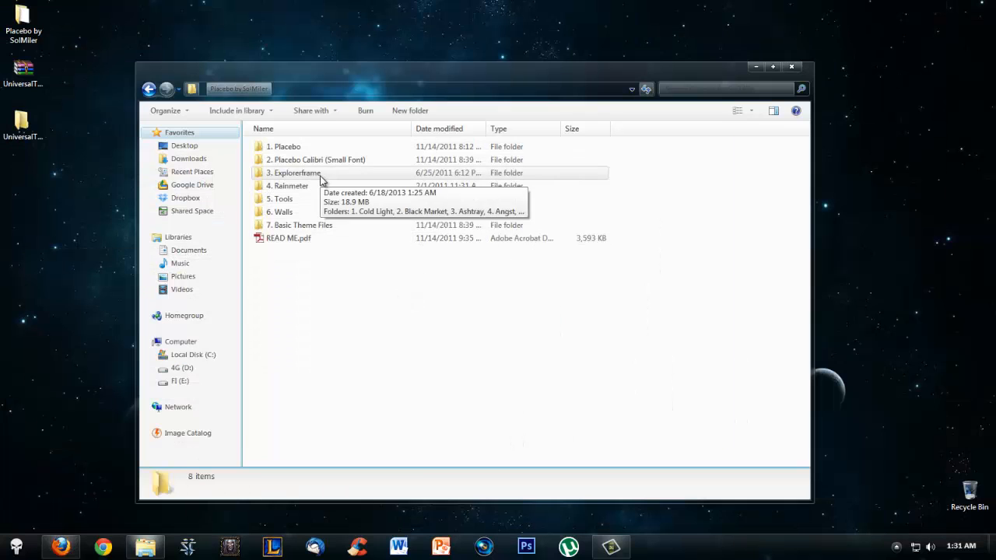
{"action": "double_click", "coordinate": [295, 173]}
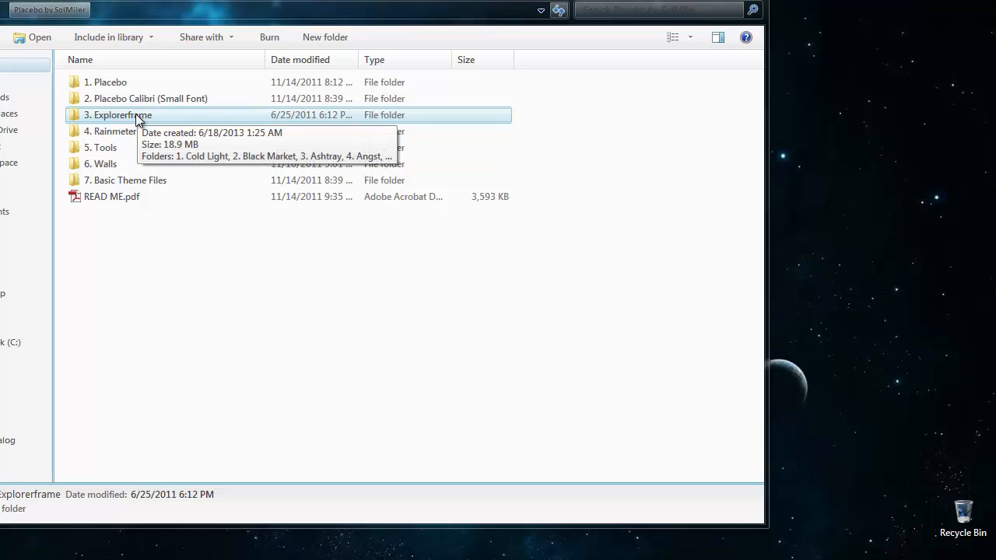
{"action": "double_click", "coordinate": [118, 116]}
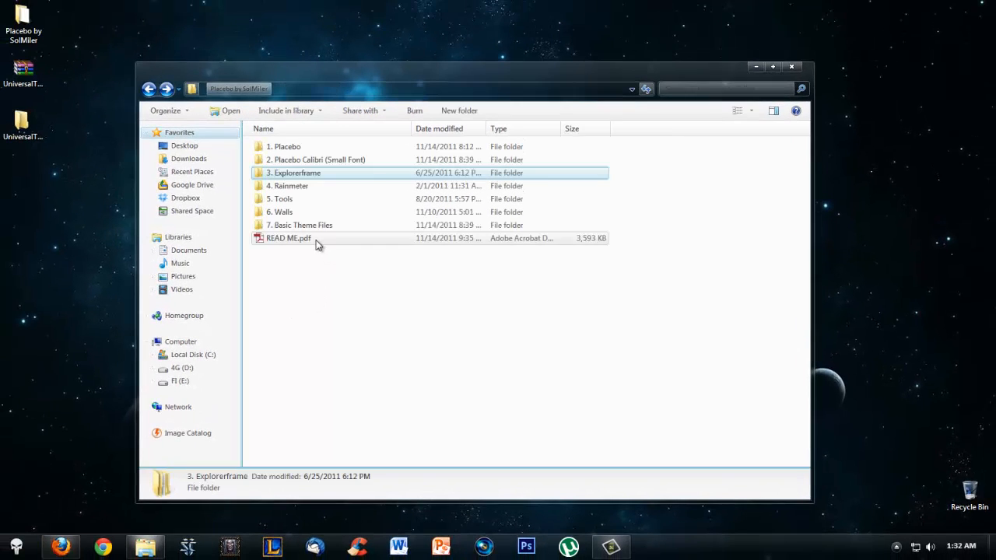
{"action": "mouse_move", "coordinate": [317, 184]}
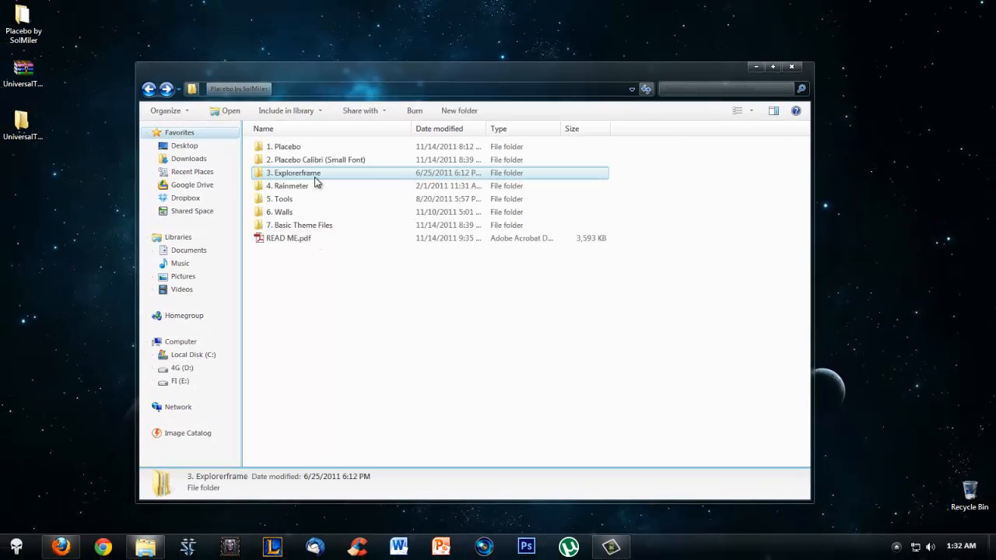
{"action": "mouse_move", "coordinate": [296, 277]}
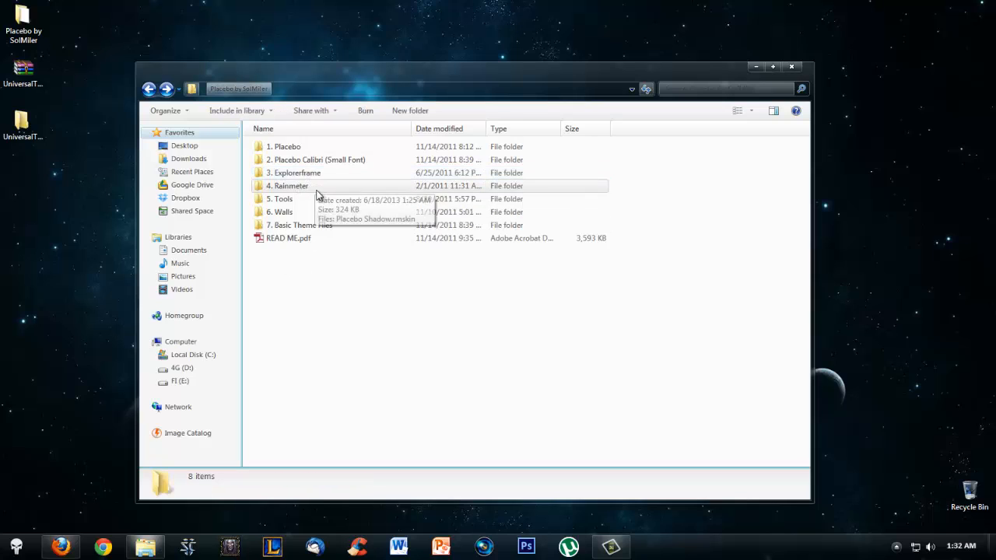
{"action": "mouse_move", "coordinate": [448, 284]}
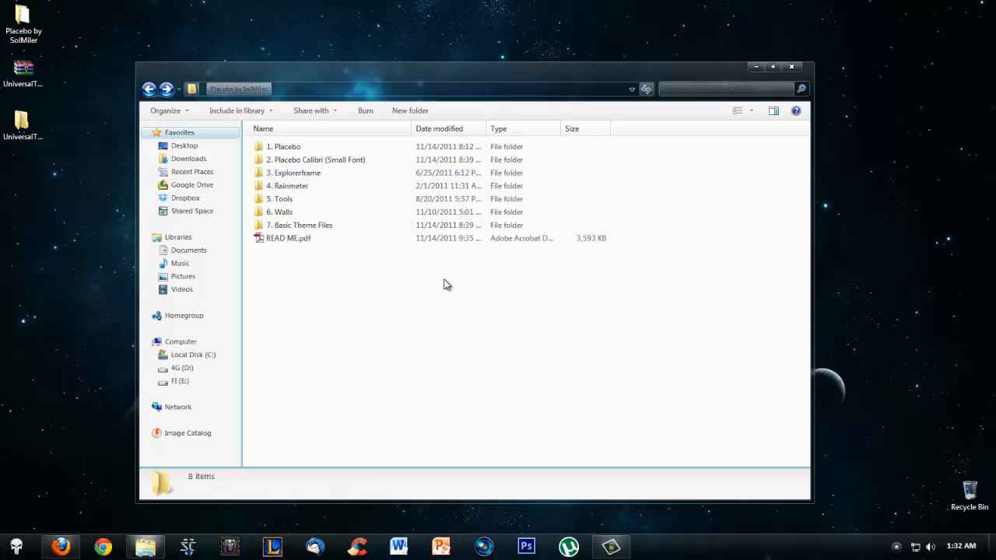
{"action": "mouse_move", "coordinate": [339, 299]}
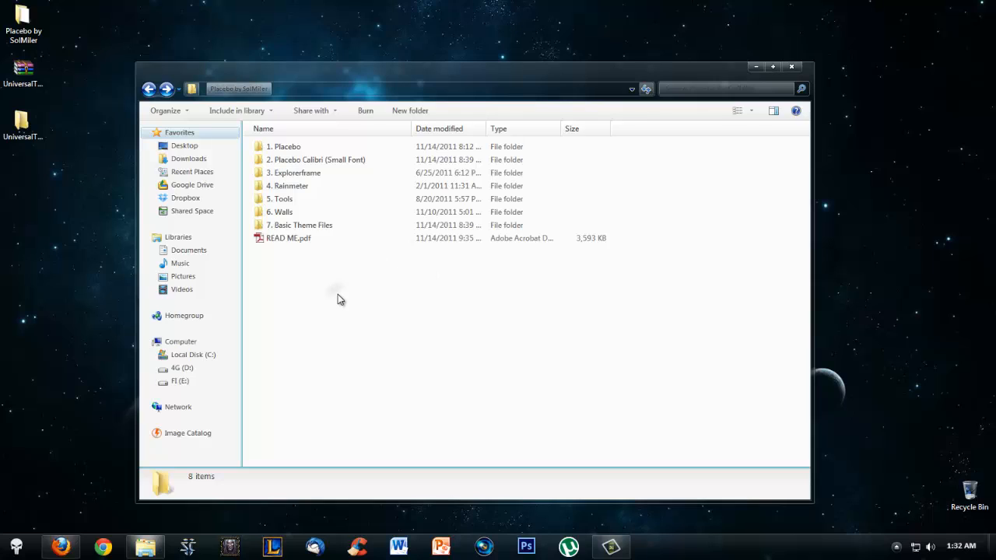
{"action": "mouse_move", "coordinate": [367, 271]}
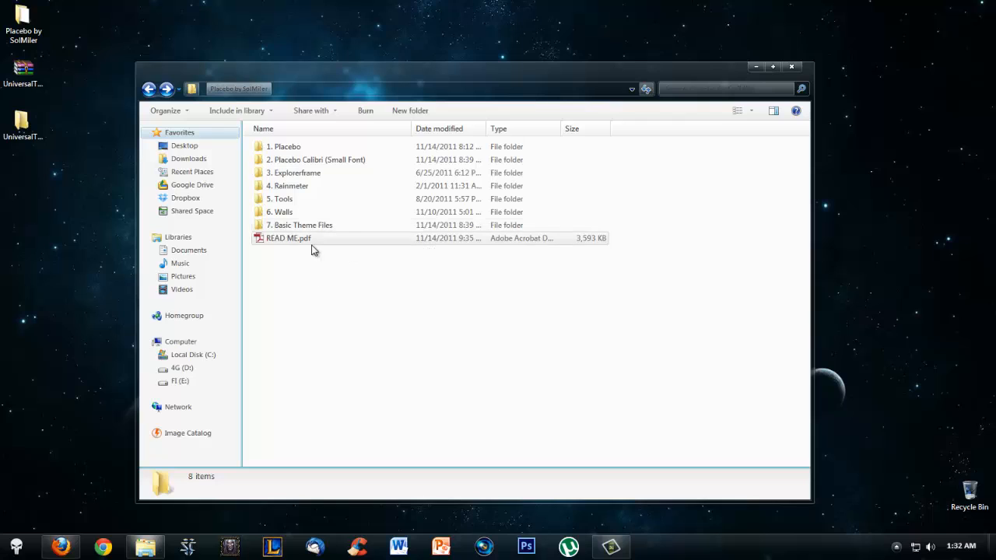
{"action": "mouse_move", "coordinate": [59, 548]}
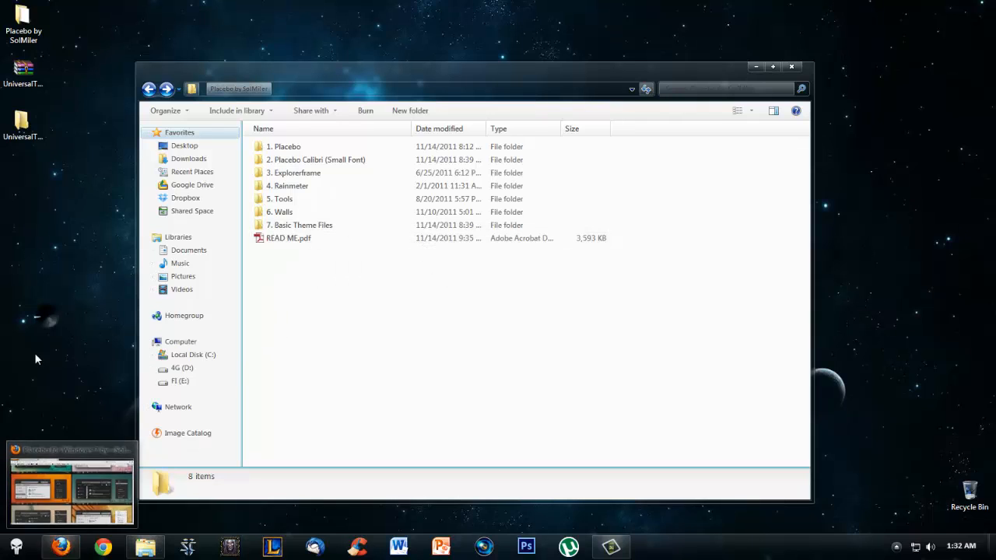
Go Start > Computer > Local Disk (C:) > Windows and select explorer.exe.
{"action": "left_click", "coordinate": [16, 548]}
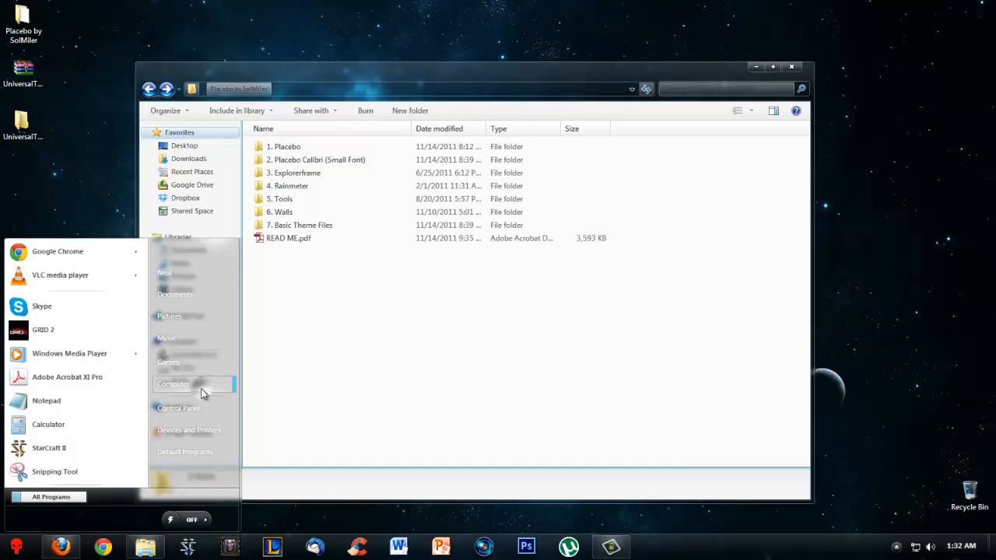
{"action": "left_click", "coordinate": [173, 383]}
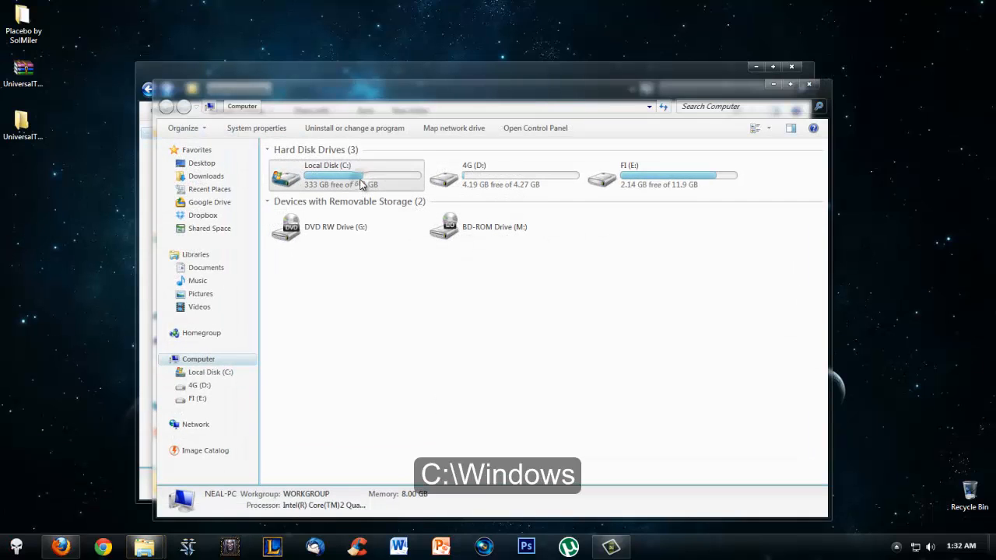
{"action": "double_click", "coordinate": [327, 174]}
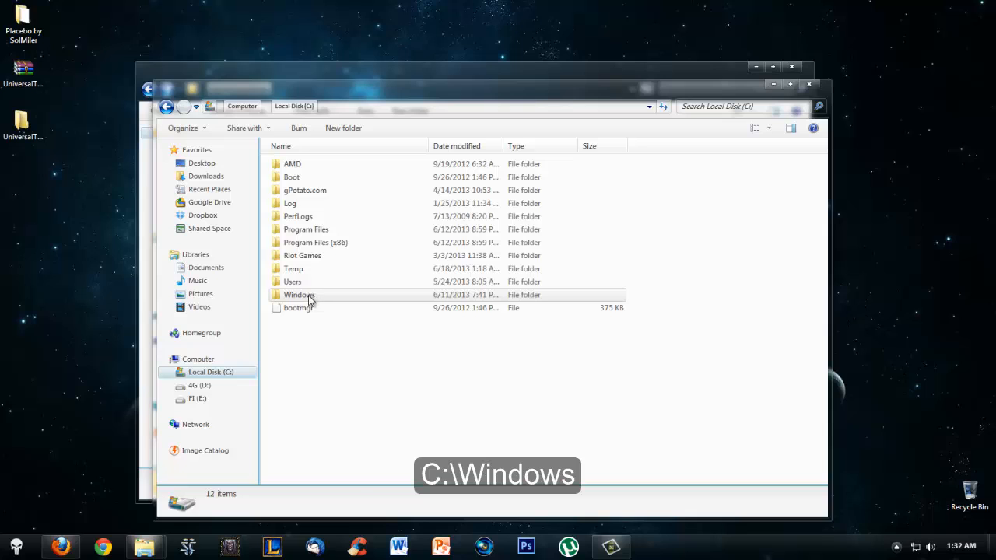
{"action": "double_click", "coordinate": [299, 294]}
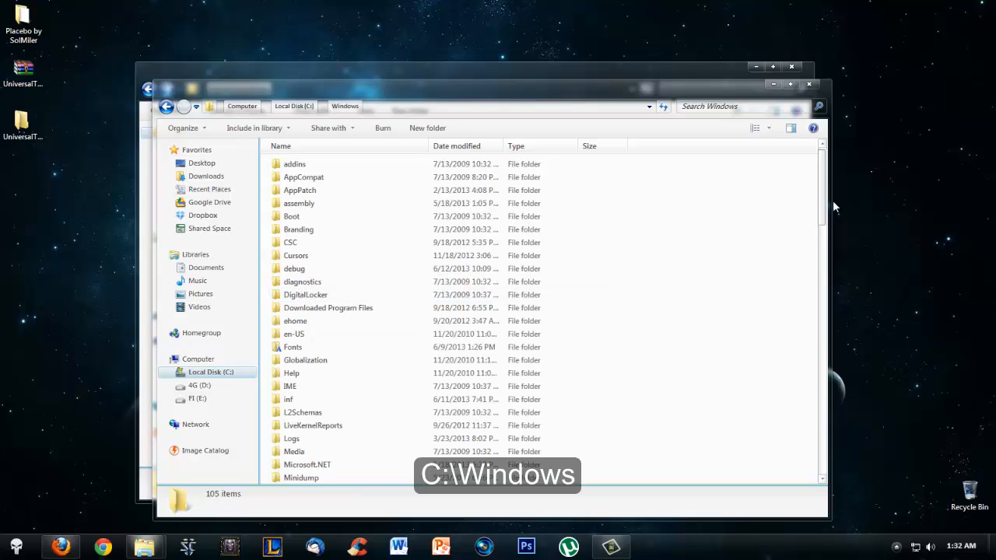
{"action": "scroll", "scroll_direction": "down", "scroll_amount": 3}
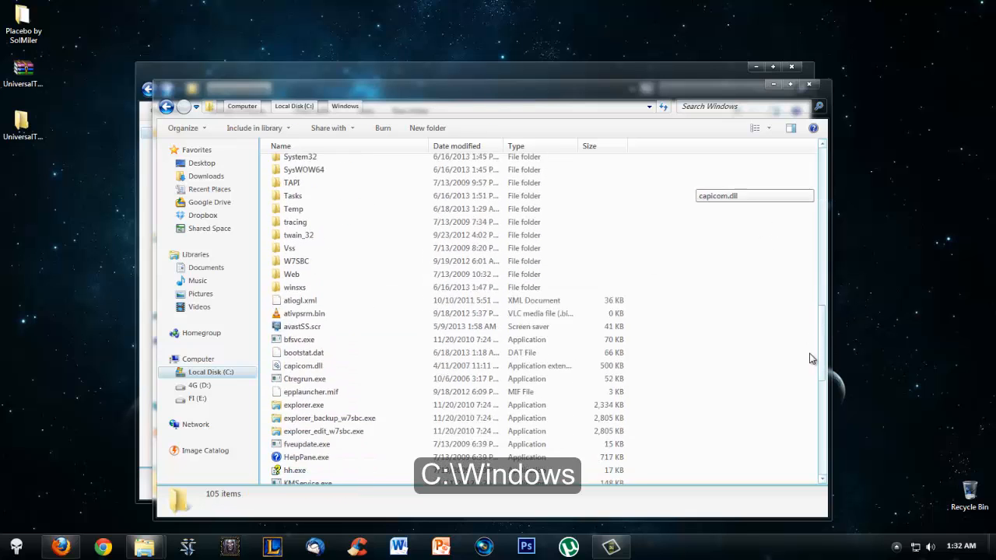
{"action": "left_click", "coordinate": [305, 364]}
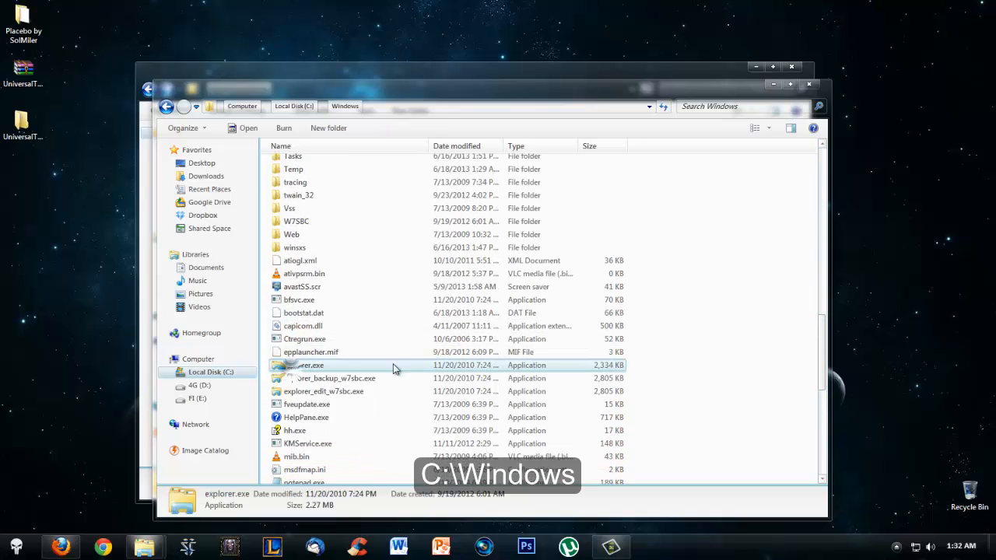
{"action": "mouse_move", "coordinate": [324, 375]}
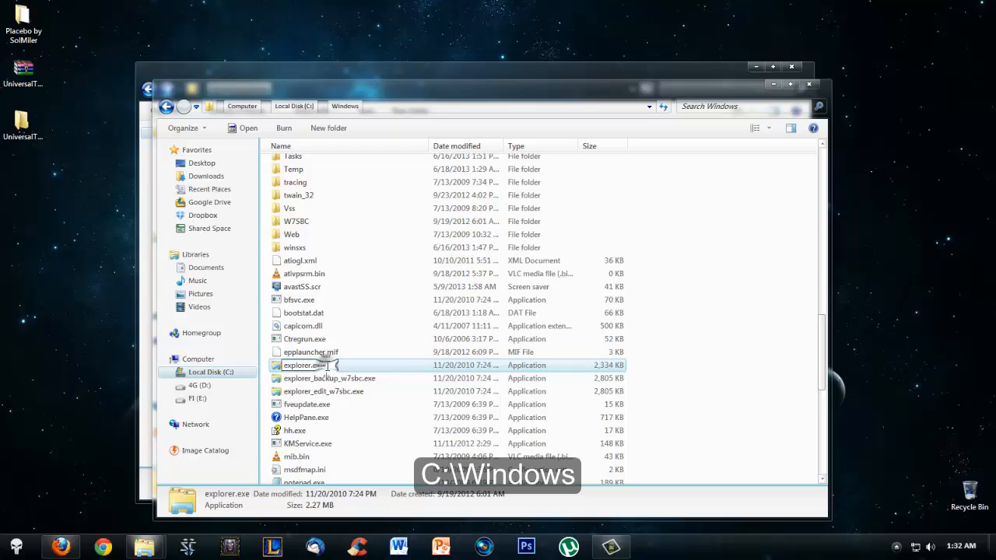
{"action": "mouse_move", "coordinate": [336, 356]}
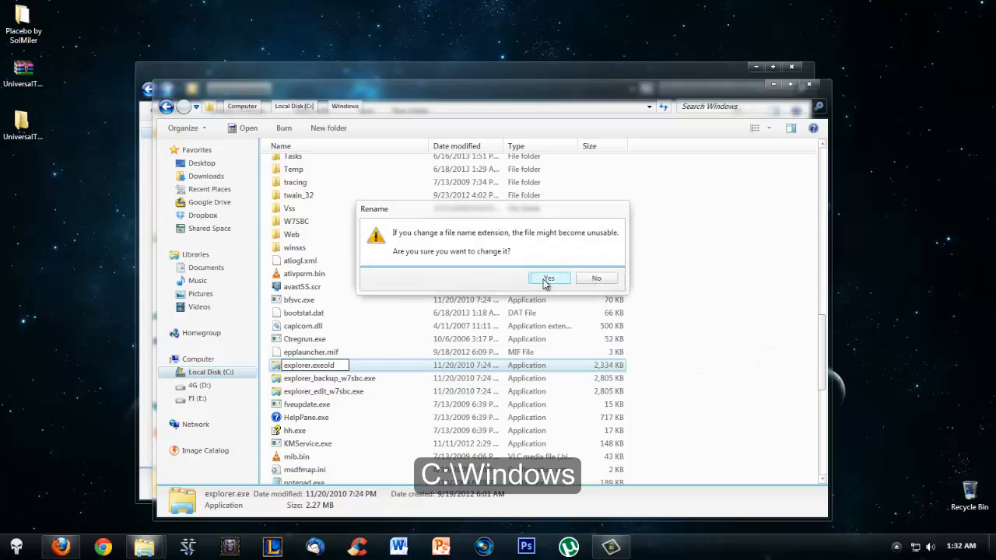
{"action": "mouse_move", "coordinate": [443, 235]}
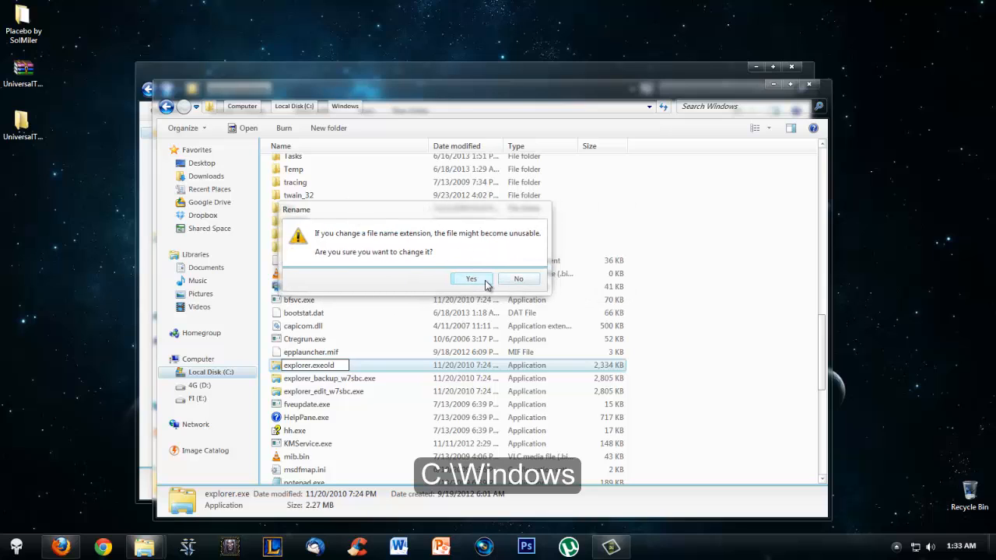
{"action": "left_click", "coordinate": [470, 279]}
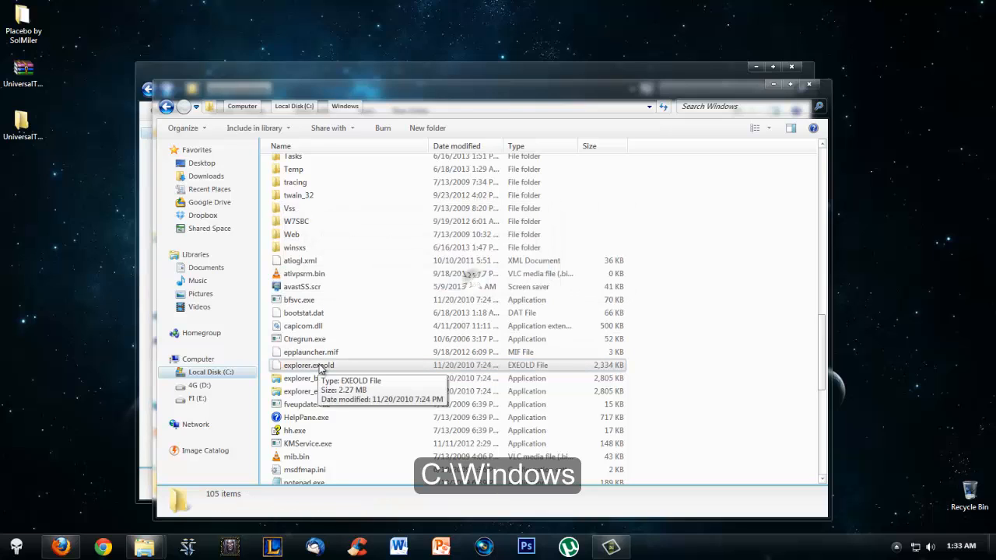
{"action": "left_click", "coordinate": [308, 364]}
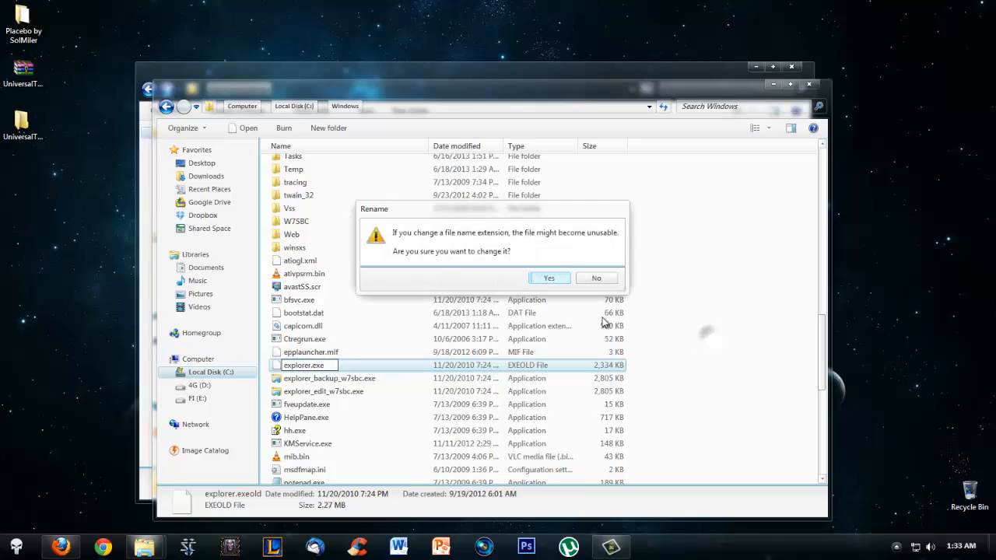
{"action": "left_click", "coordinate": [548, 277]}
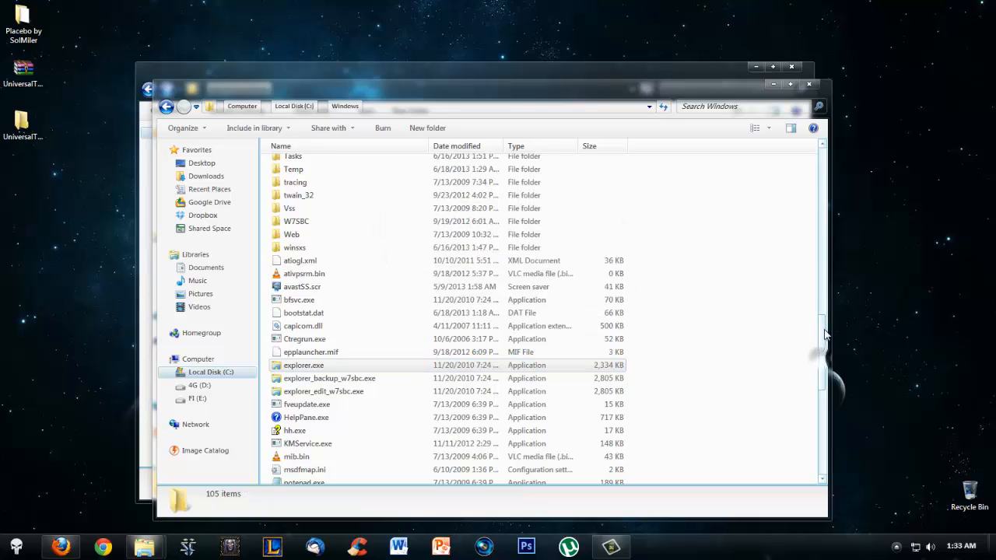
{"action": "scroll", "scroll_direction": "up", "scroll_amount": 3}
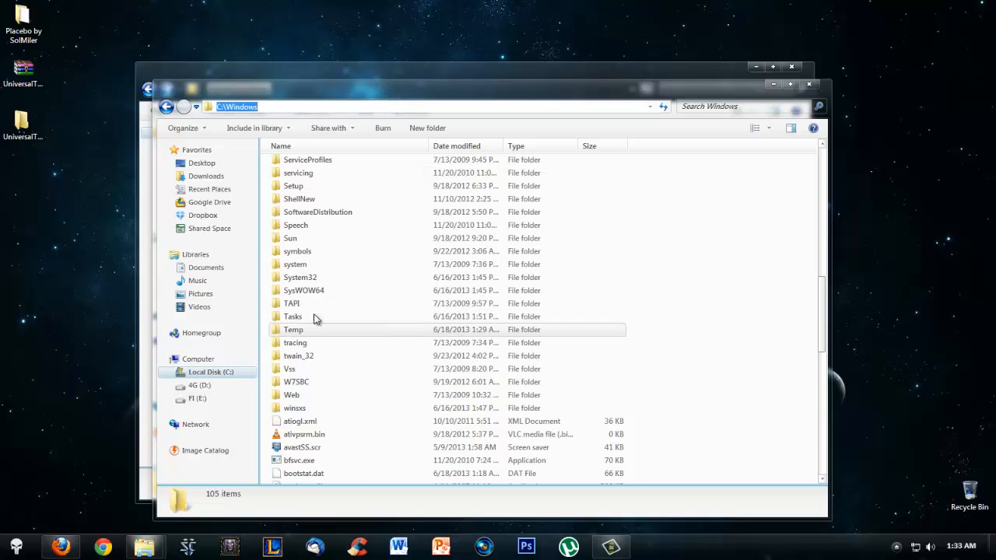
In System32 select ExplorerFrame.dll and rename it with 'old' appended, then return to the Placebo folder window.
{"action": "double_click", "coordinate": [300, 277]}
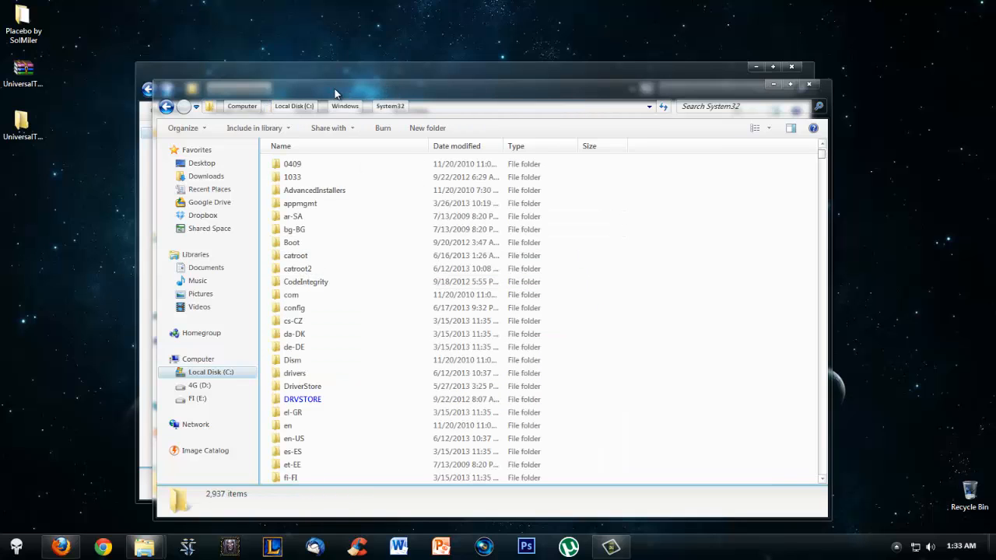
{"action": "left_click", "coordinate": [296, 255]}
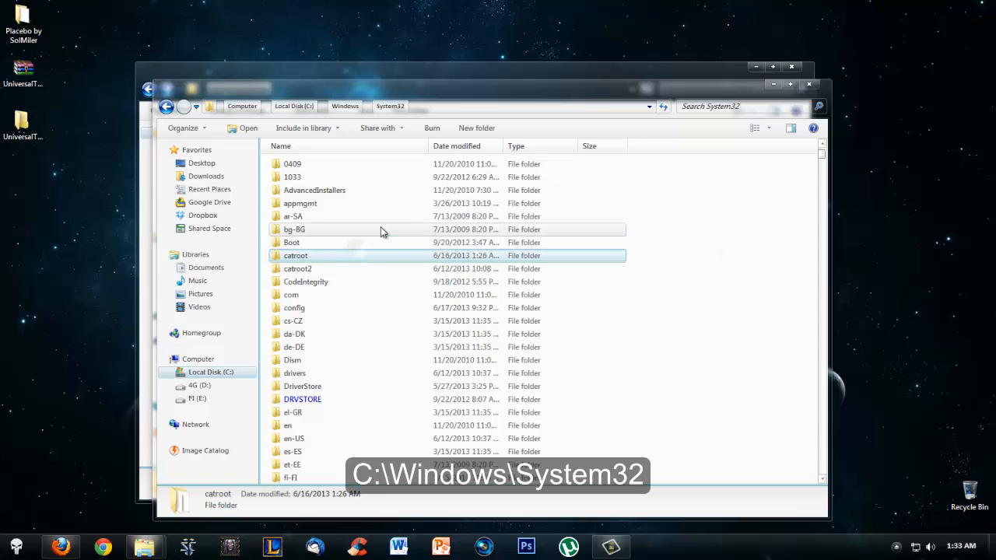
{"action": "scroll", "scroll_direction": "down", "scroll_amount": 3}
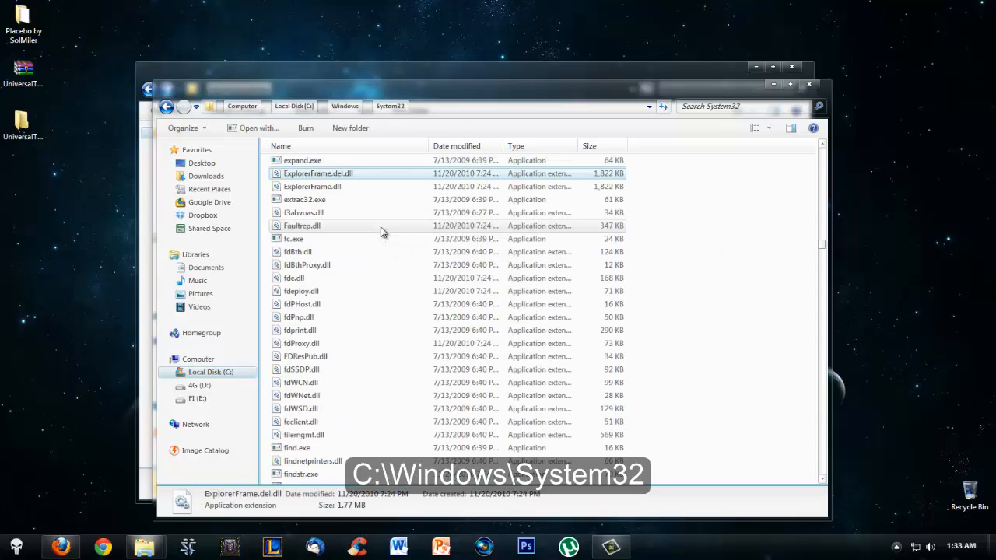
{"action": "mouse_move", "coordinate": [361, 185]}
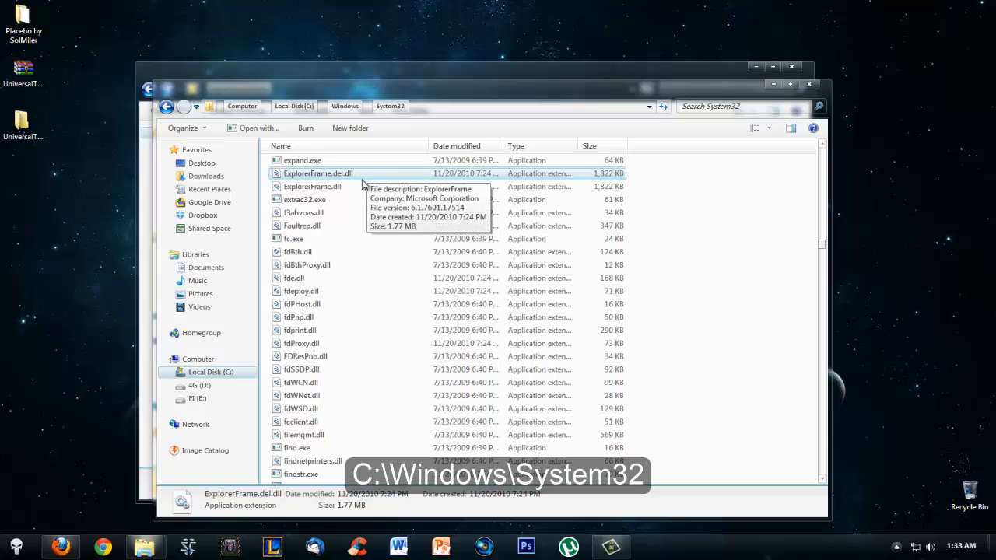
{"action": "left_click", "coordinate": [313, 187]}
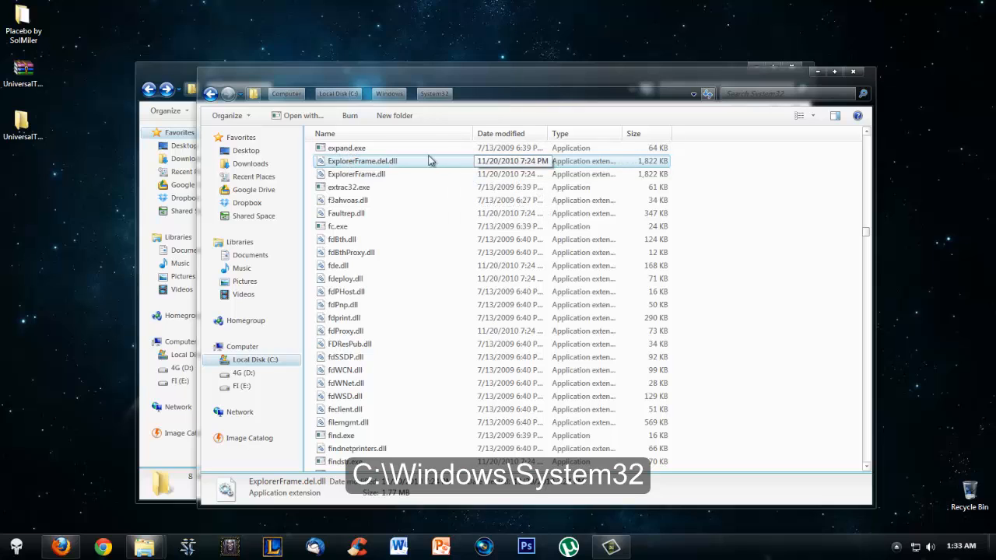
{"action": "mouse_move", "coordinate": [382, 168]}
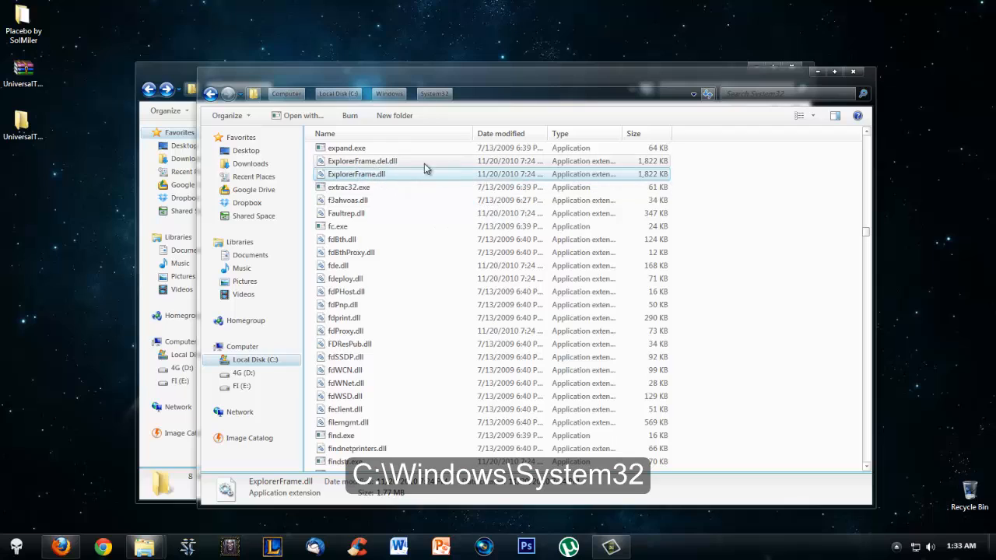
{"action": "mouse_move", "coordinate": [376, 179]}
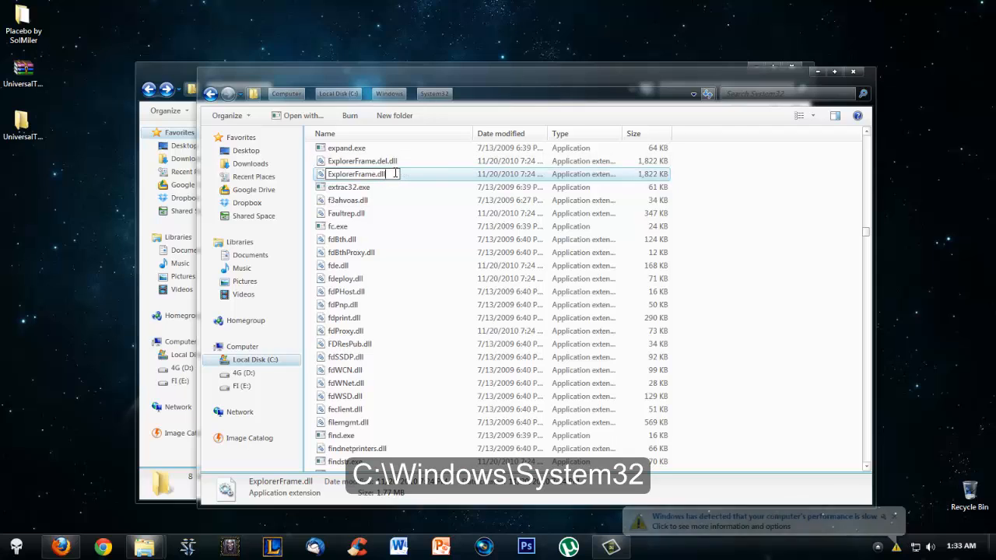
{"action": "type", "text": "old"}
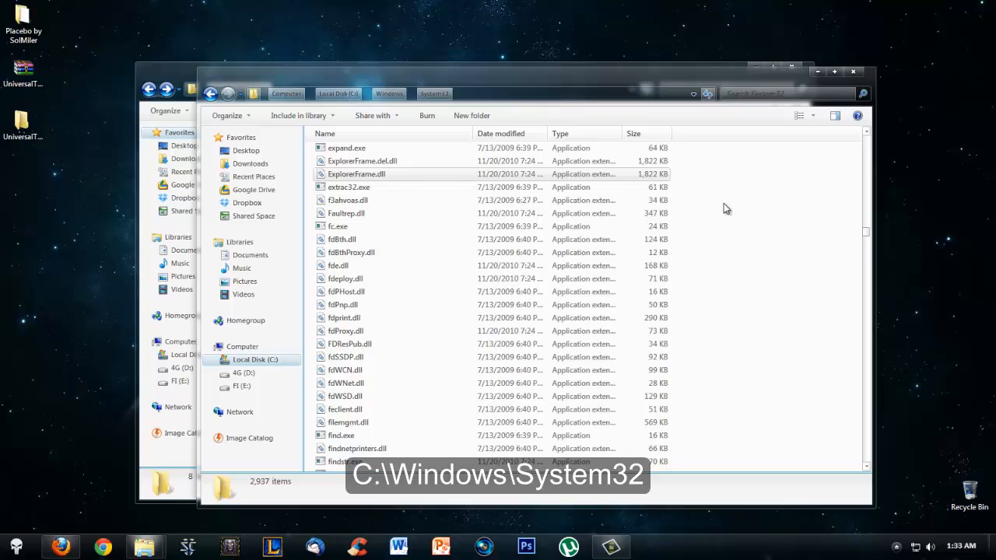
{"action": "mouse_move", "coordinate": [373, 174]}
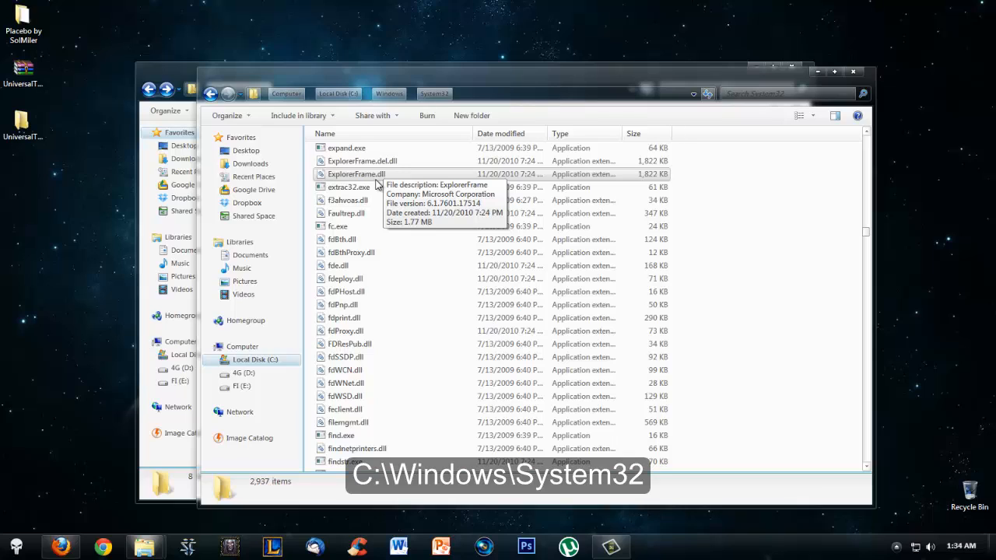
{"action": "mouse_move", "coordinate": [424, 184]}
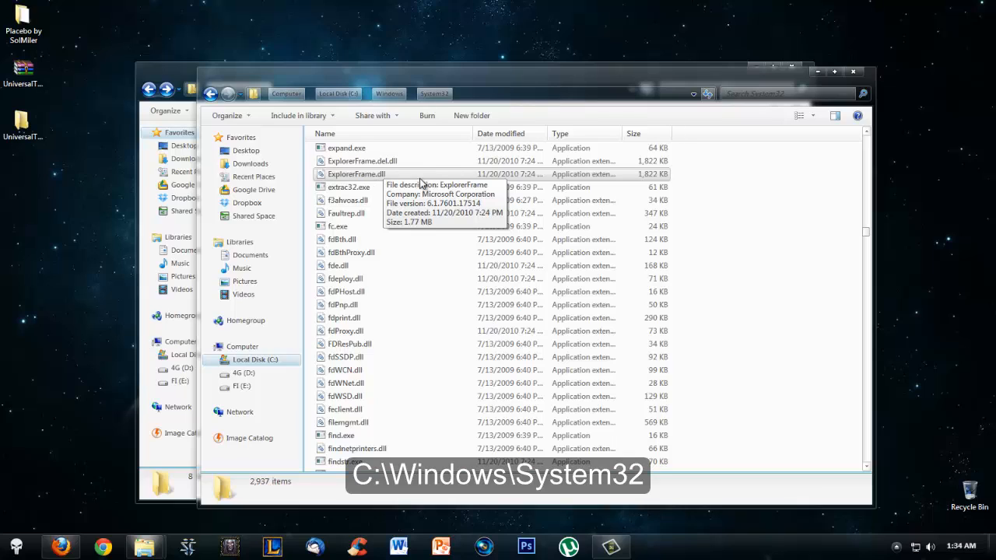
{"action": "mouse_move", "coordinate": [717, 199]}
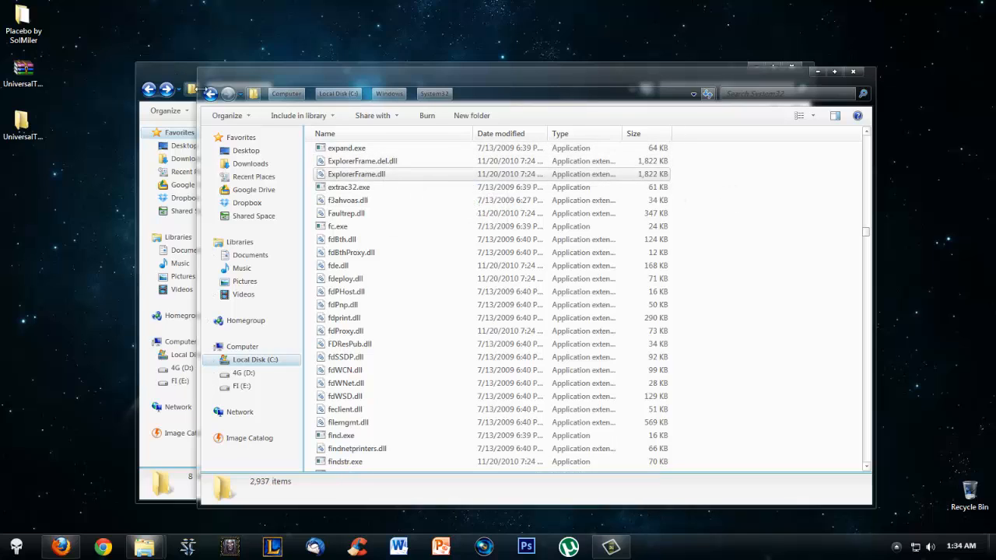
{"action": "mouse_move", "coordinate": [373, 174]}
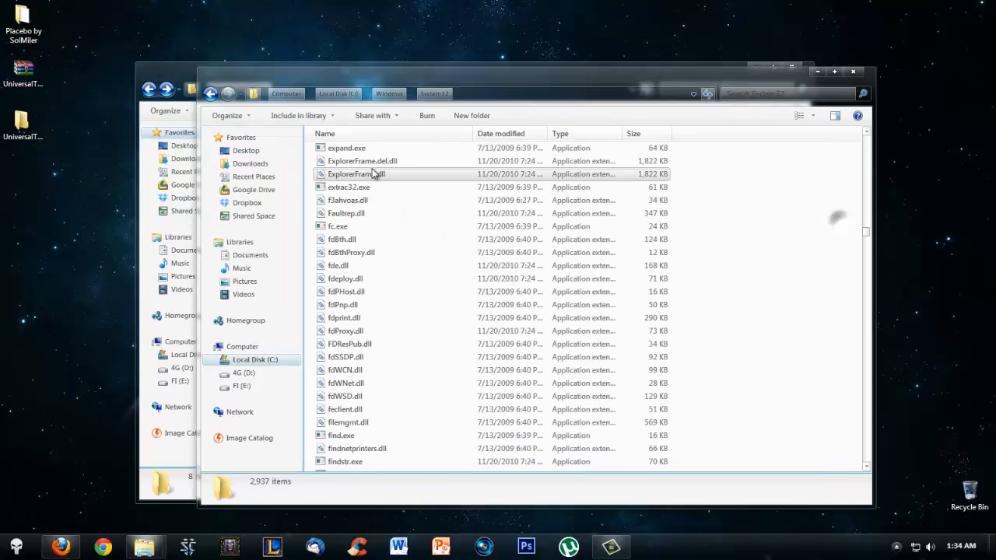
{"action": "left_click", "coordinate": [355, 174]}
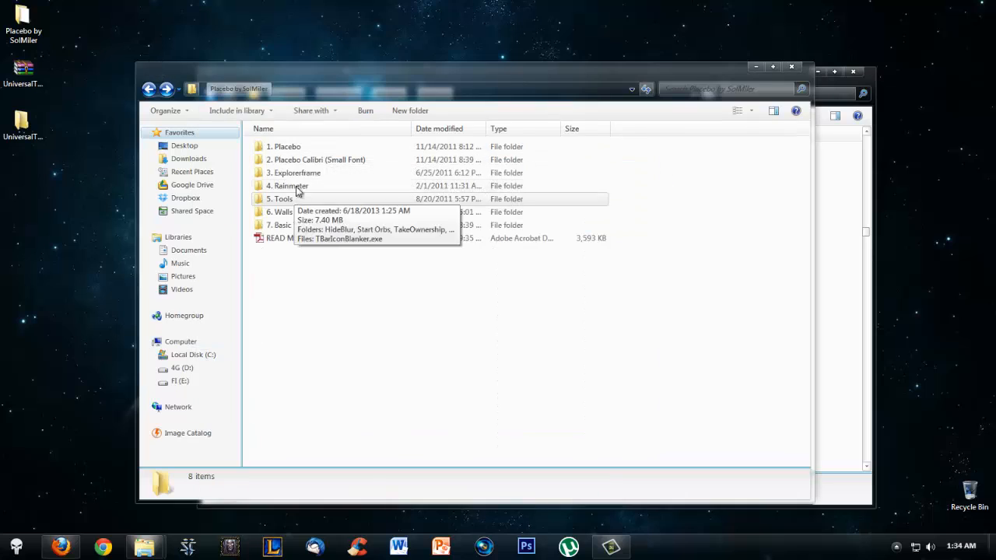
Drill into 3. Explorerframe down to its x64 subfolder and select the replacement ExplorerFrame.dll.
{"action": "double_click", "coordinate": [296, 172]}
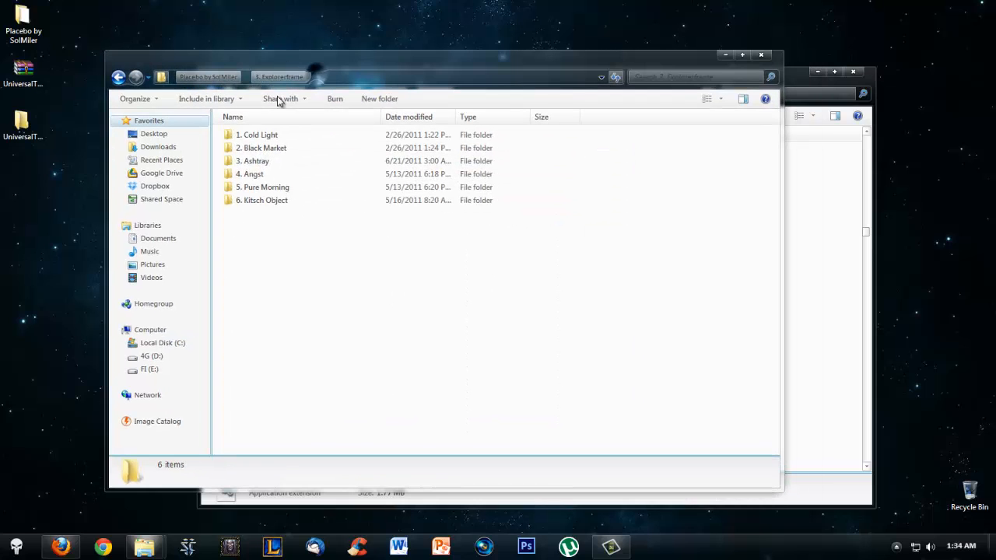
{"action": "double_click", "coordinate": [249, 174]}
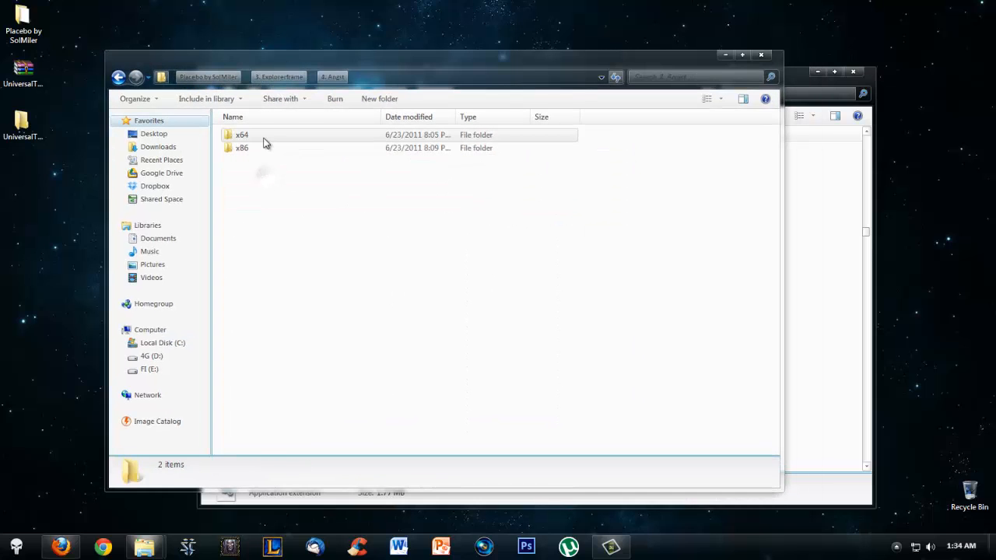
{"action": "left_click", "coordinate": [243, 134]}
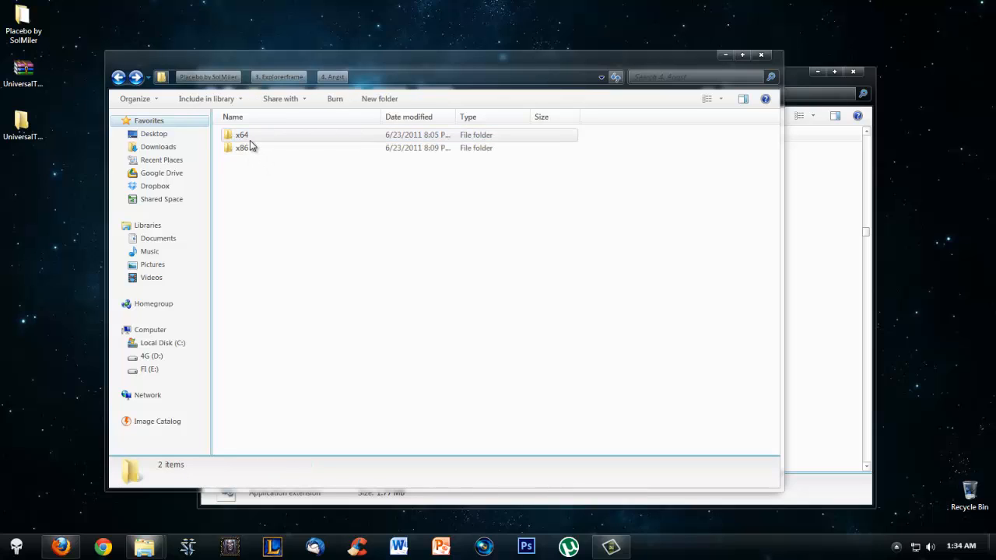
{"action": "double_click", "coordinate": [243, 134]}
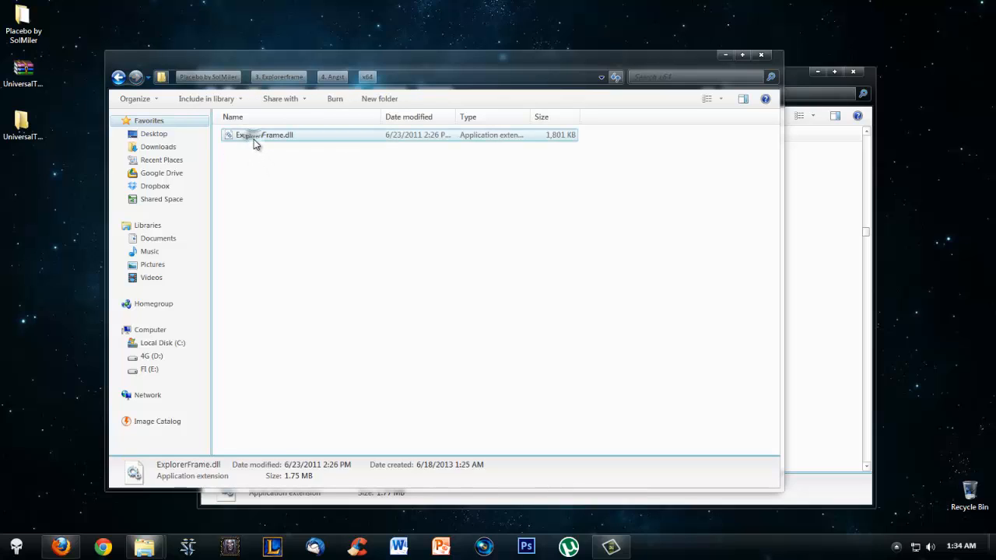
{"action": "left_click", "coordinate": [265, 134]}
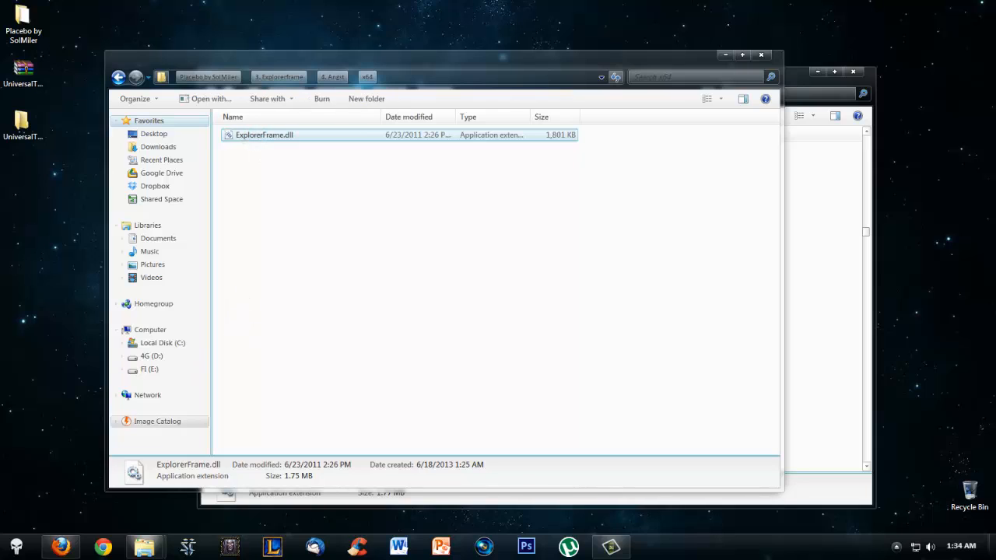
{"action": "left_click", "coordinate": [15, 547]}
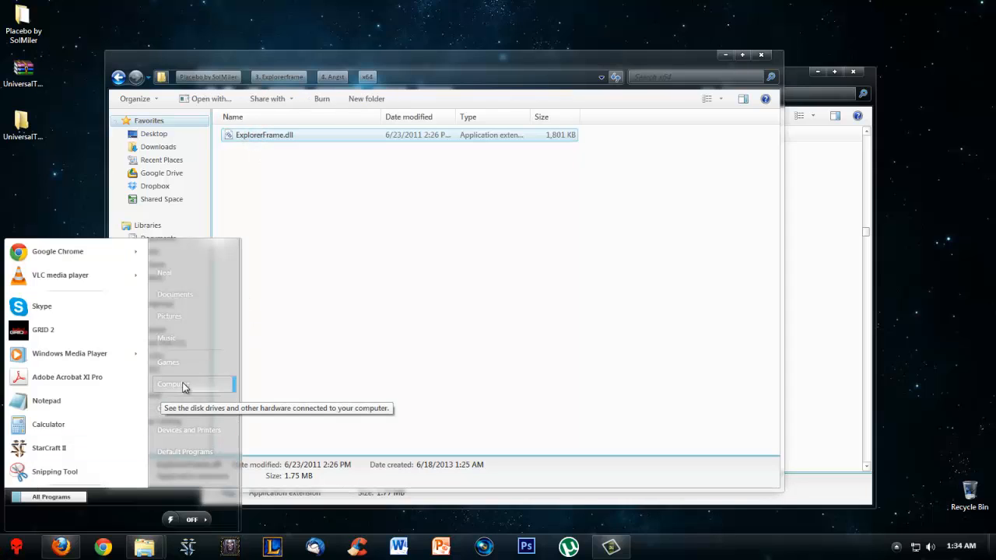
{"action": "mouse_move", "coordinate": [372, 317]}
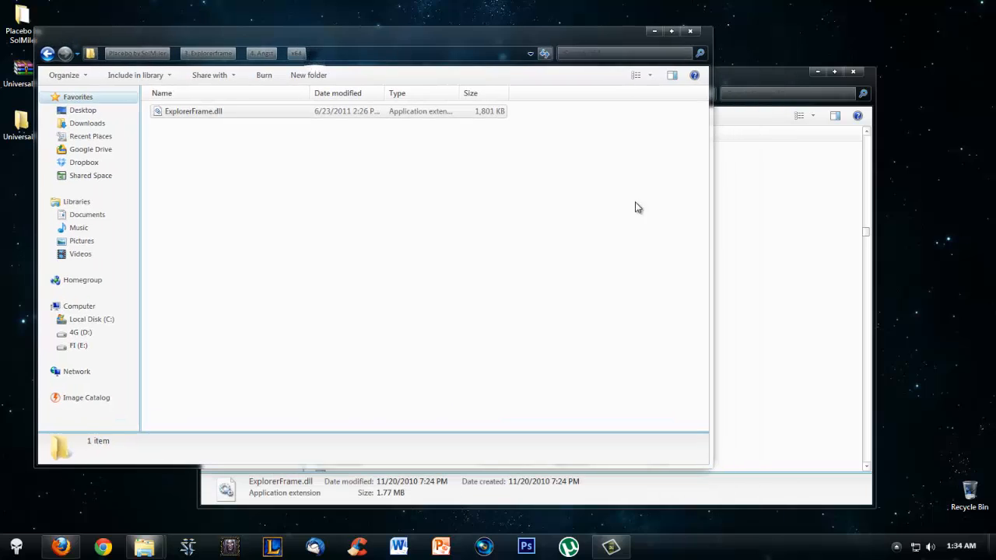
Navigate the second Explorer window to C:\Windows via Computer > Local Disk (C:).
{"action": "right_click", "coordinate": [209, 133]}
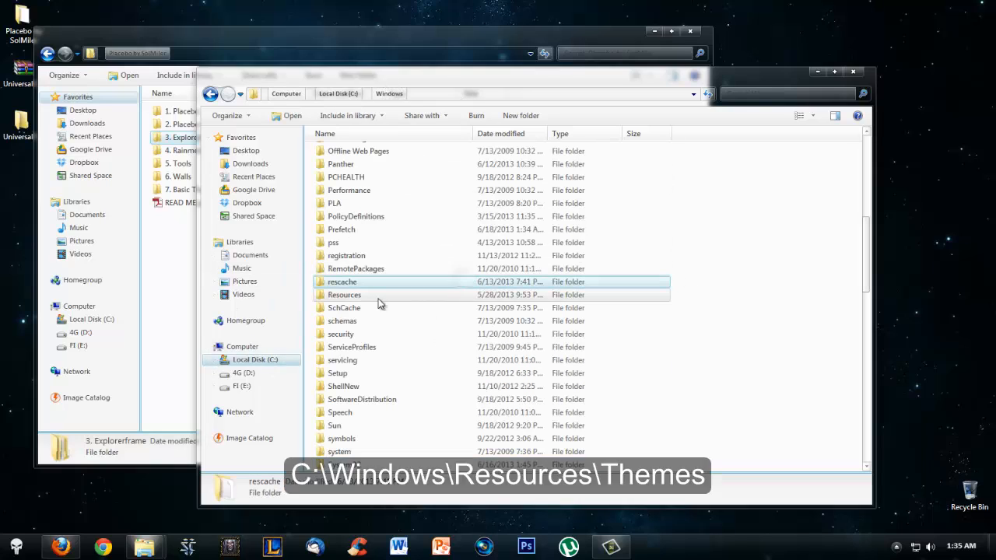
Enter Resources, then the '2. Placebo Calibri (Small Font)' folder, and pick Placebo Angst - Calibri.theme.
{"action": "double_click", "coordinate": [344, 295]}
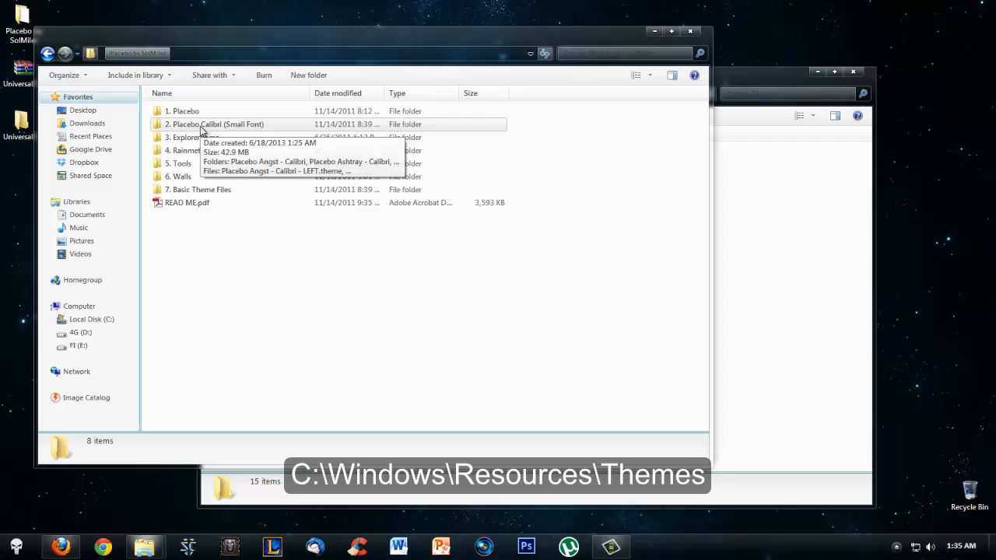
{"action": "mouse_move", "coordinate": [236, 131]}
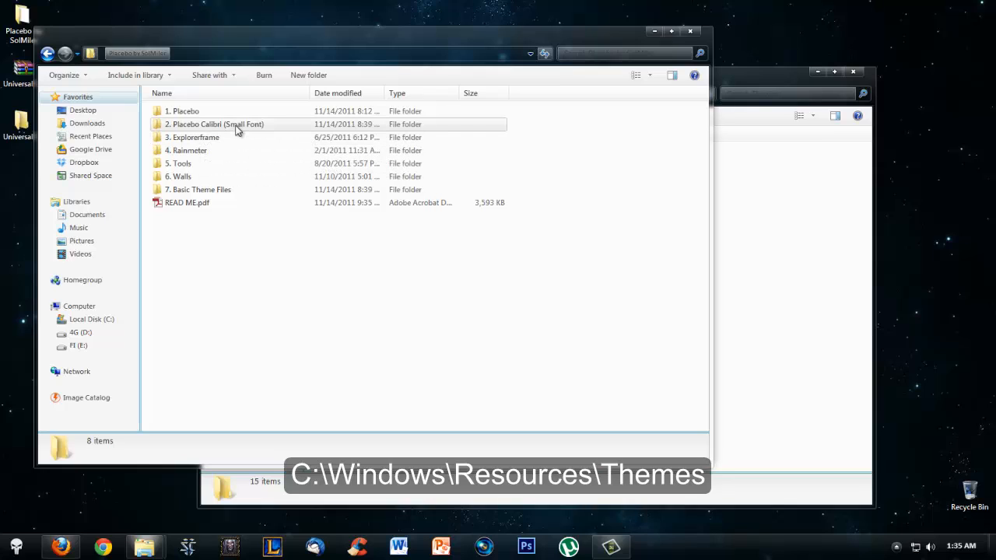
{"action": "mouse_move", "coordinate": [236, 124]}
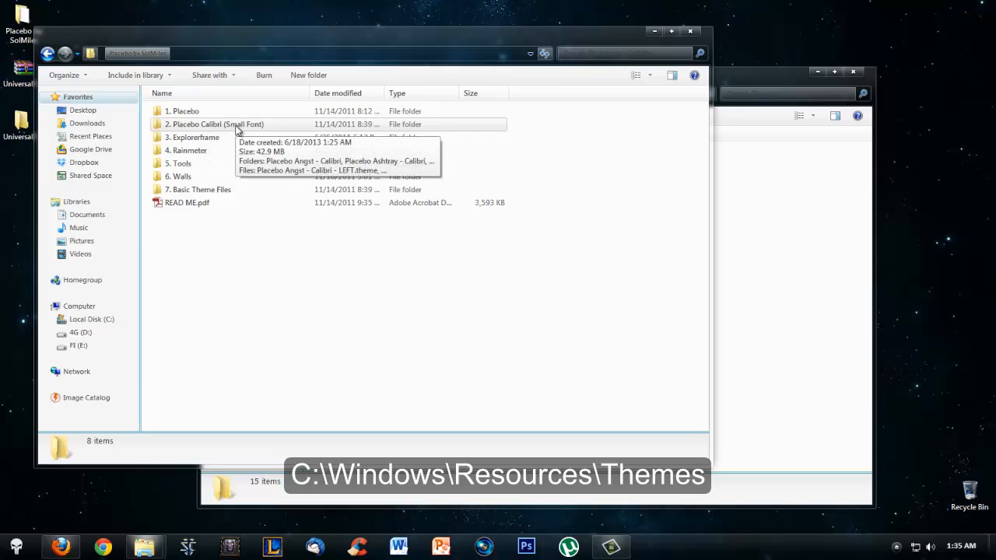
{"action": "double_click", "coordinate": [217, 124]}
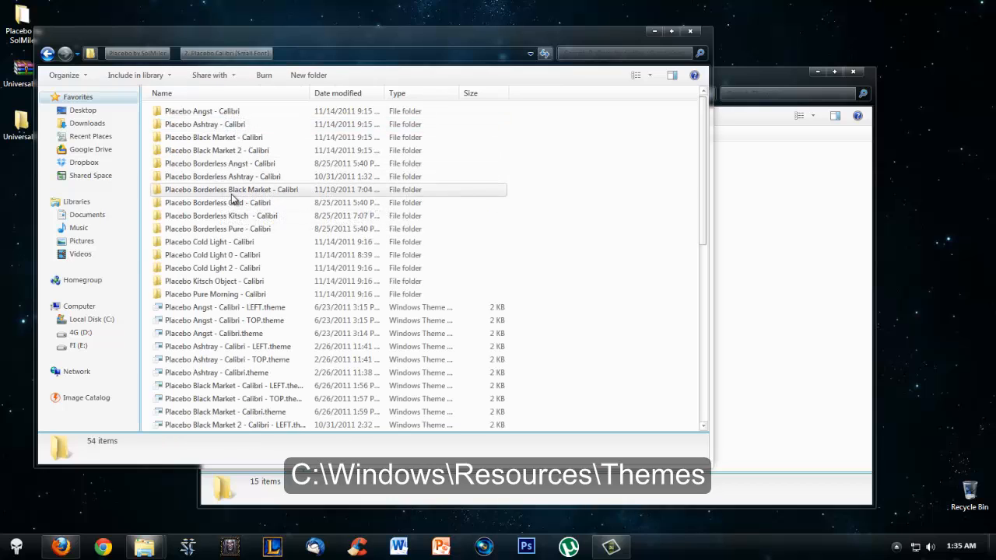
{"action": "left_click", "coordinate": [215, 268]}
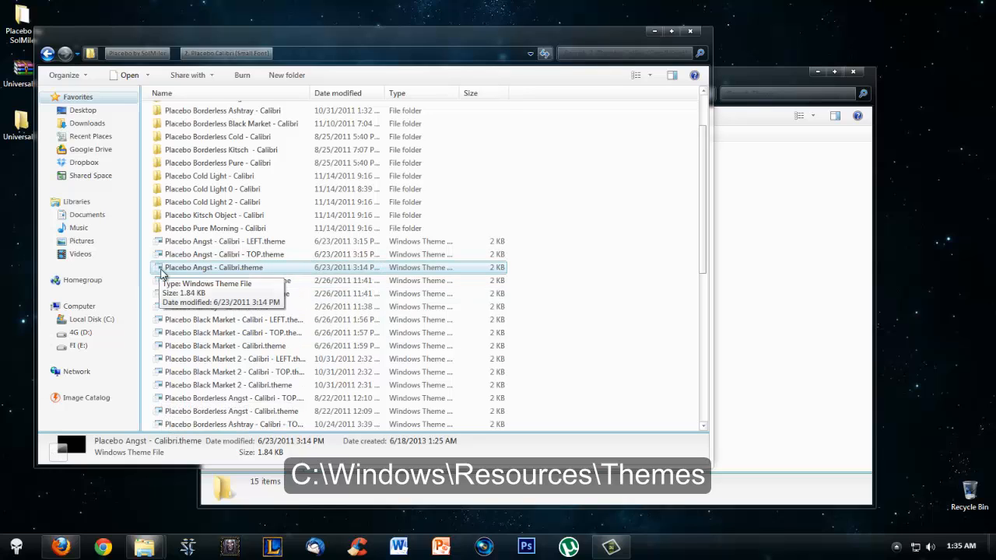
{"action": "left_click", "coordinate": [653, 75]}
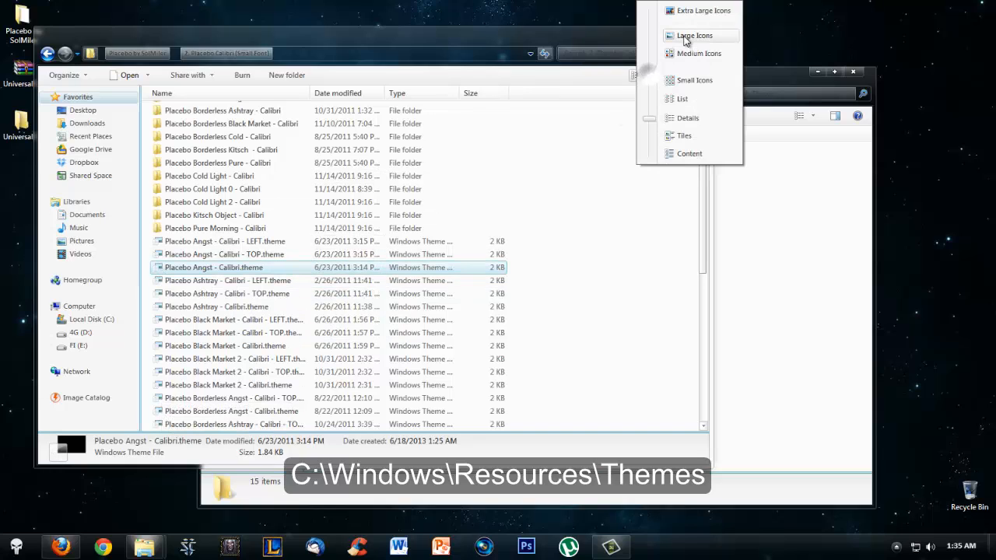
{"action": "left_click", "coordinate": [695, 34]}
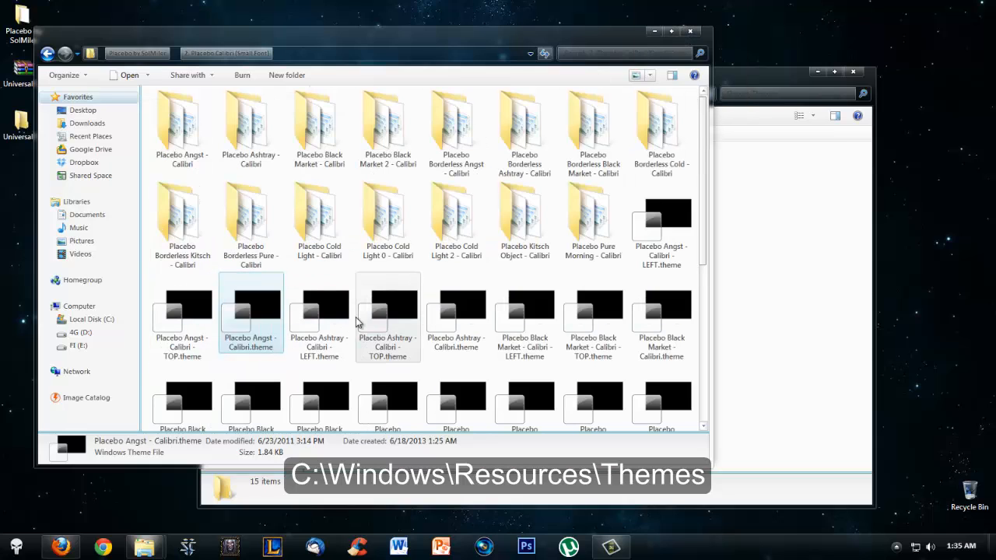
{"action": "left_click", "coordinate": [645, 74]}
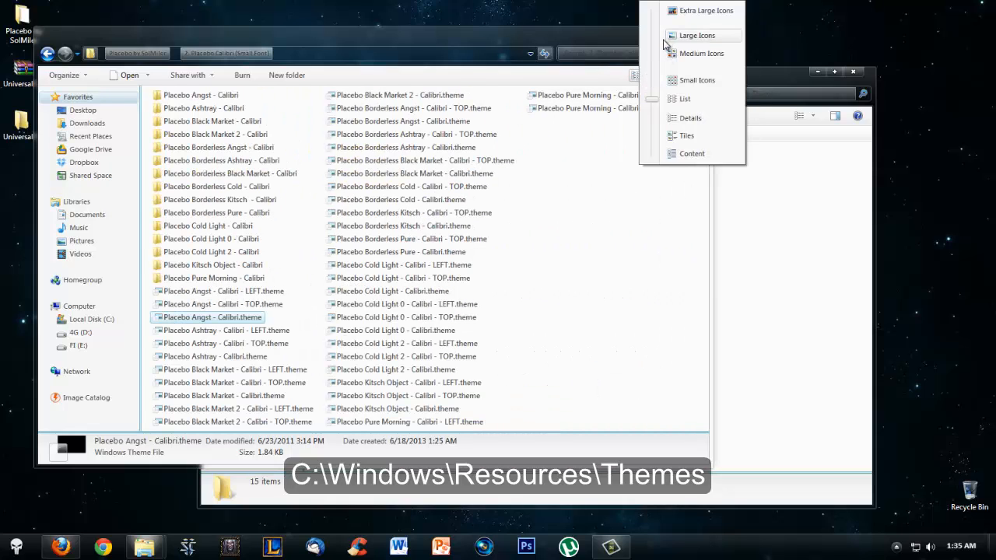
{"action": "left_click", "coordinate": [687, 134]}
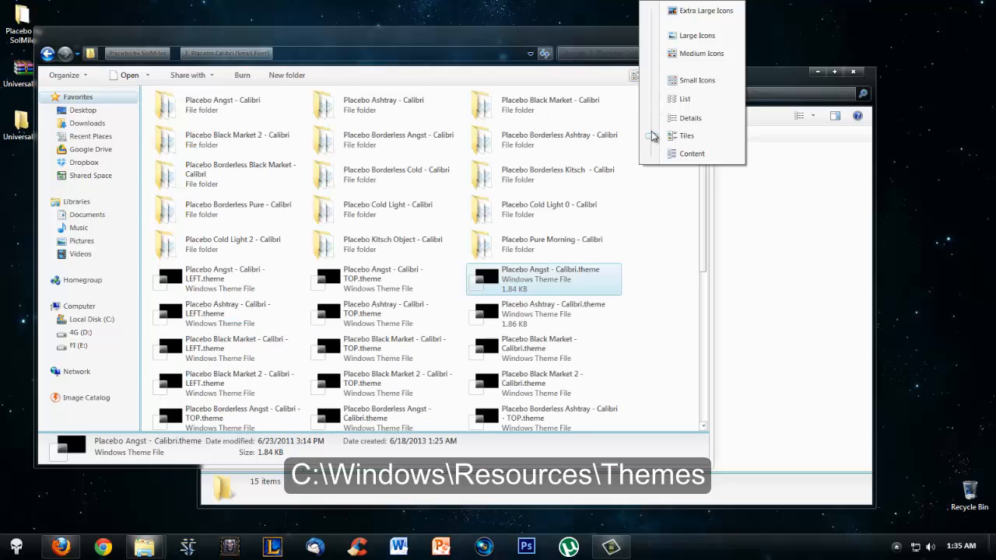
{"action": "left_click", "coordinate": [691, 118]}
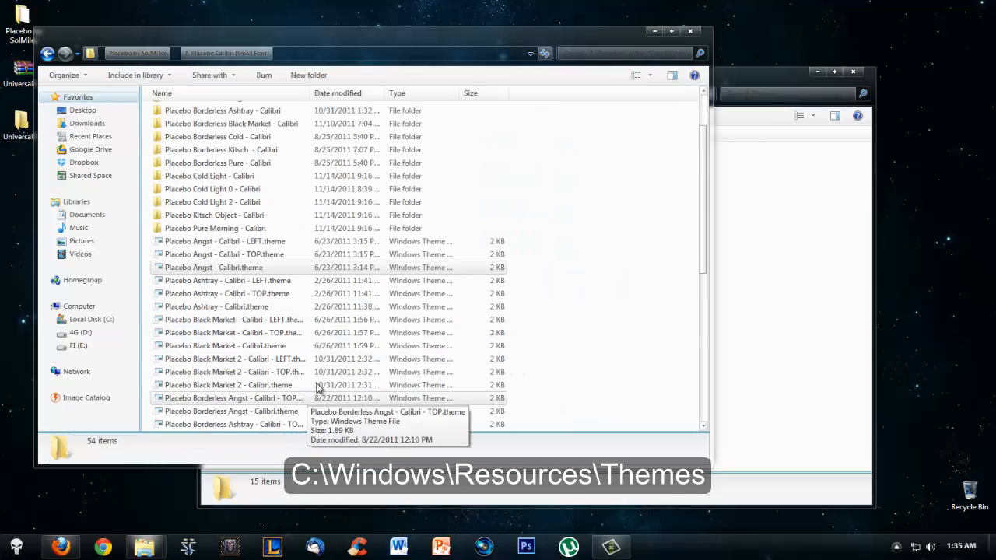
Select Placebo Angst - Calibri.theme plus the Placebo Angst - Calibri folder and copy them with Ctrl+C.
{"action": "left_click", "coordinate": [227, 281]}
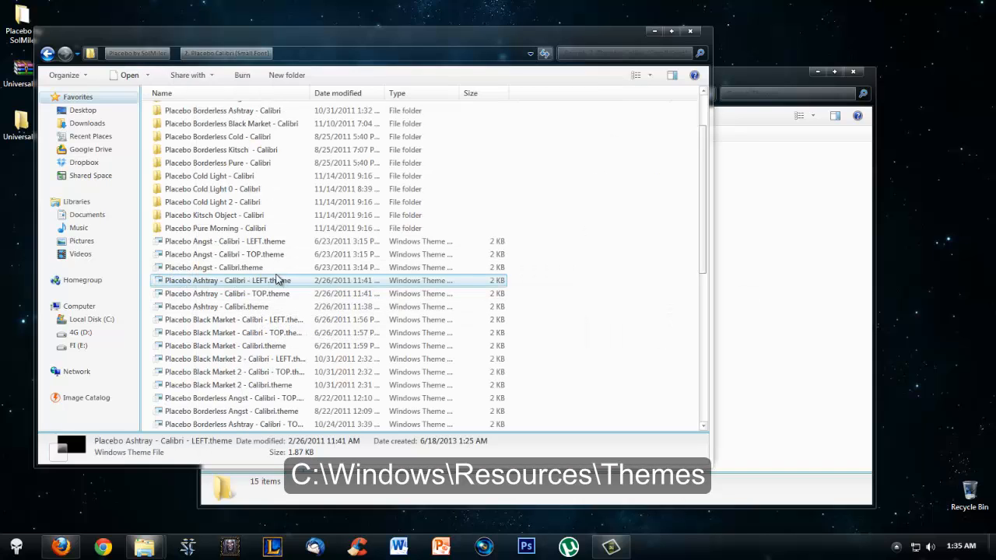
{"action": "left_click", "coordinate": [215, 267]}
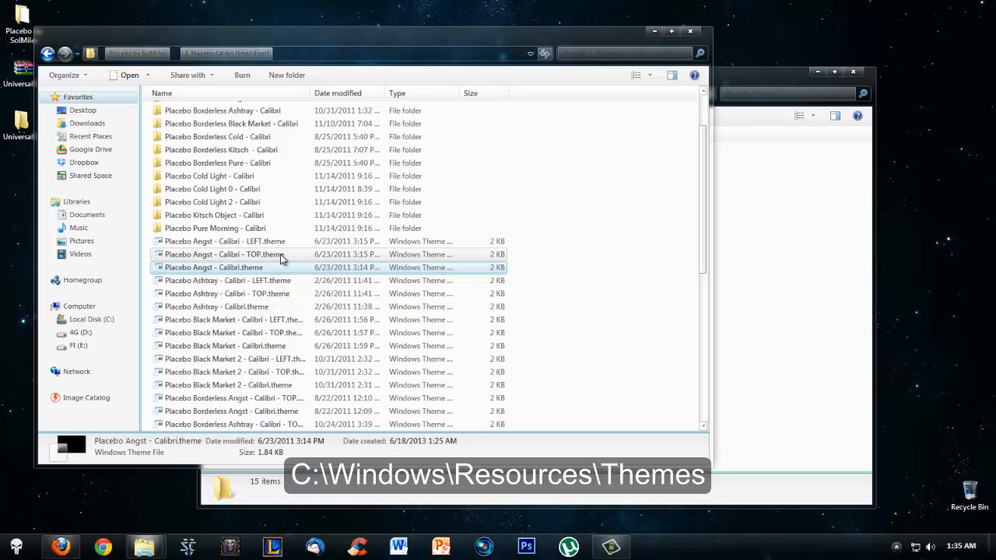
{"action": "left_click", "coordinate": [225, 253]}
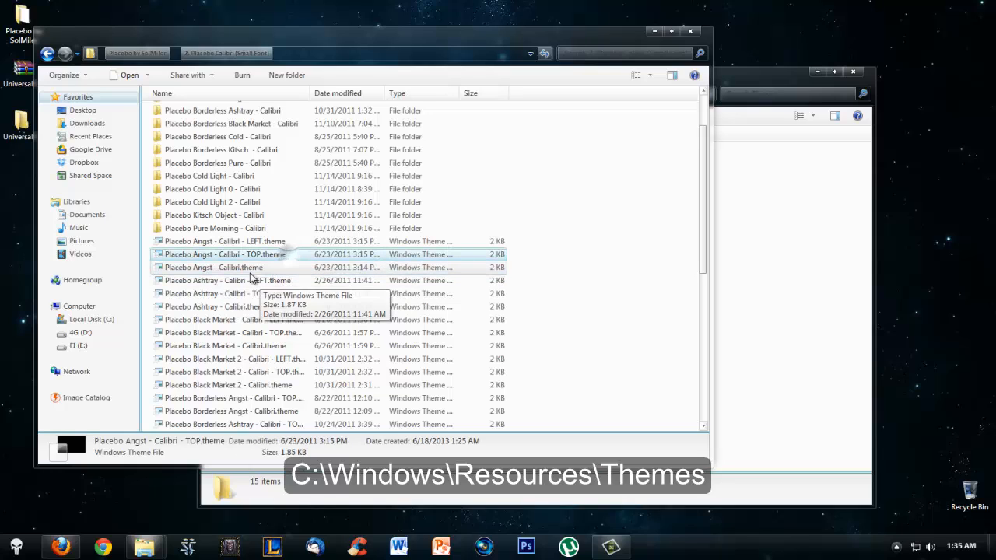
{"action": "left_click", "coordinate": [215, 268]}
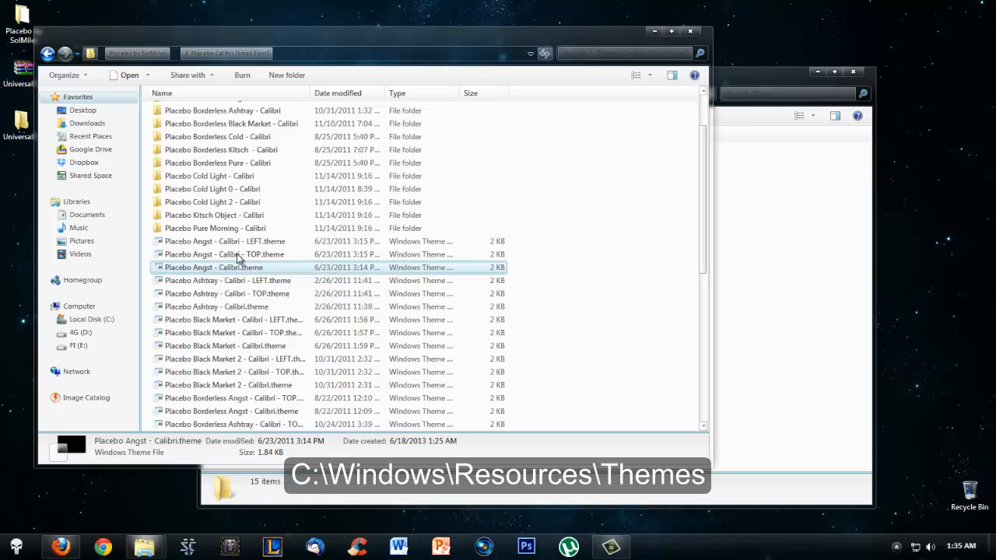
{"action": "scroll", "scroll_direction": "up", "scroll_amount": 3}
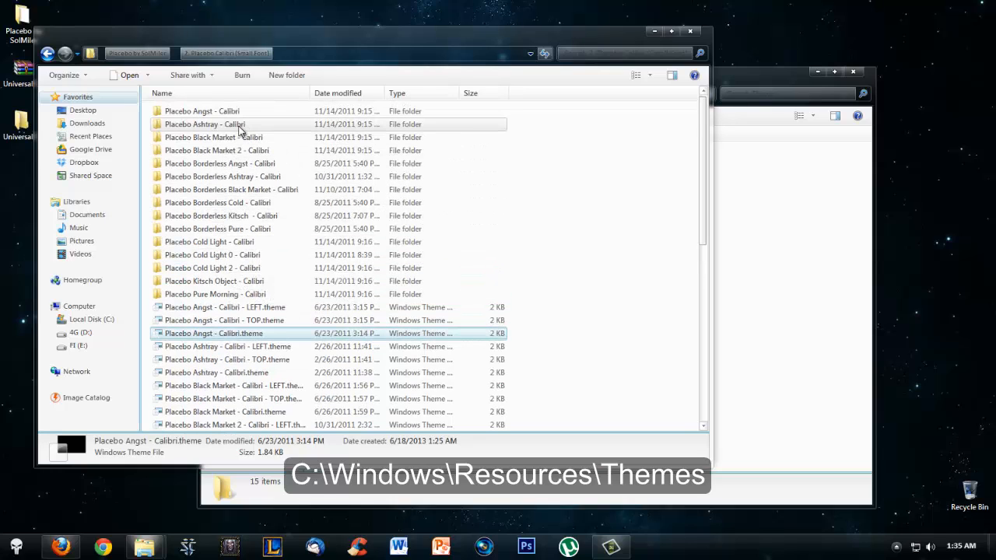
{"action": "left_click", "coordinate": [202, 111]}
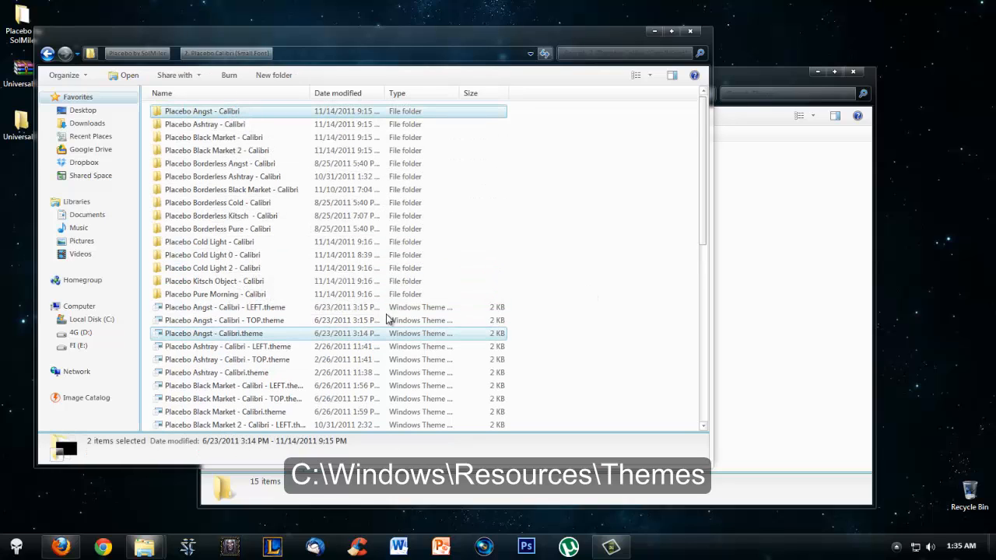
{"action": "mouse_move", "coordinate": [226, 321]}
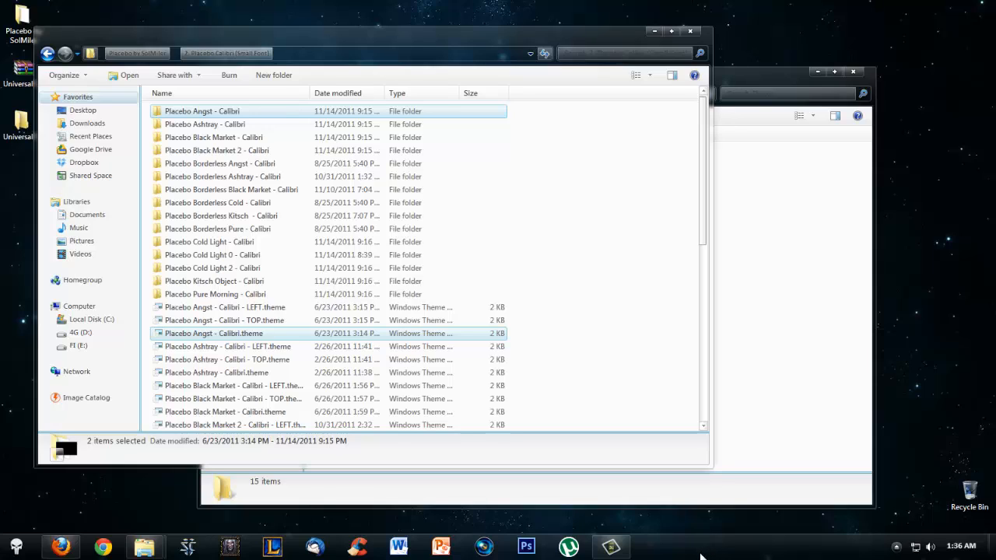
{"action": "mouse_move", "coordinate": [8, 236]}
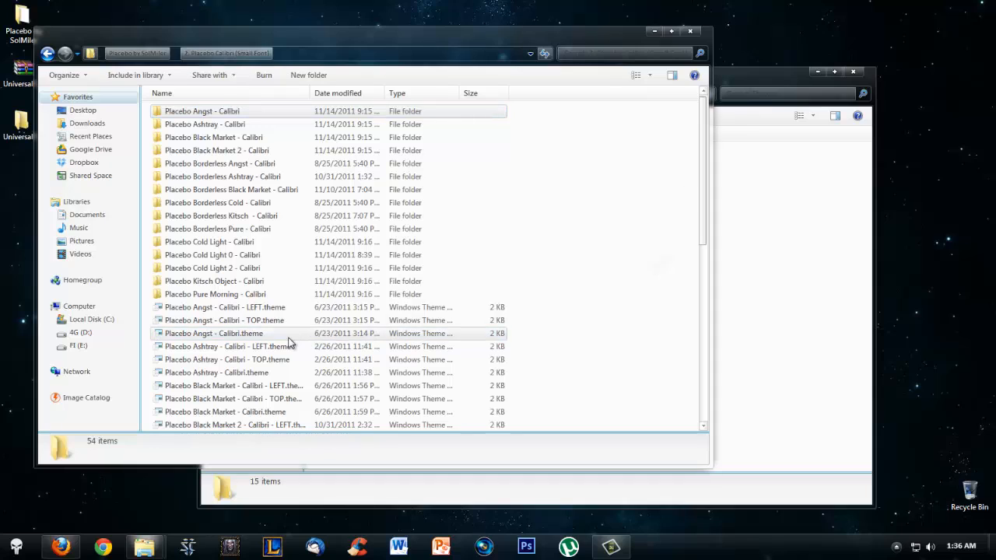
{"action": "left_click", "coordinate": [215, 334]}
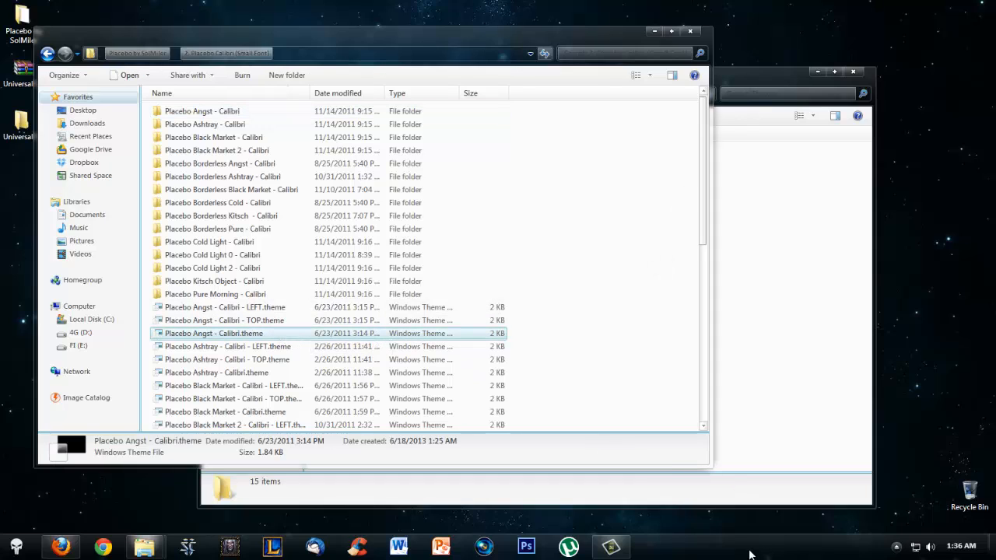
{"action": "mouse_move", "coordinate": [666, 304]}
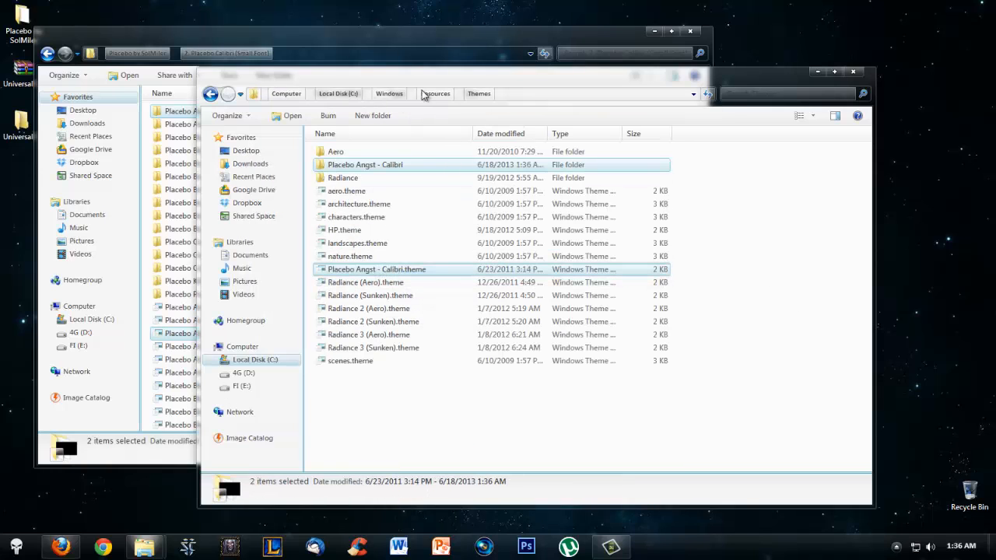
Paste the copied folder and .theme file into C:\Windows\Resources\Themes.
{"action": "left_click", "coordinate": [490, 405]}
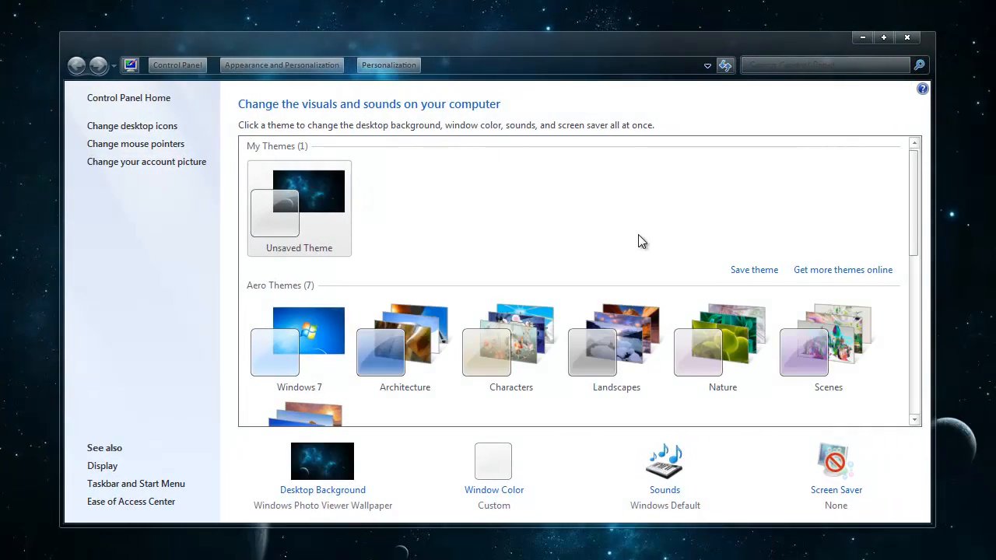
Scroll Personalization down to Installed Themes and pick Placebo Angst - Calibri.
{"action": "scroll", "scroll_direction": "down", "scroll_amount": 3}
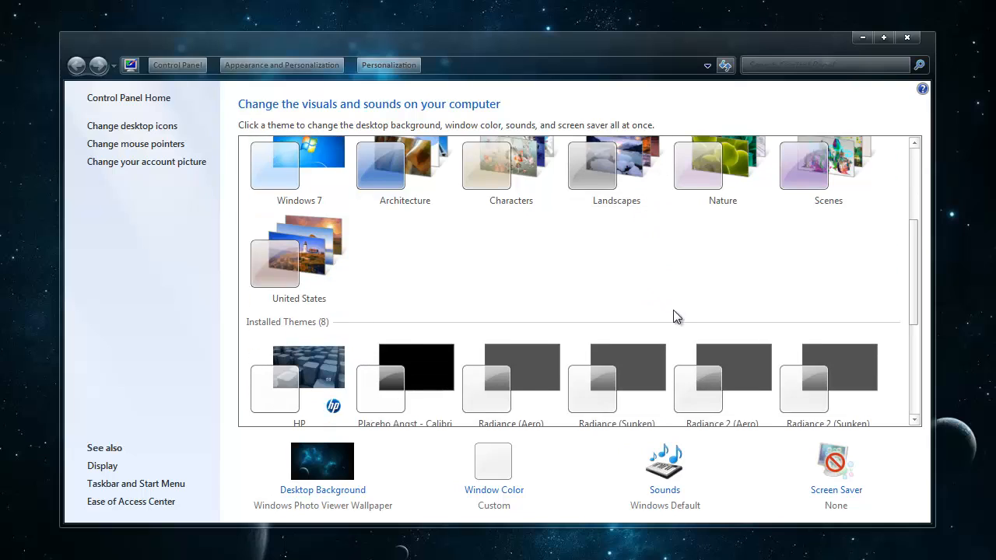
{"action": "scroll", "scroll_direction": "down", "scroll_amount": 3}
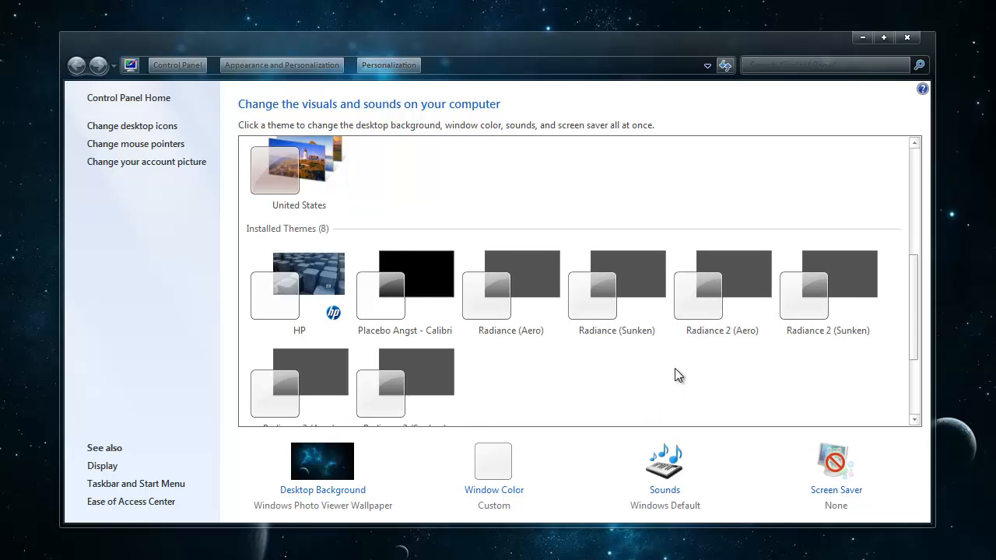
{"action": "mouse_move", "coordinate": [674, 370]}
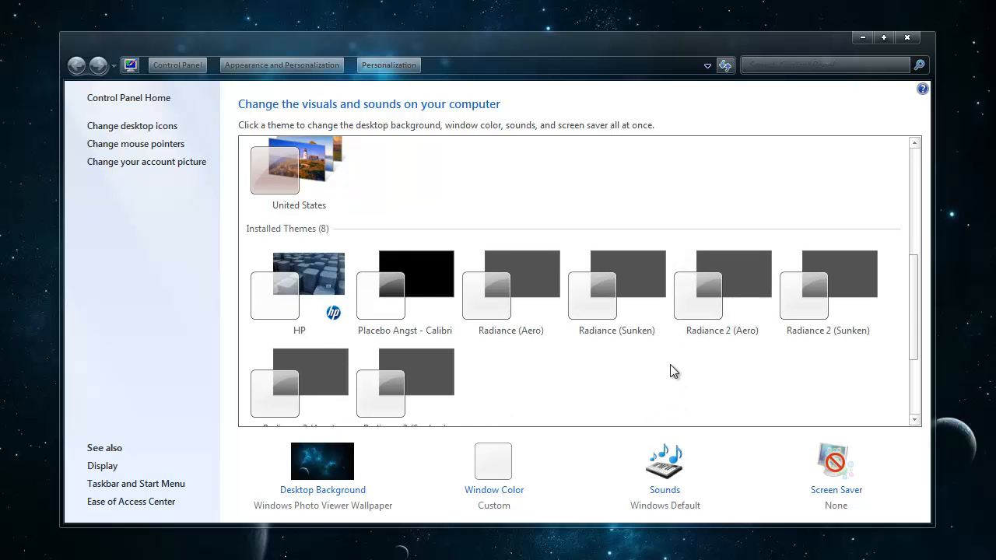
{"action": "mouse_move", "coordinate": [704, 364]}
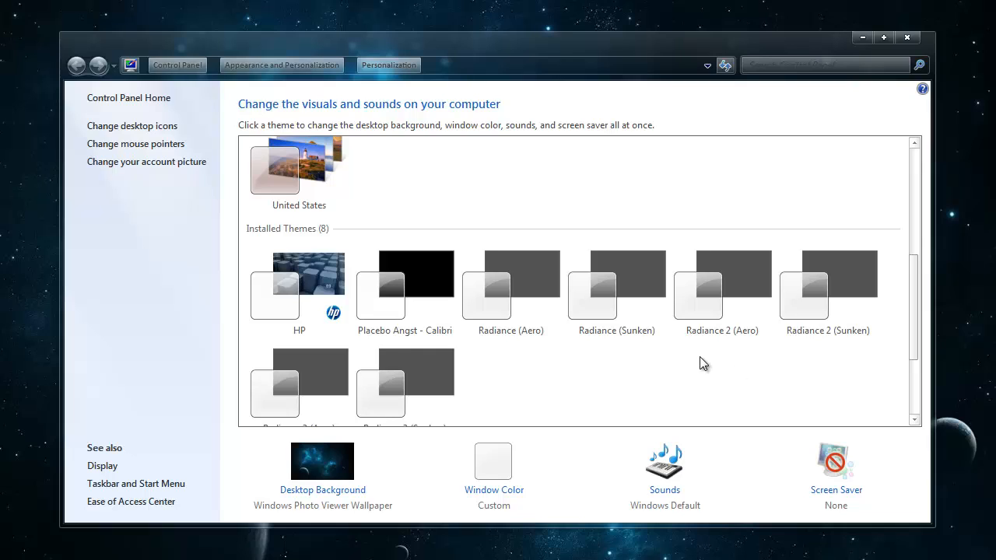
{"action": "scroll", "scroll_direction": "down", "scroll_amount": 3}
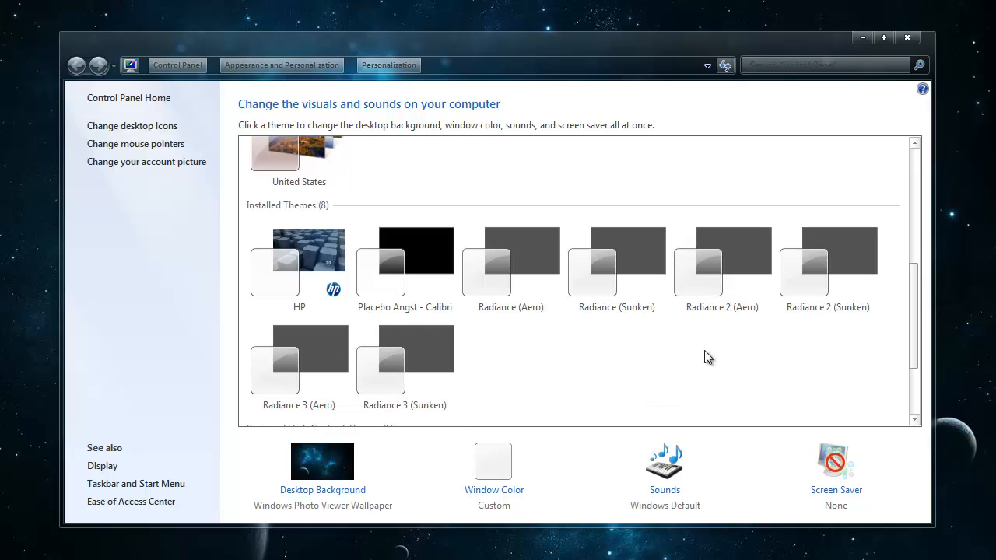
{"action": "left_click", "coordinate": [404, 264]}
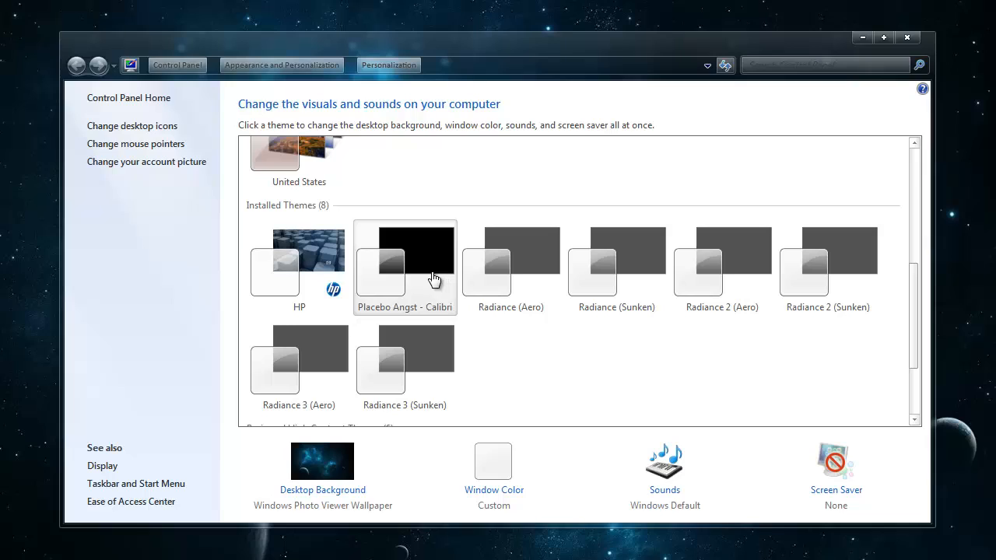
{"action": "mouse_move", "coordinate": [501, 346]}
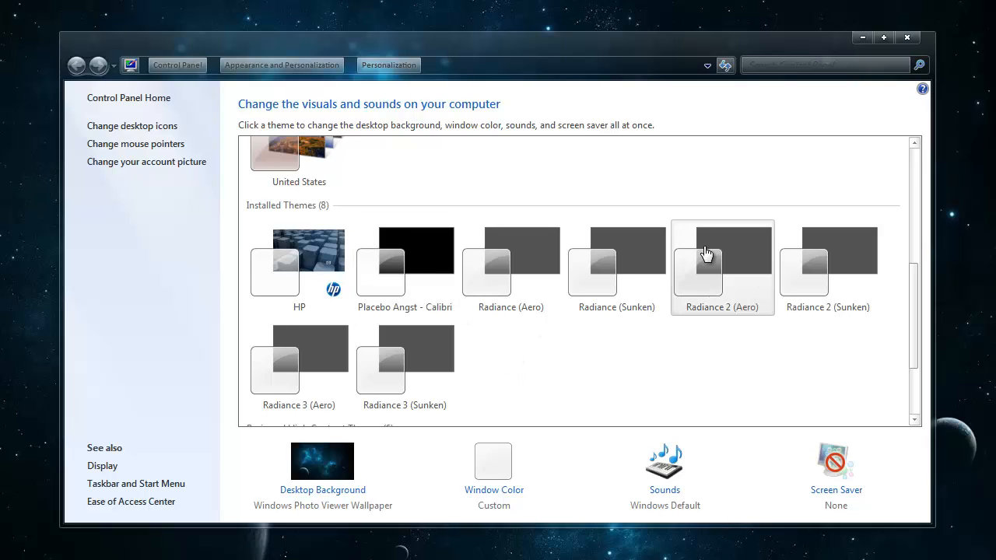
{"action": "mouse_move", "coordinate": [915, 45]}
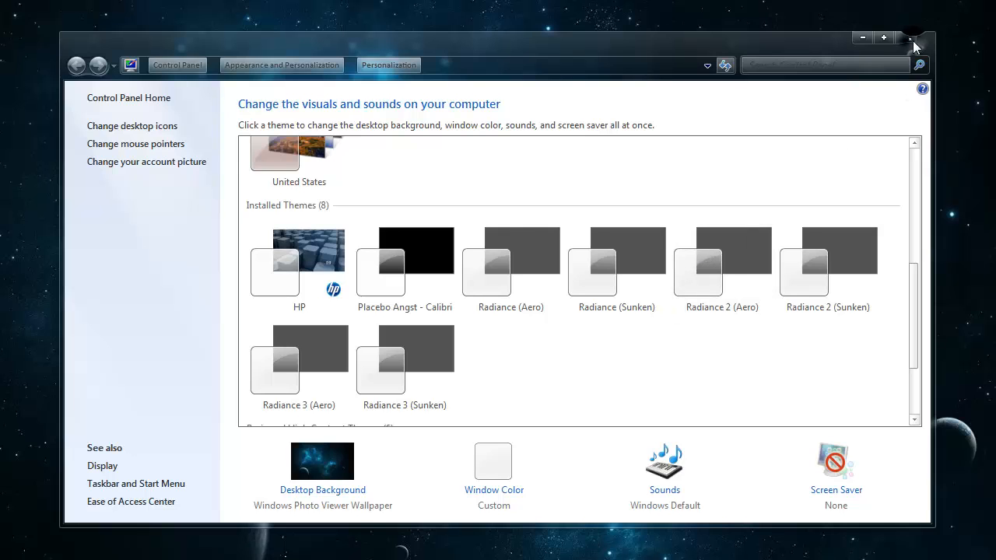